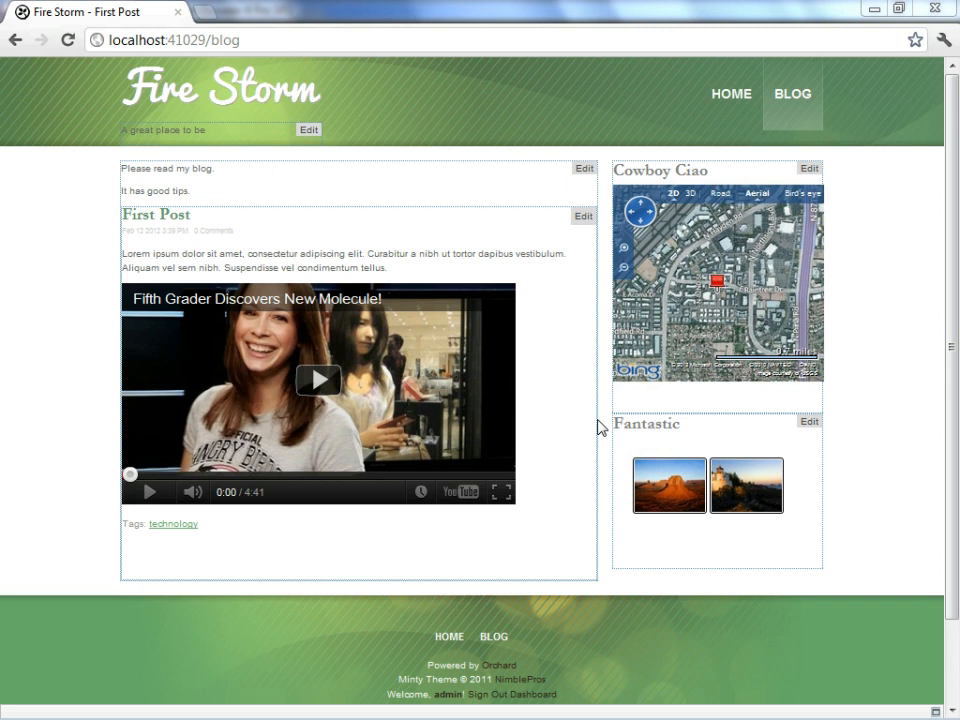
mouse_move(556, 300)
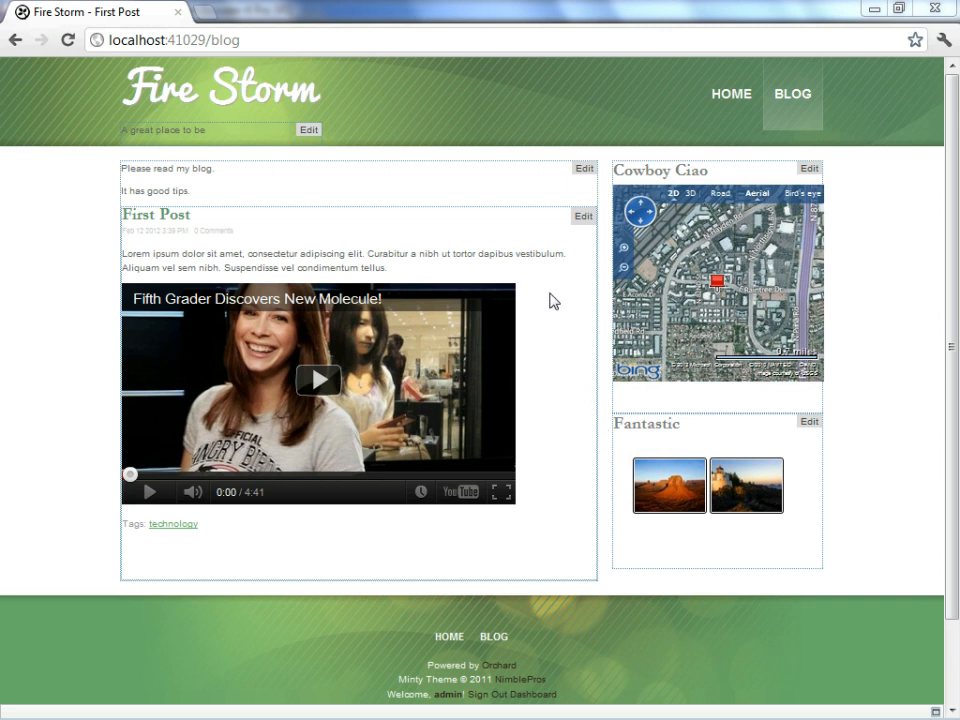
mouse_move(196, 198)
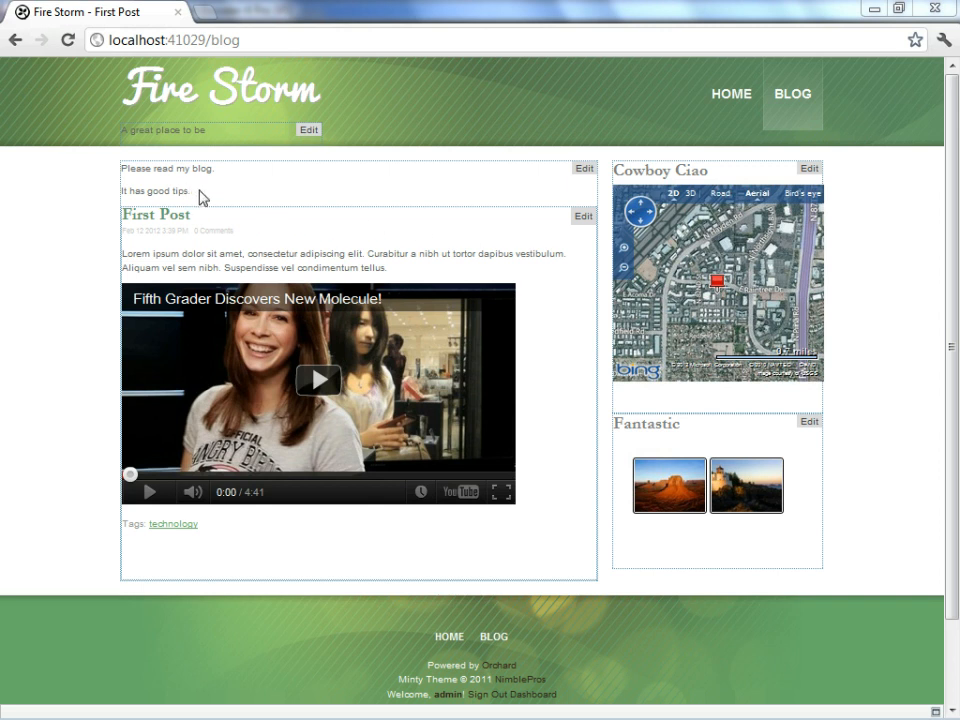
mouse_move(236, 198)
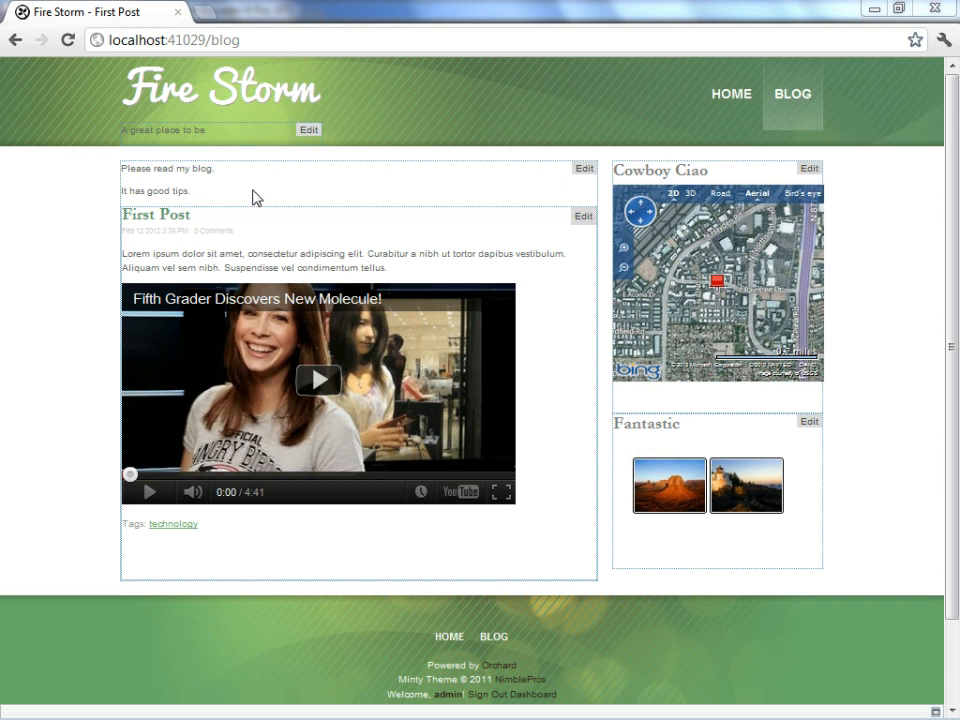
mouse_move(488, 206)
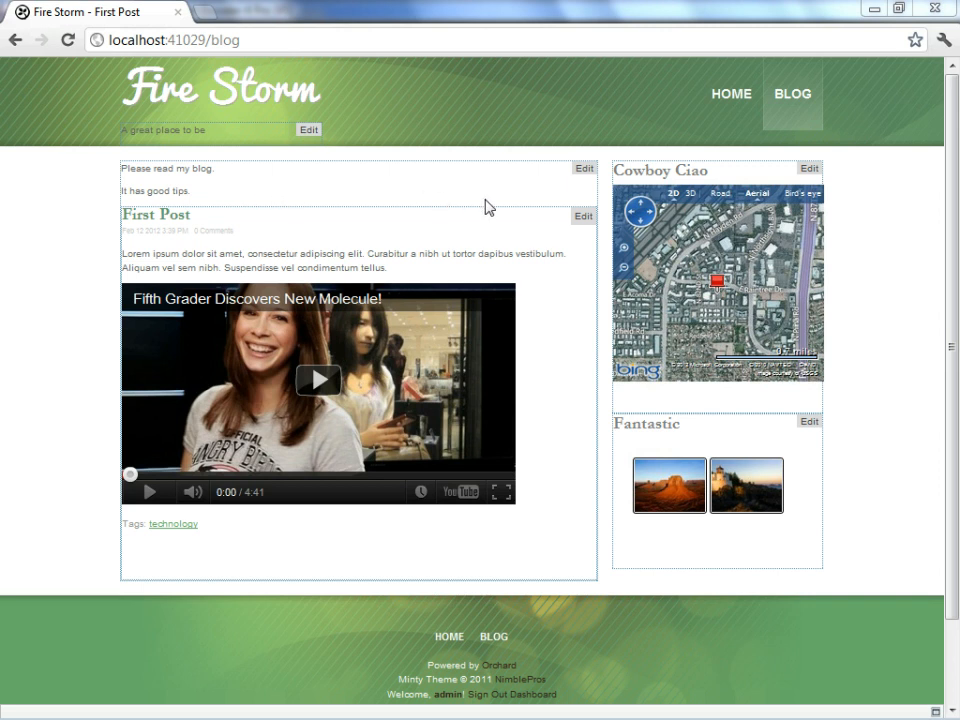
mouse_move(524, 204)
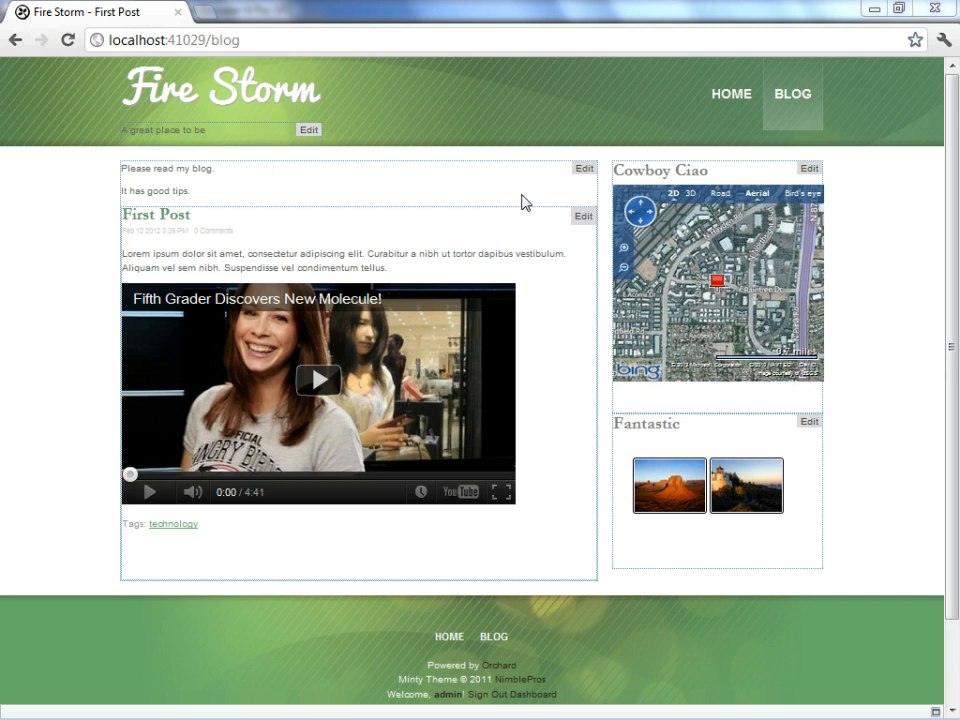
mouse_move(584, 168)
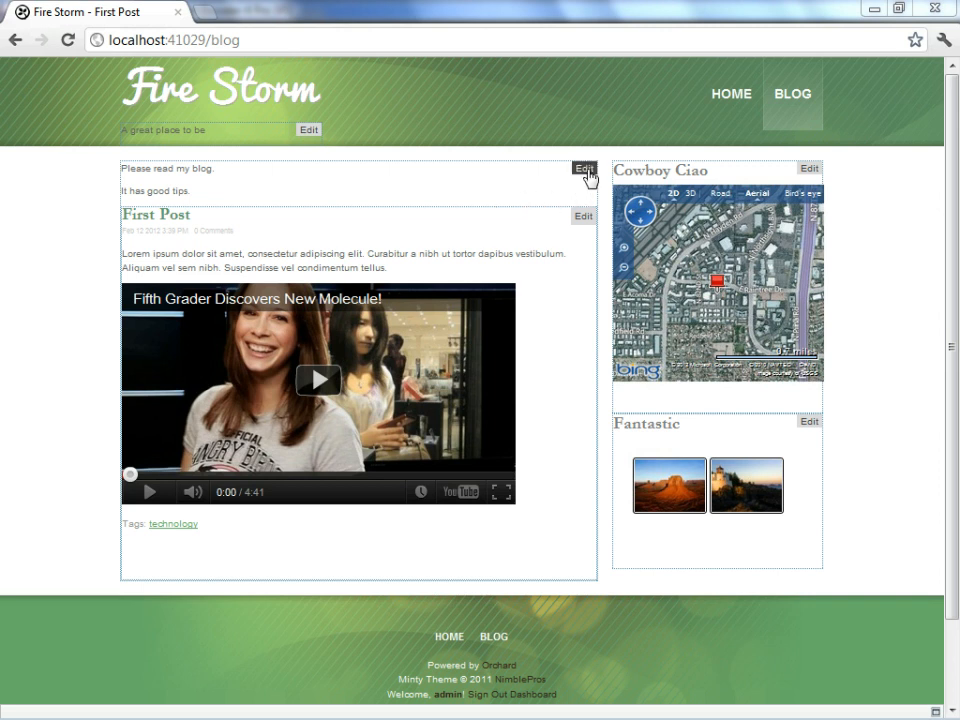
Edit the Fire Storm blog properties and save them without changes.
click(584, 168)
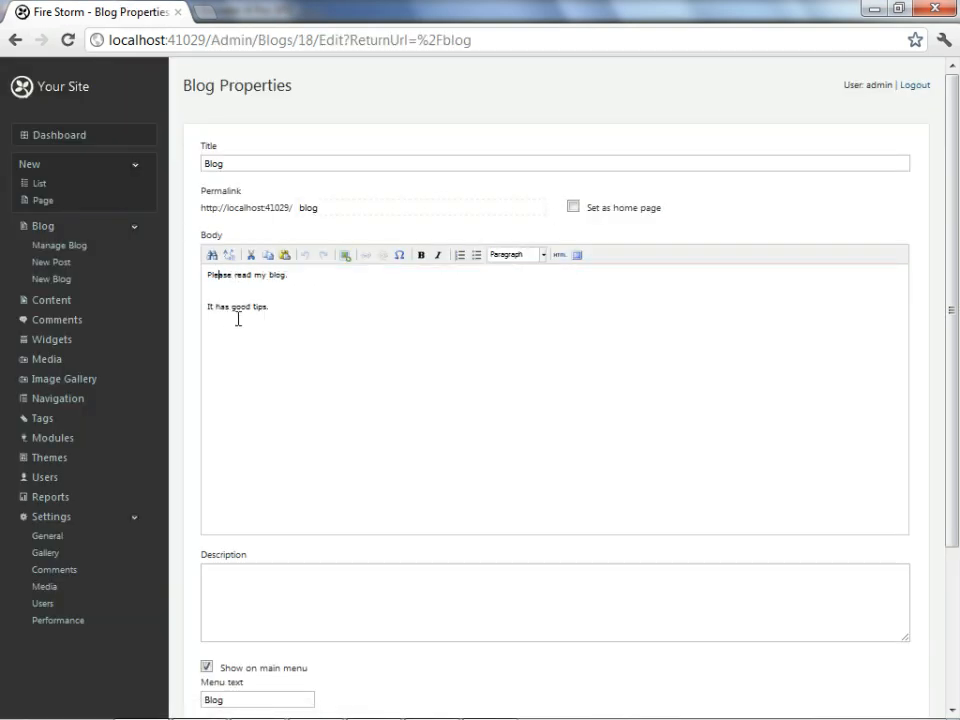
scroll(down, 3)
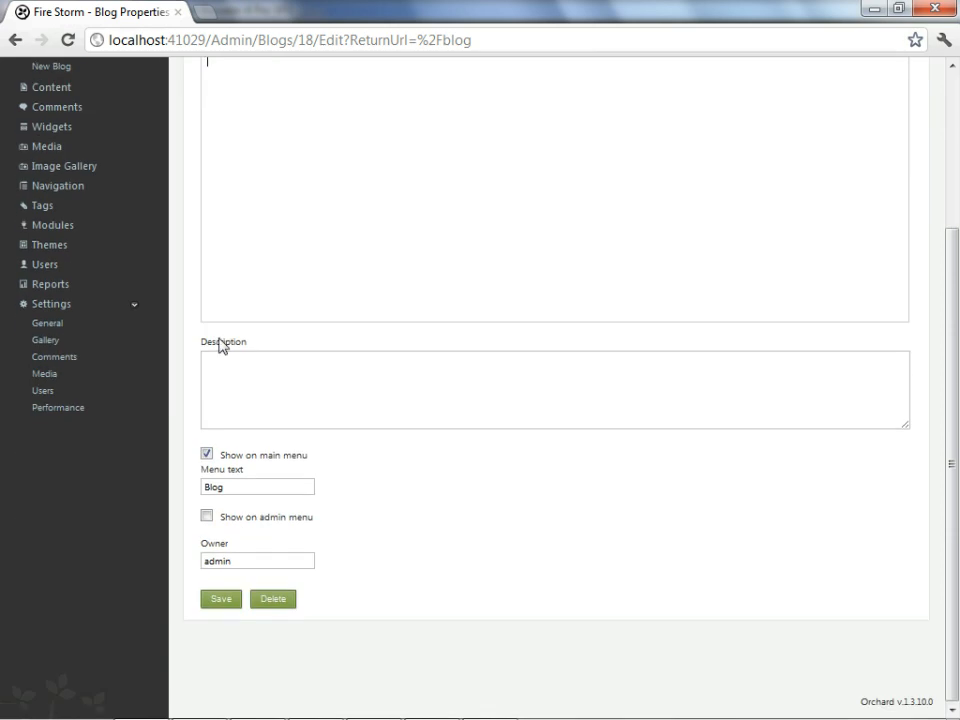
click(220, 598)
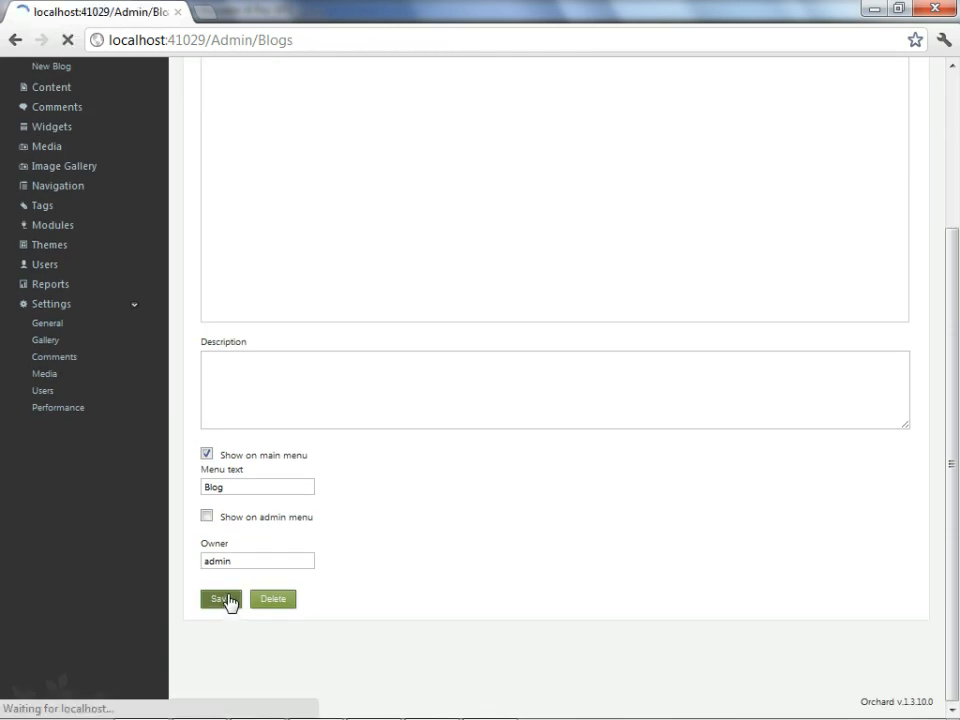
click(220, 598)
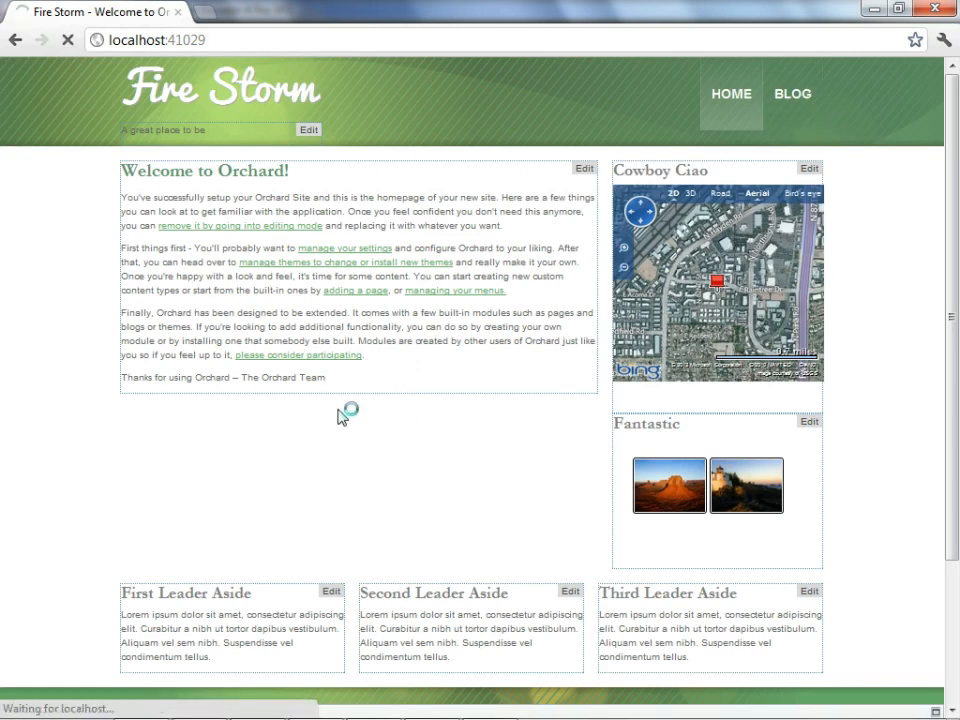
Return to the Fire Storm blog page from the main menu.
click(792, 94)
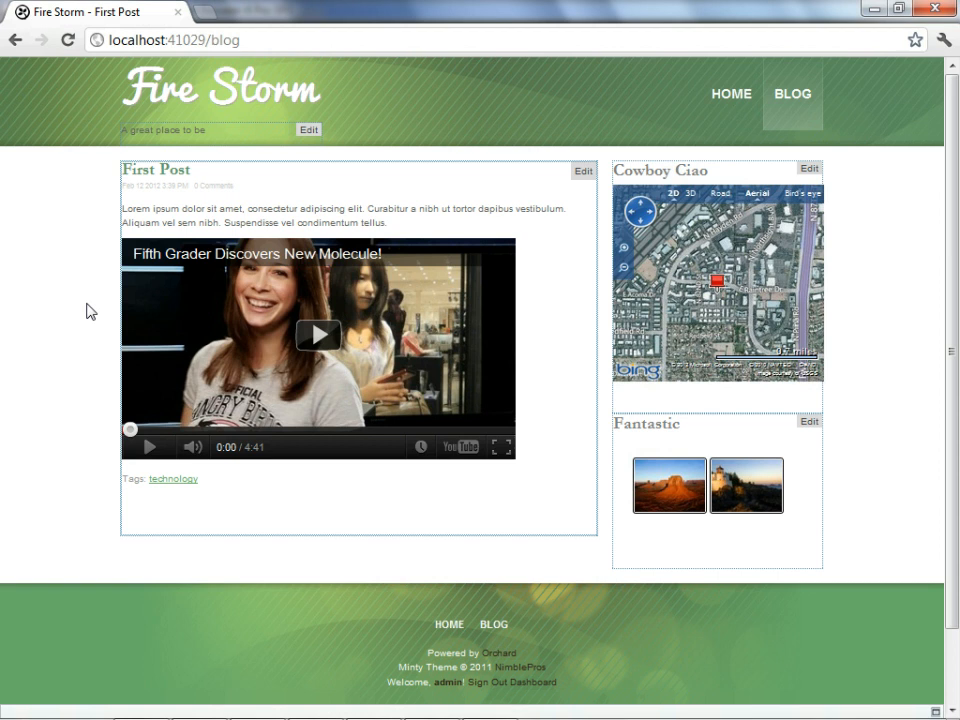
mouse_move(80, 320)
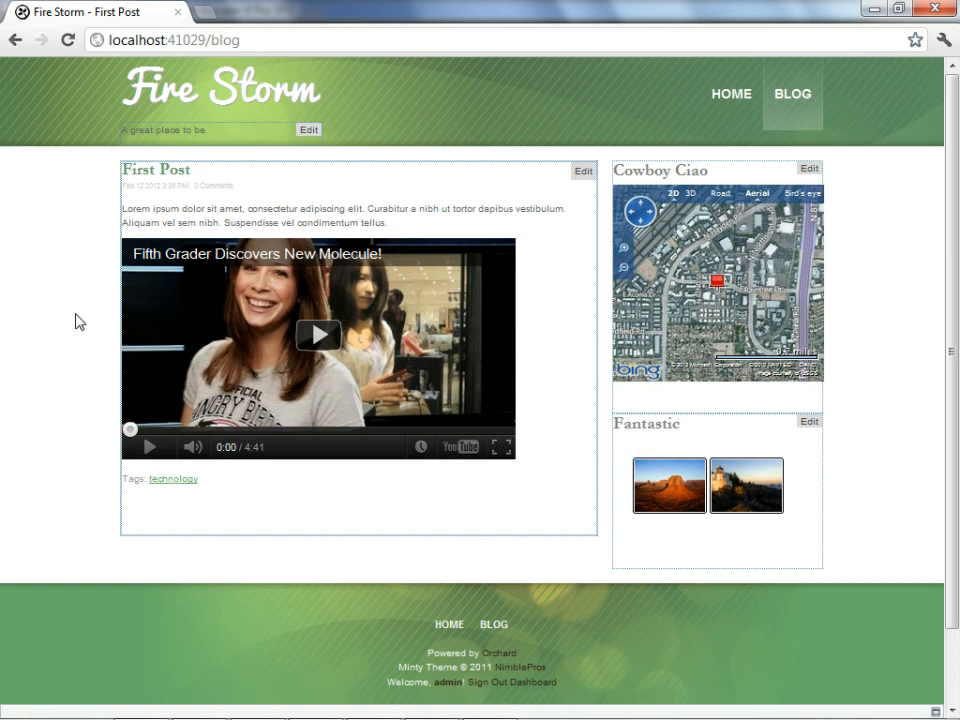
mouse_move(172, 502)
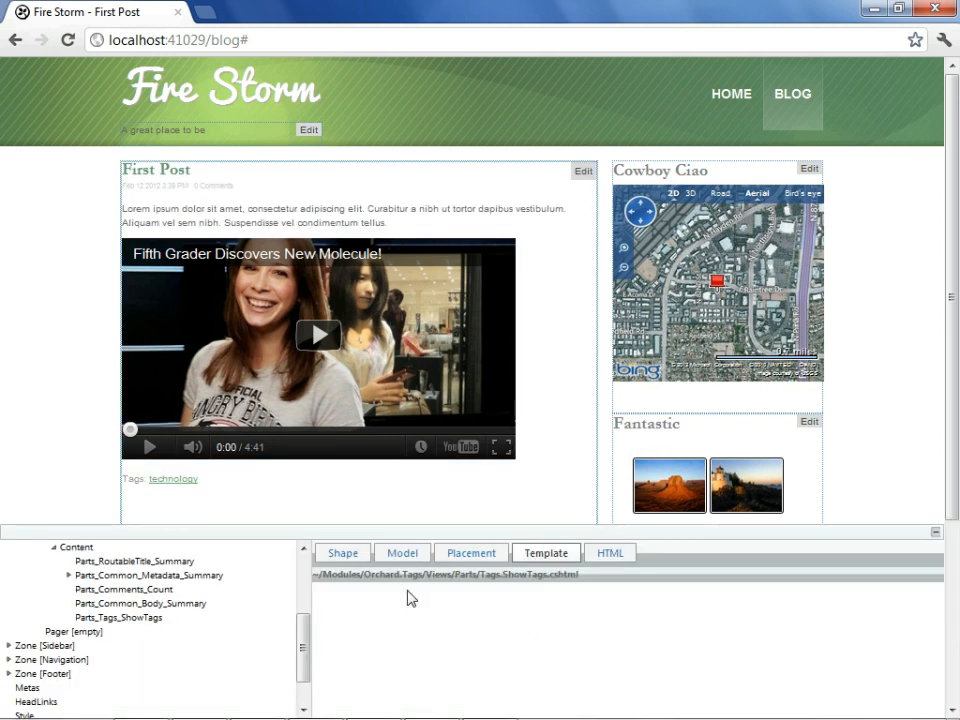
Show the Parts_Tags_ShowTags placement rule Footer:31 from Minty's Placement.info.
click(470, 552)
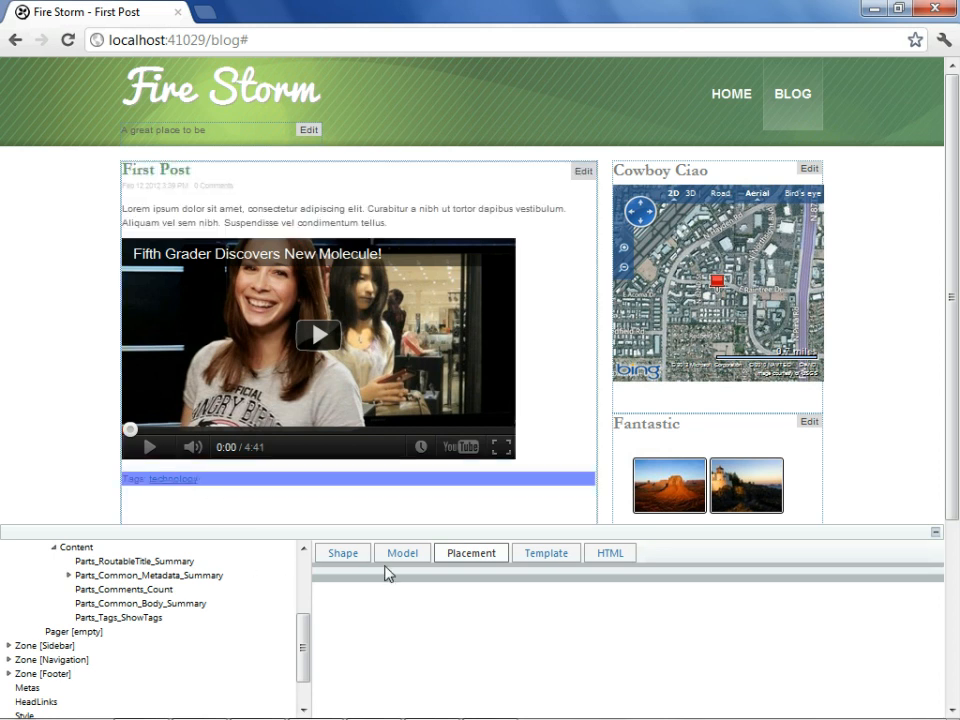
click(120, 616)
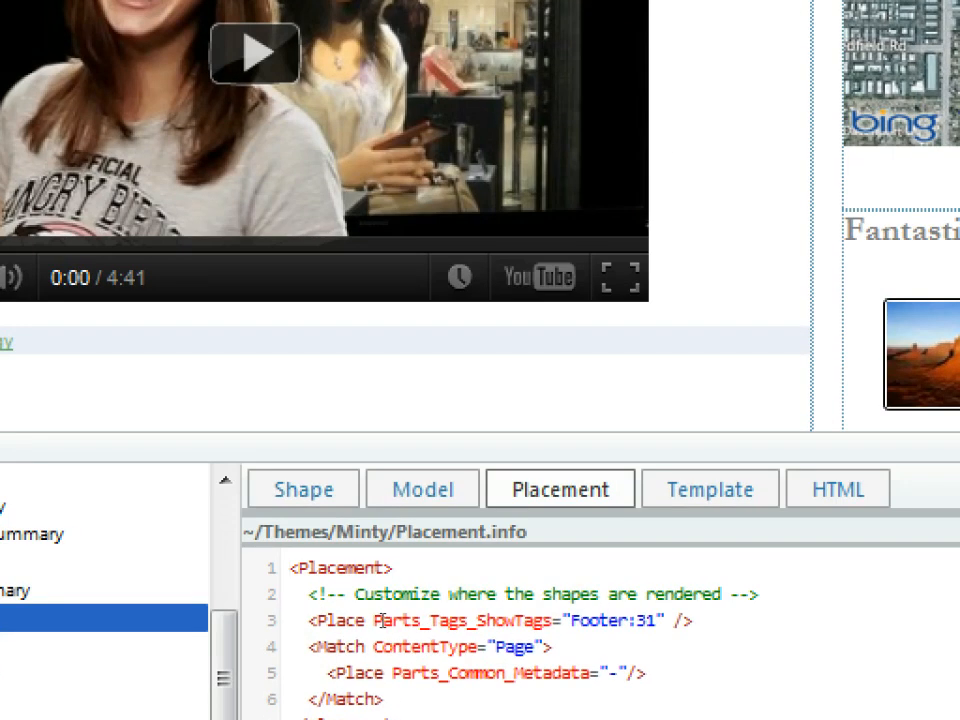
double_click(520, 620)
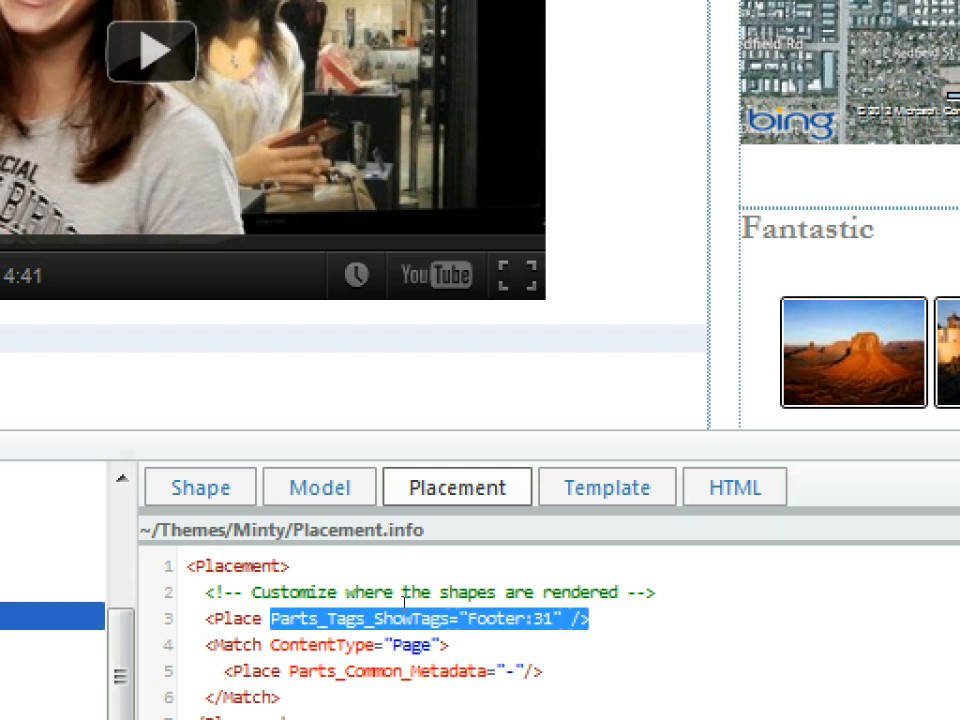
mouse_move(396, 570)
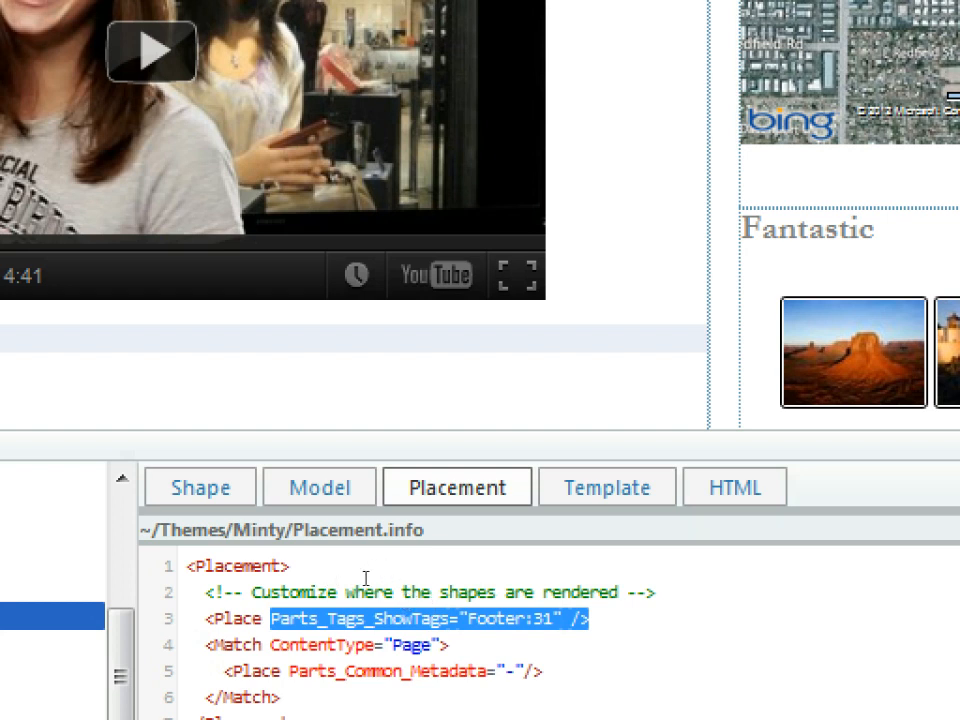
mouse_move(416, 596)
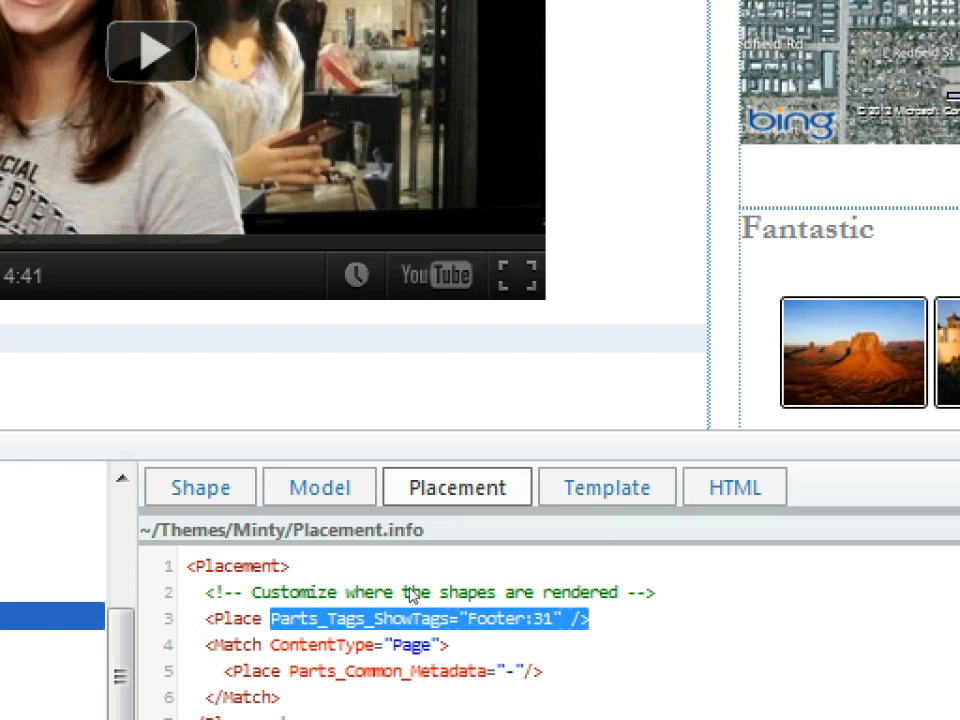
mouse_move(412, 600)
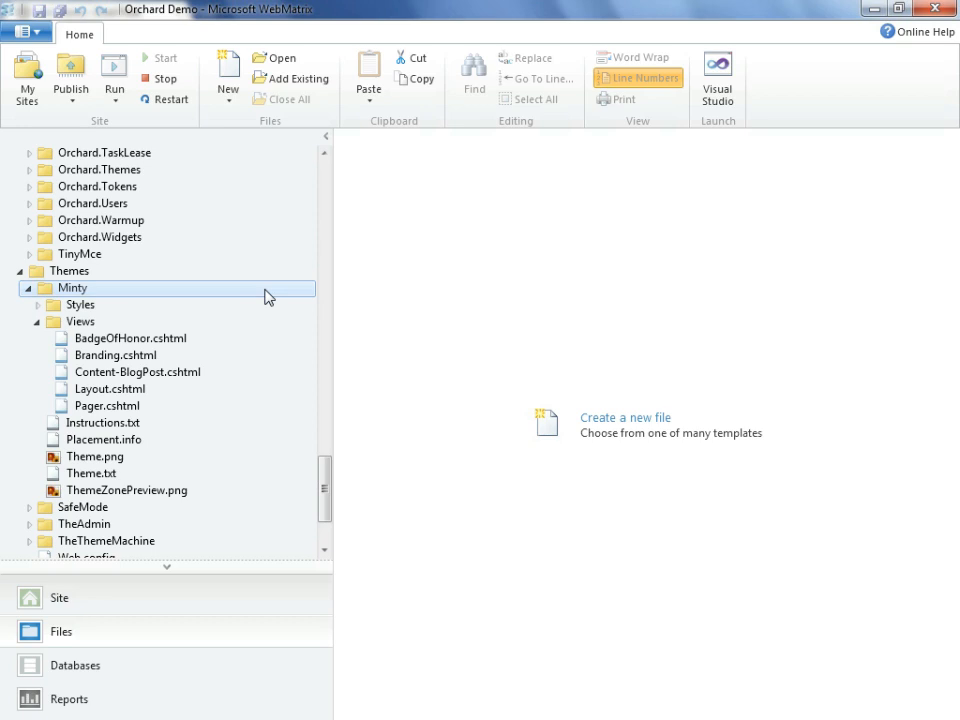
mouse_move(172, 316)
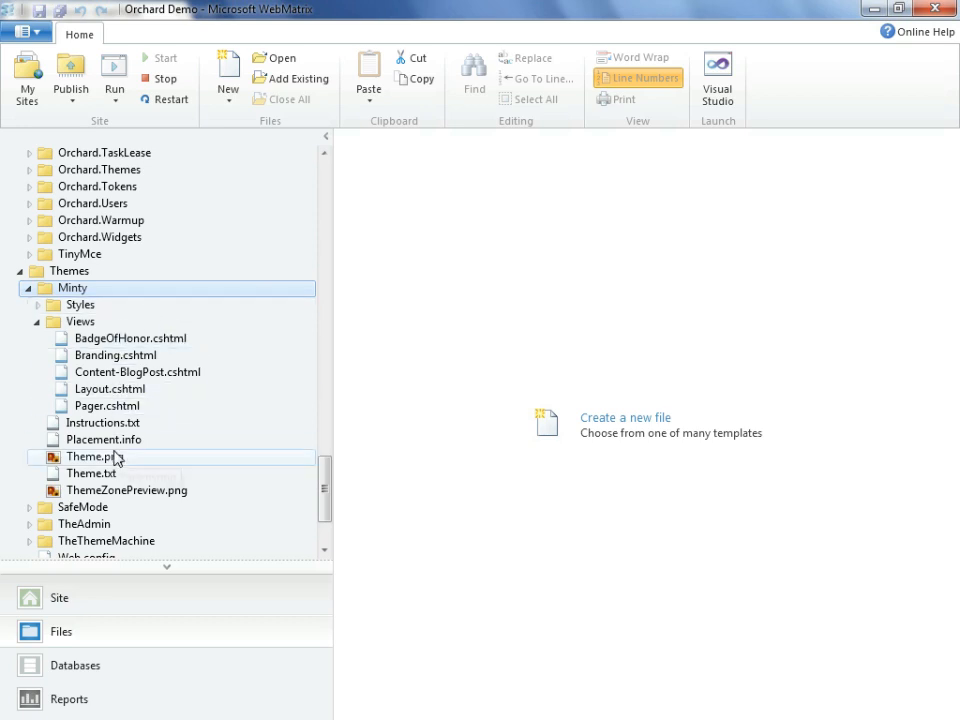
Edit Minty's Placement.info in WebMatrix, trimming digits from the tags Footer:31 position.
click(104, 440)
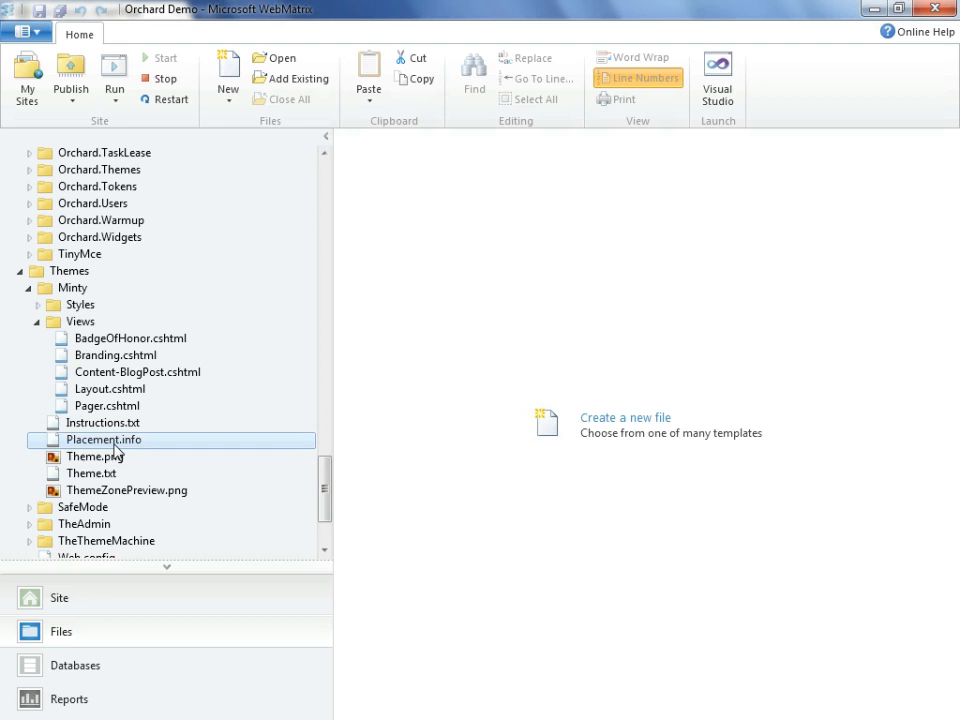
double_click(104, 440)
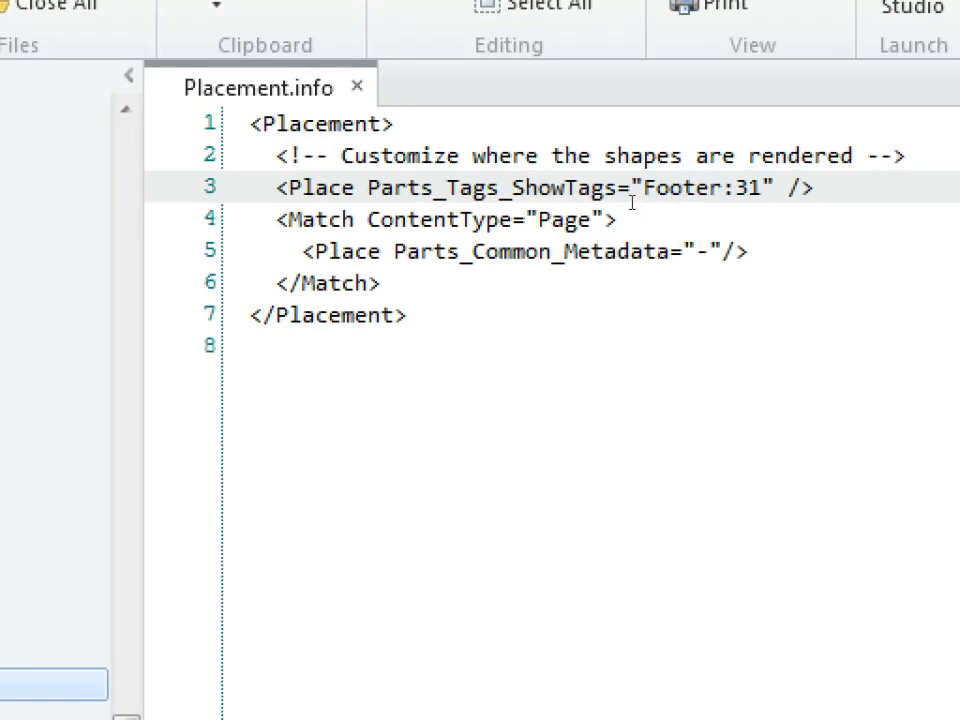
click(772, 188)
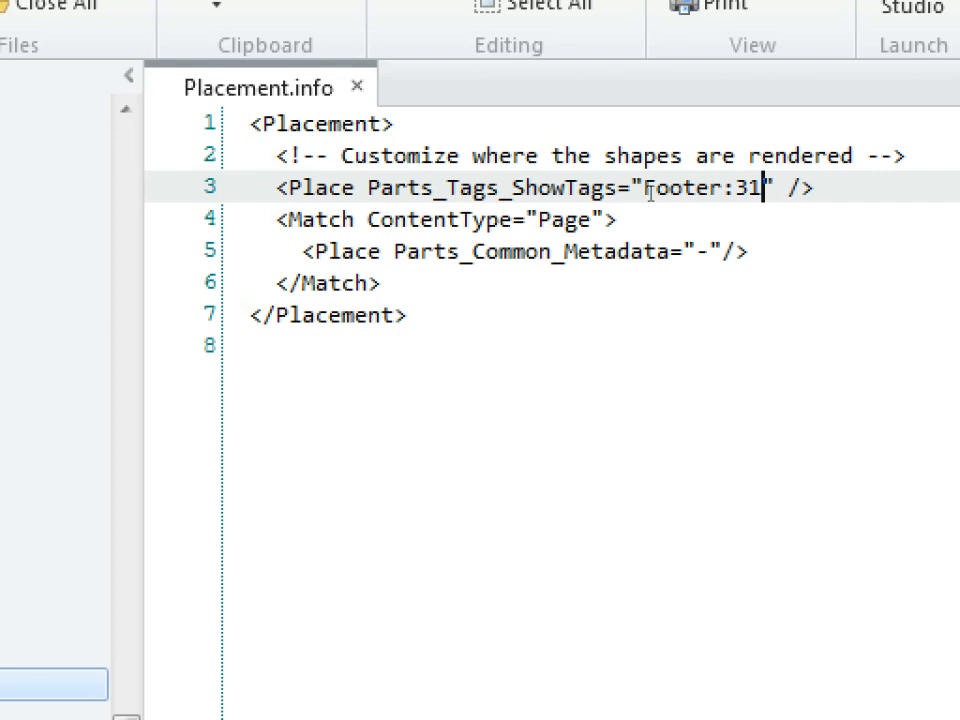
key(Backspace)
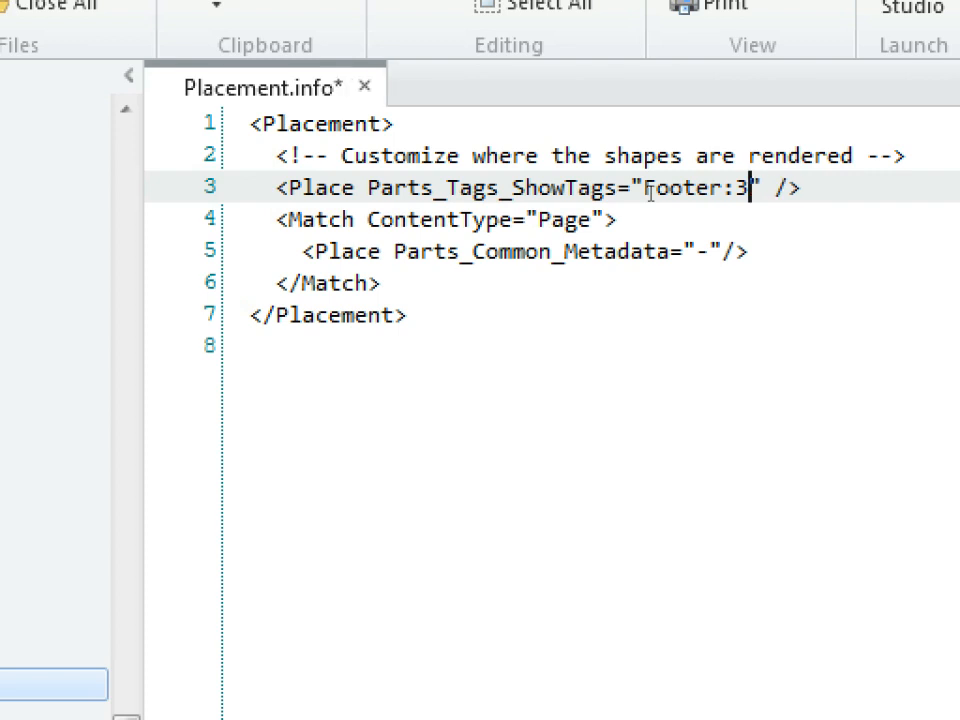
key(Backspace)
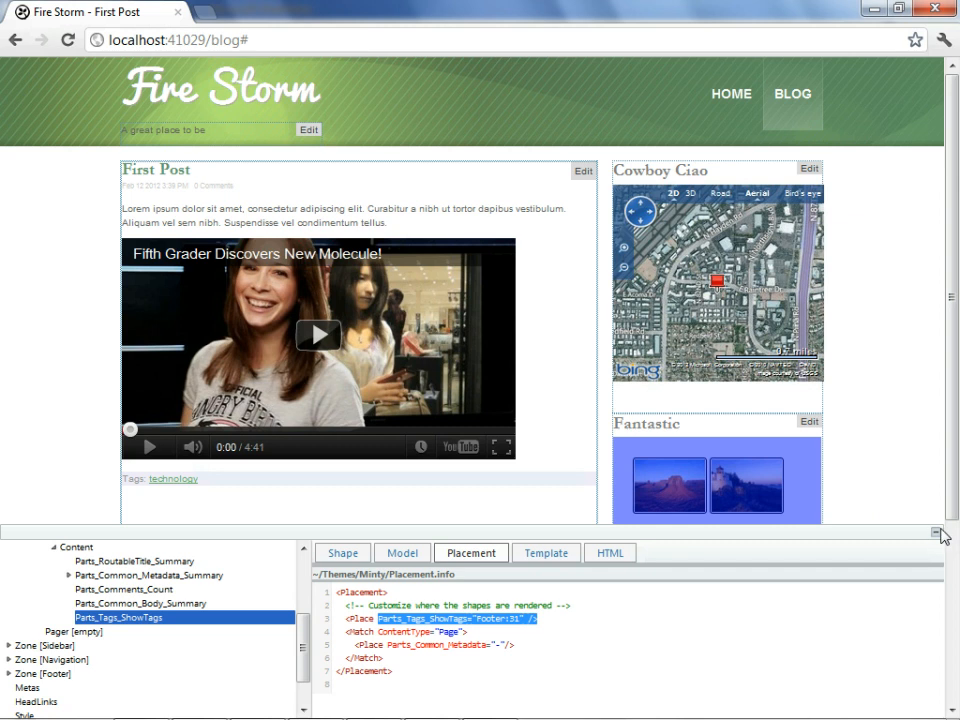
click(938, 532)
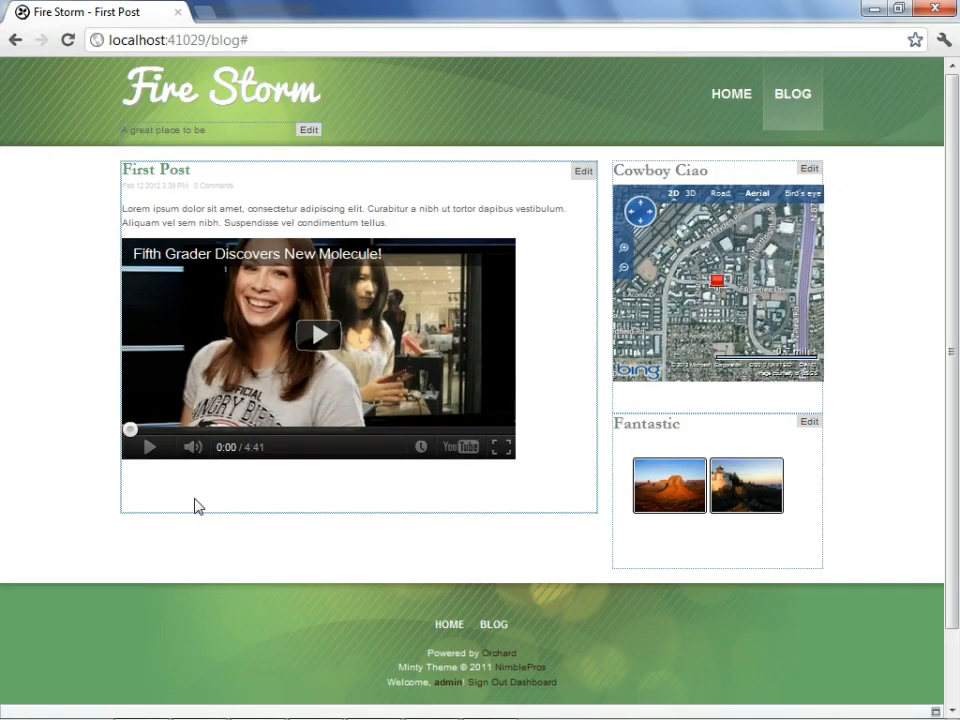
mouse_move(232, 208)
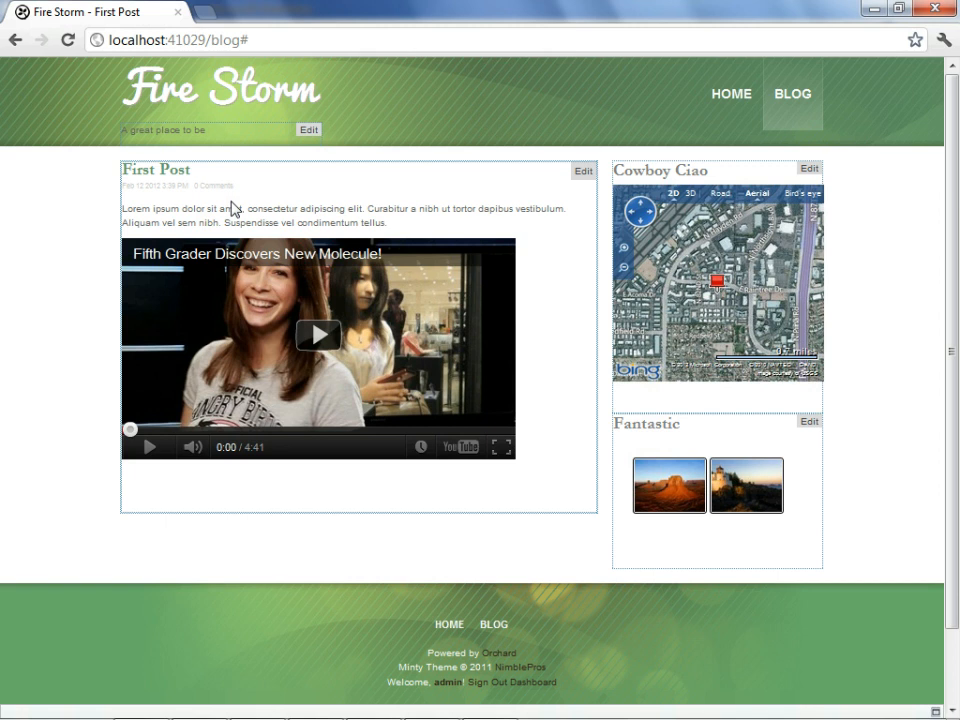
key(ctrl+plus)
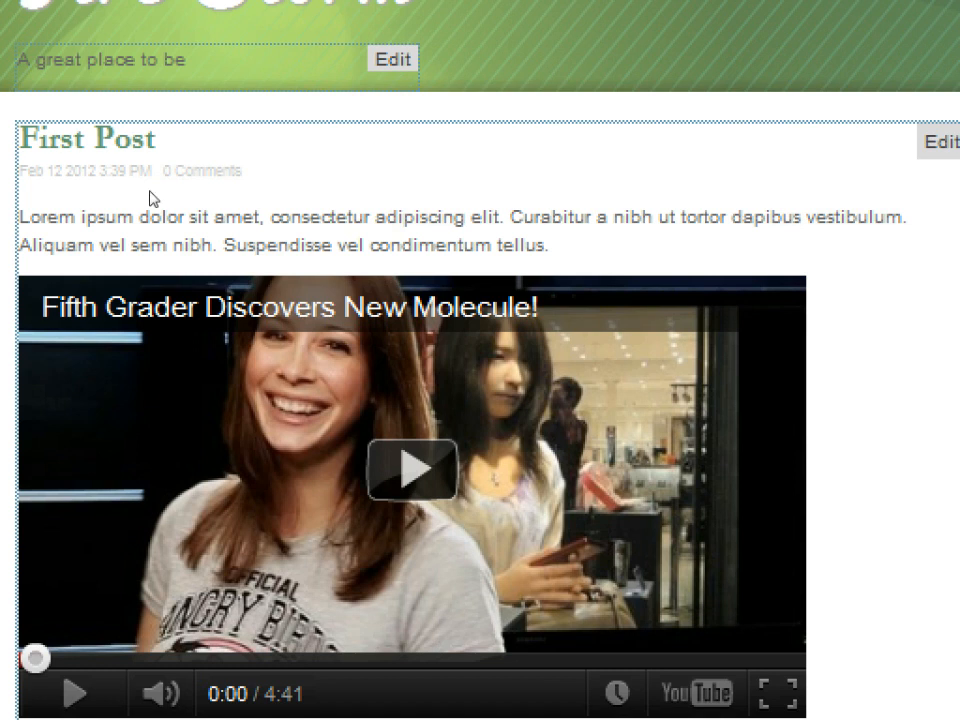
mouse_move(238, 198)
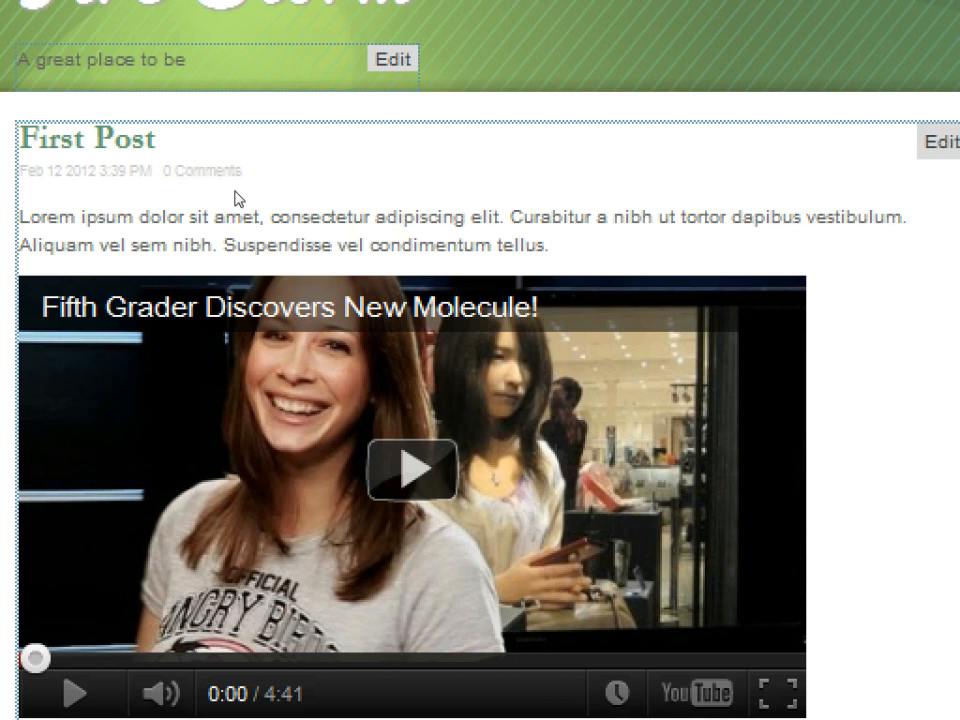
mouse_move(200, 190)
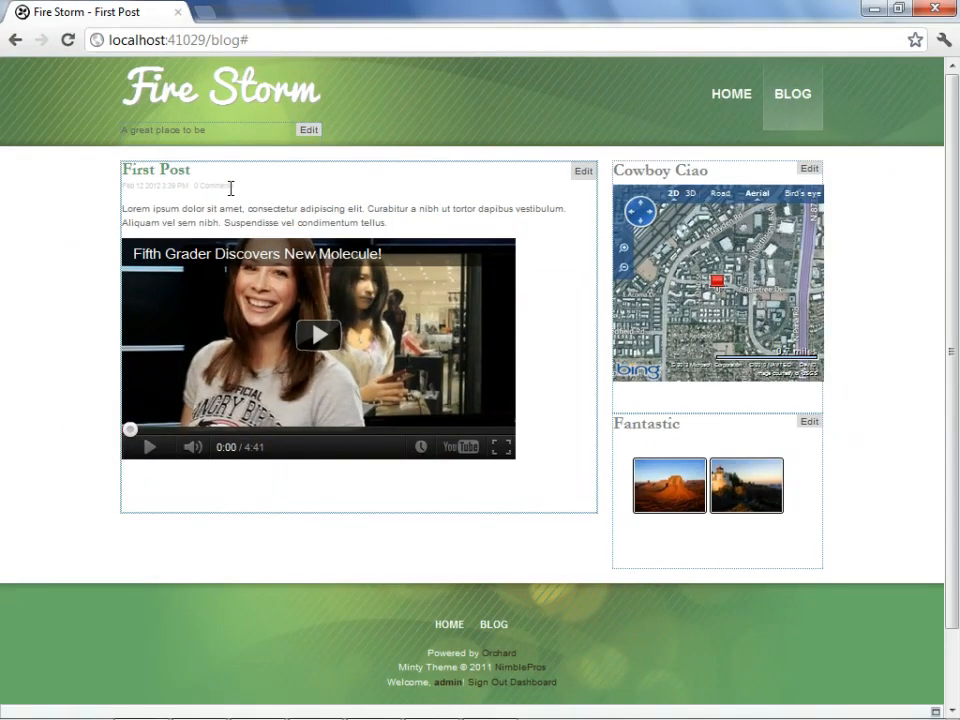
mouse_move(380, 226)
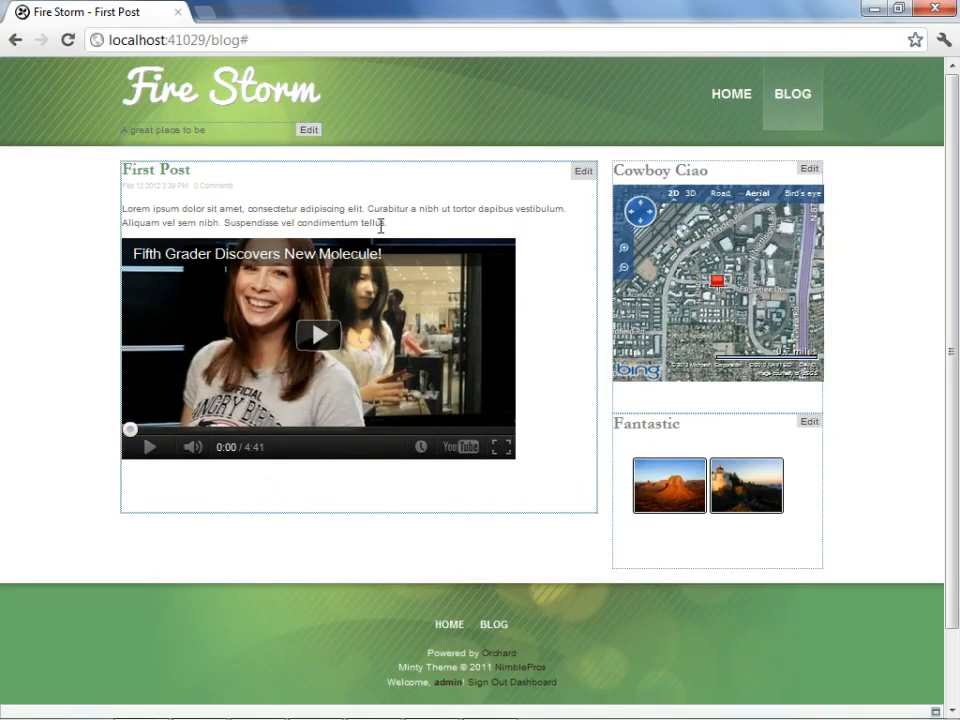
mouse_move(890, 624)
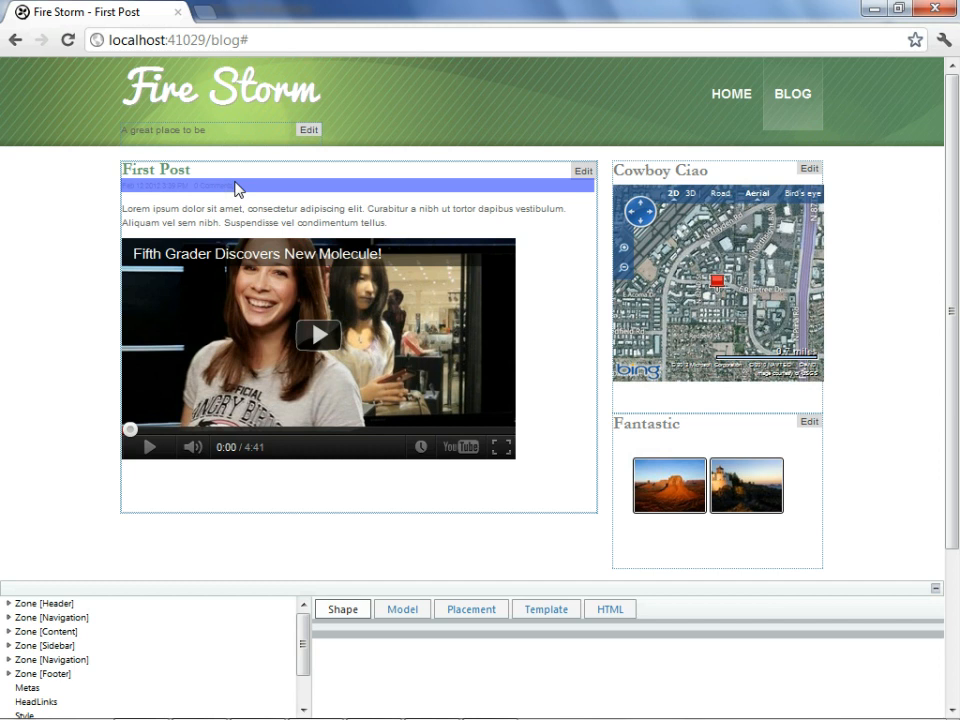
Inspect the Content shape's placement, then the Parts_Comments_Count placement rules.
click(76, 604)
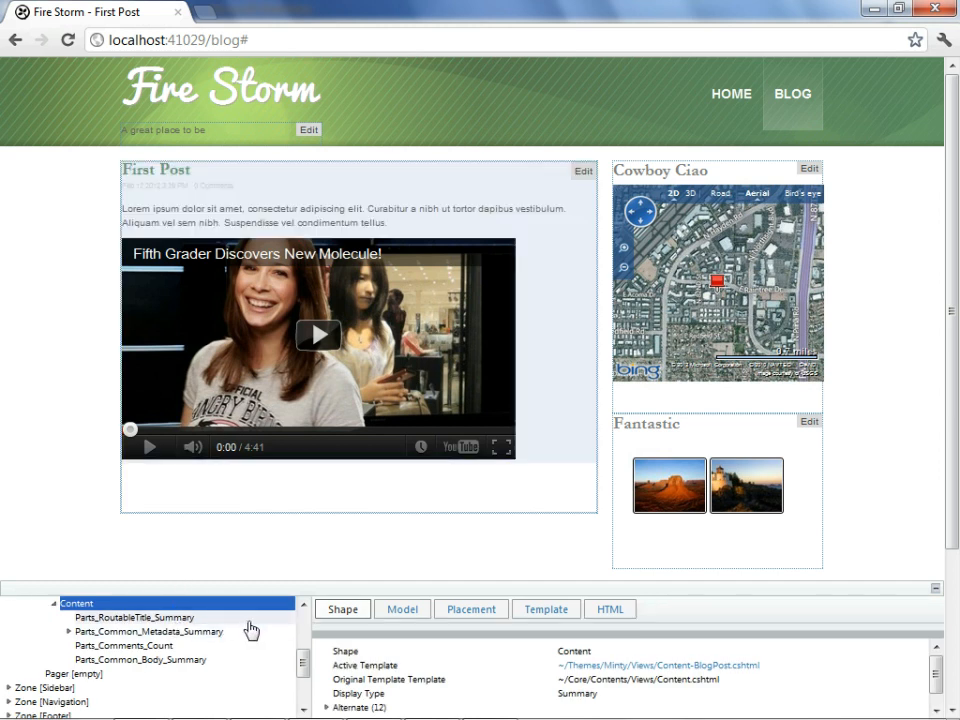
click(470, 608)
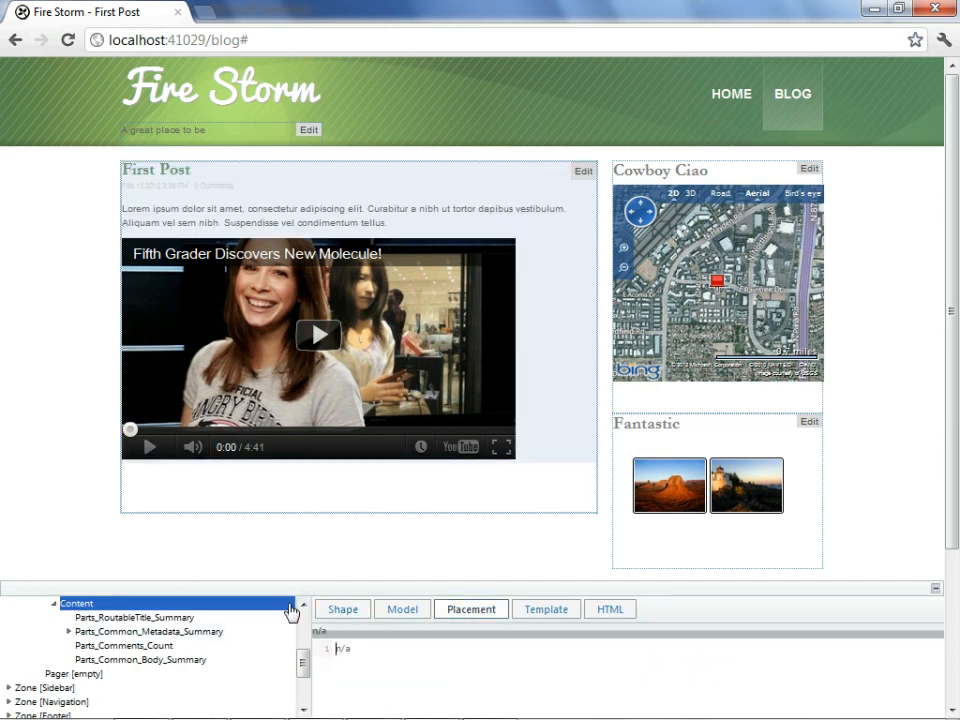
mouse_move(176, 628)
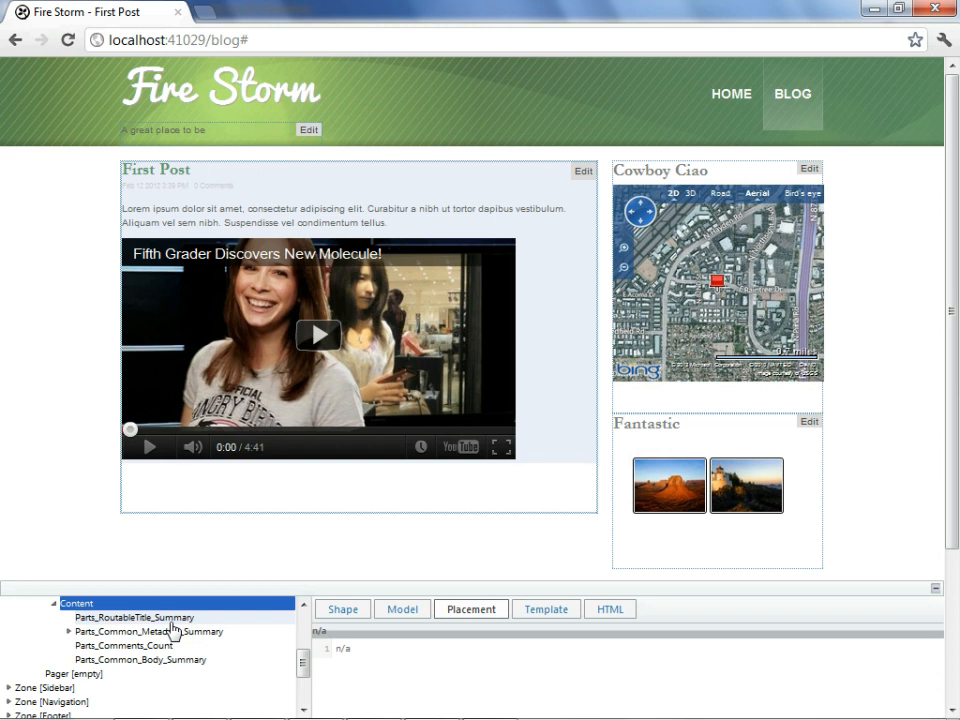
mouse_move(160, 648)
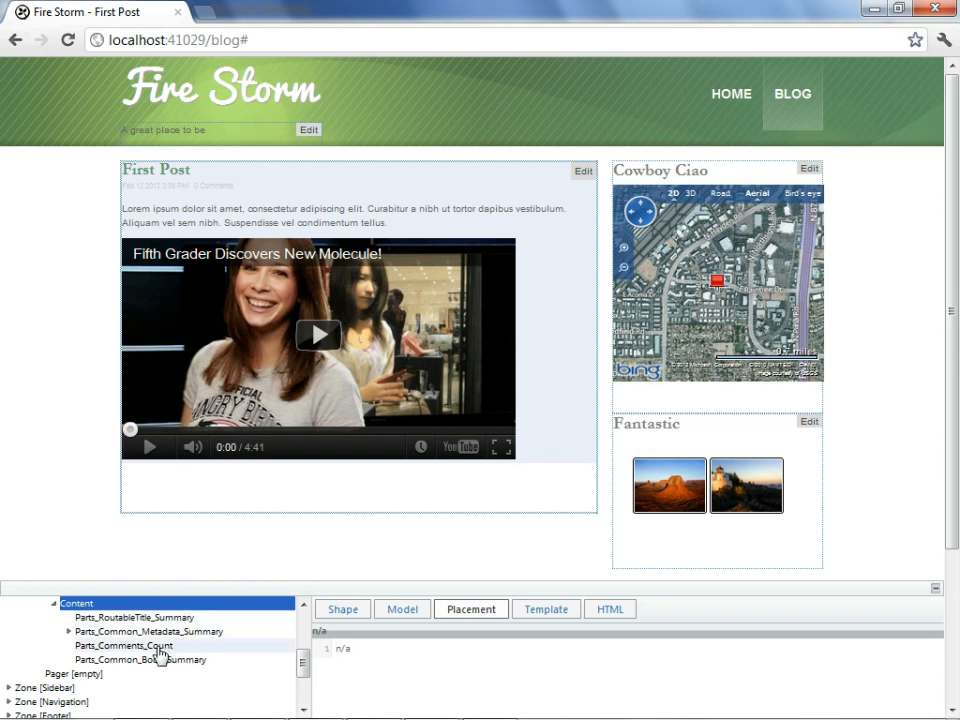
click(122, 644)
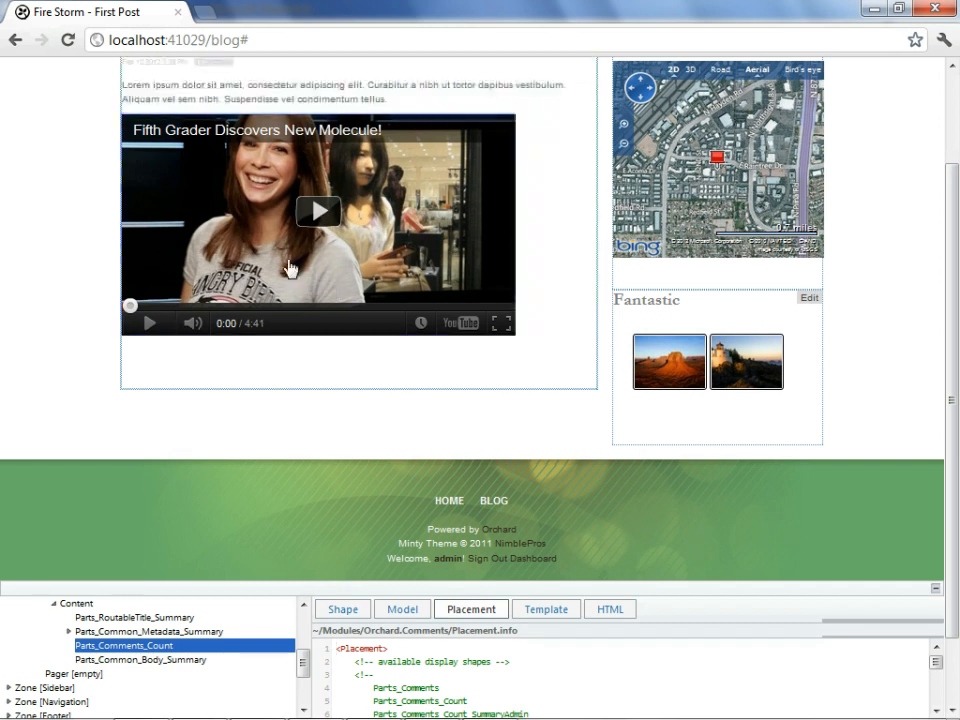
mouse_move(740, 664)
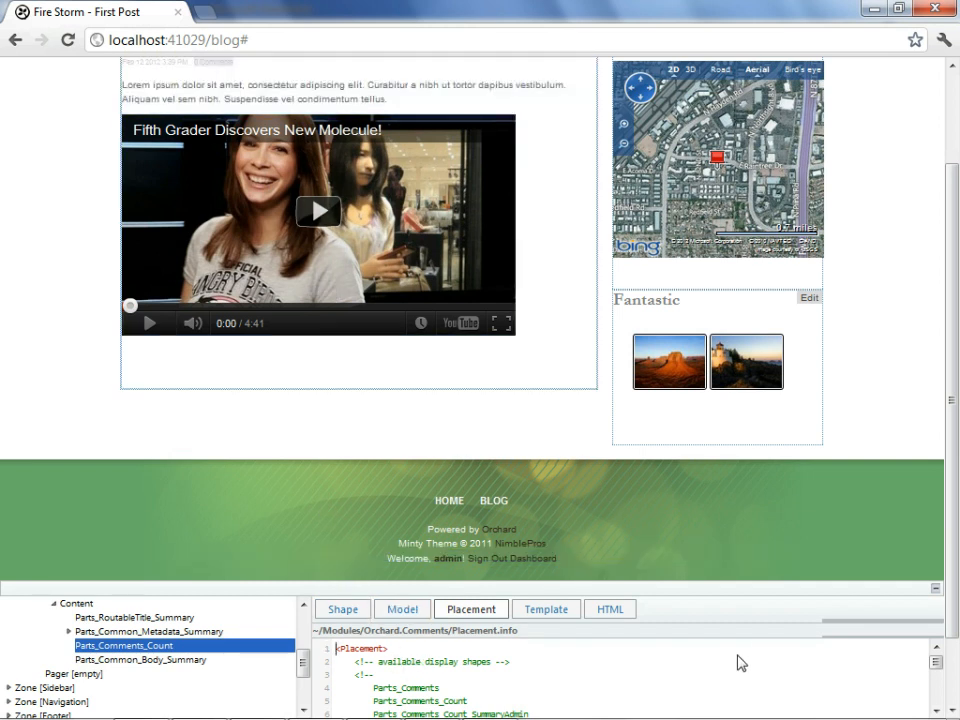
mouse_move(728, 636)
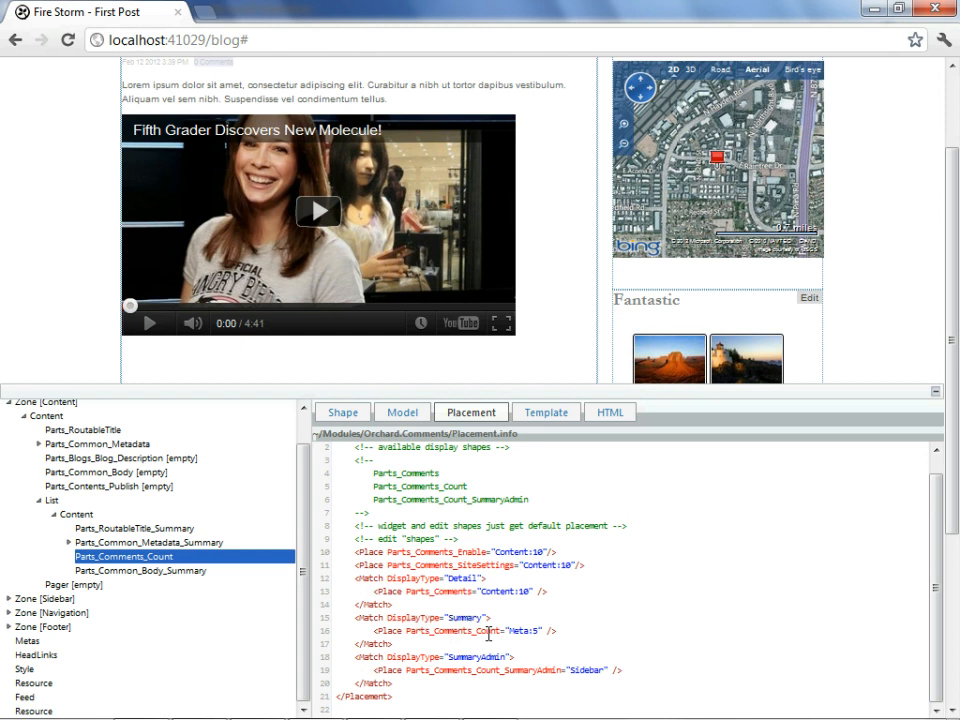
scroll(down, 3)
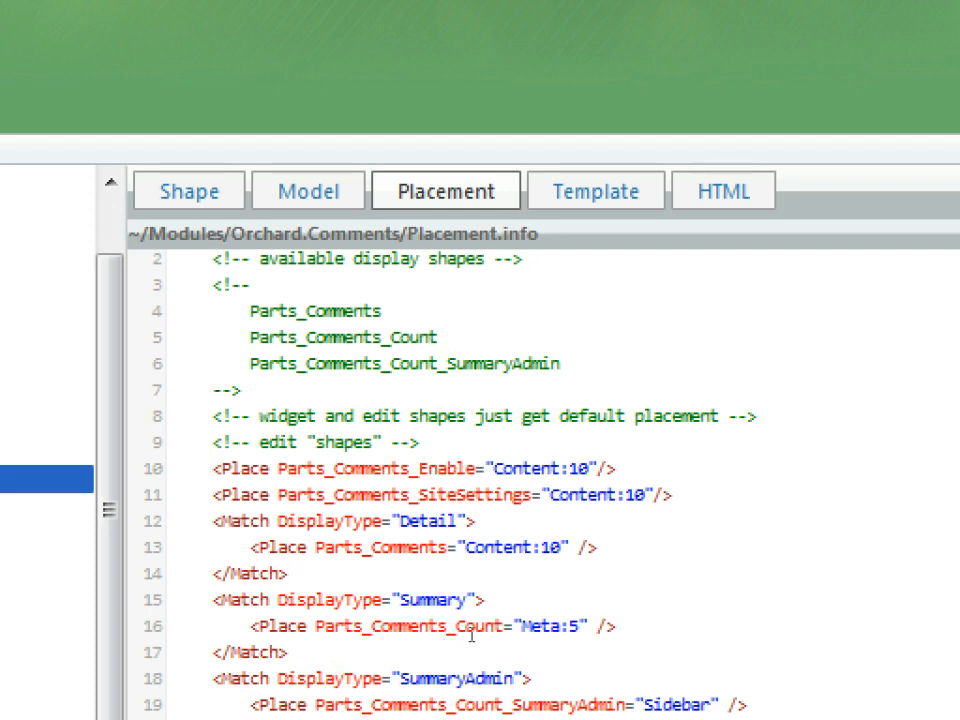
mouse_move(520, 632)
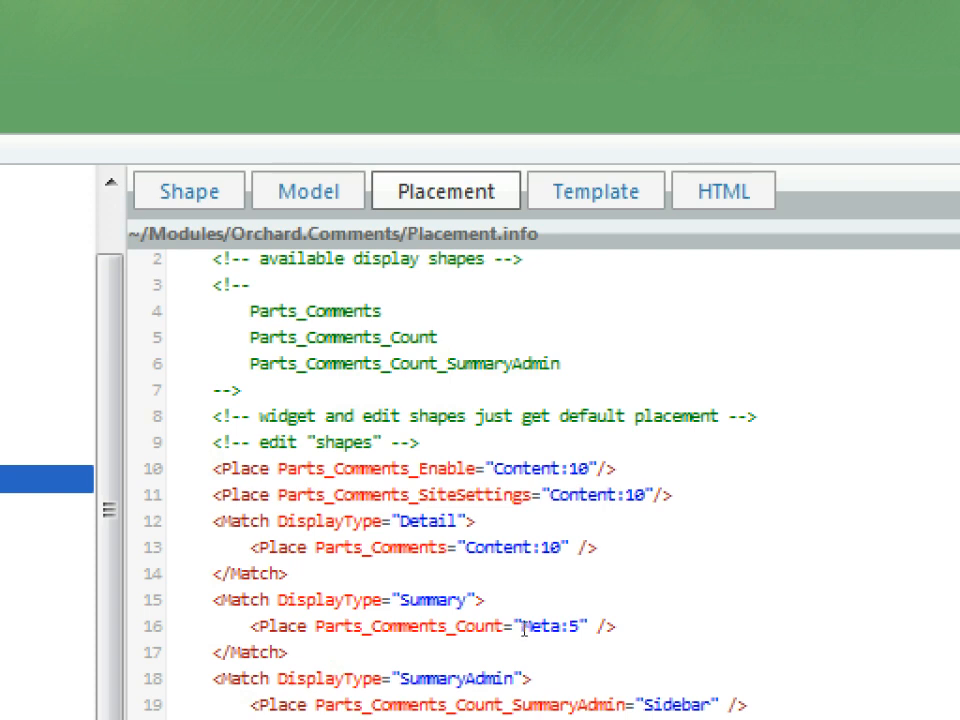
mouse_move(420, 436)
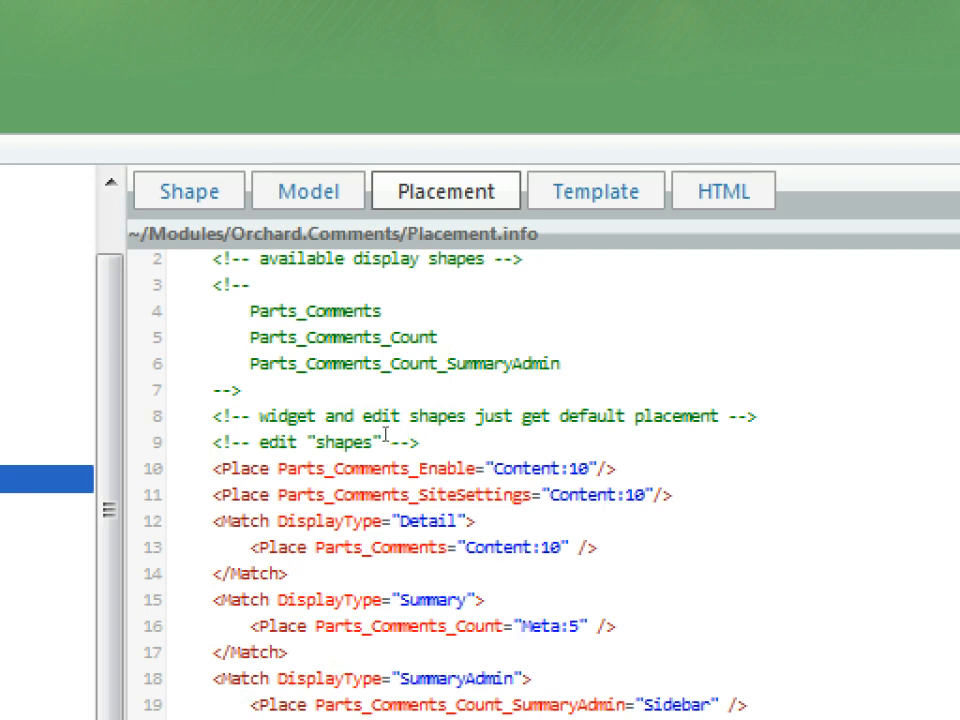
mouse_move(344, 444)
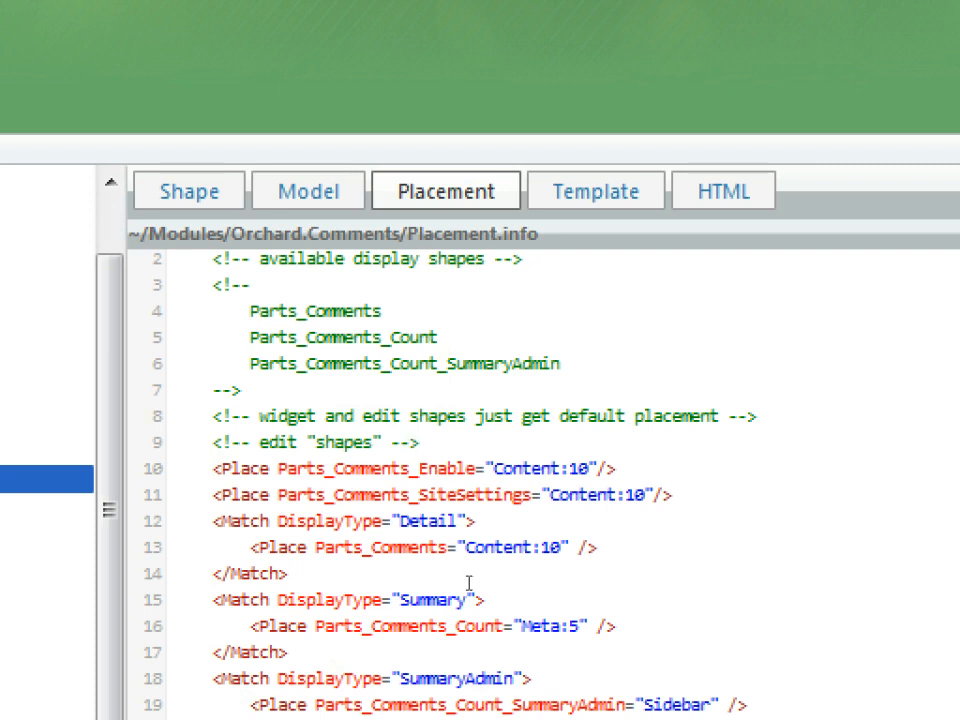
mouse_move(536, 628)
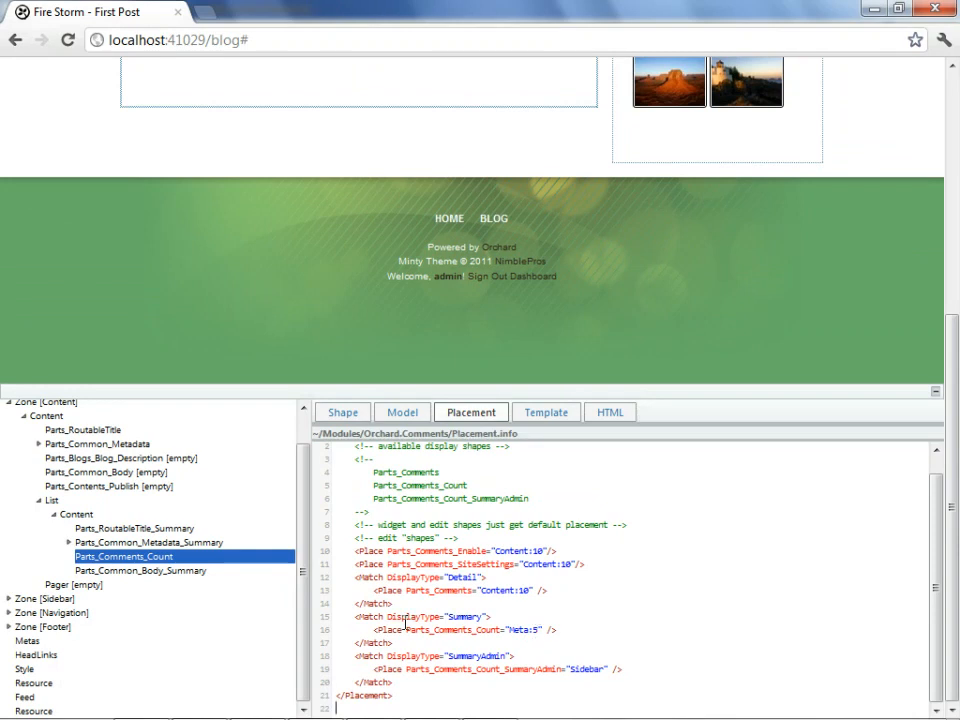
double_click(456, 628)
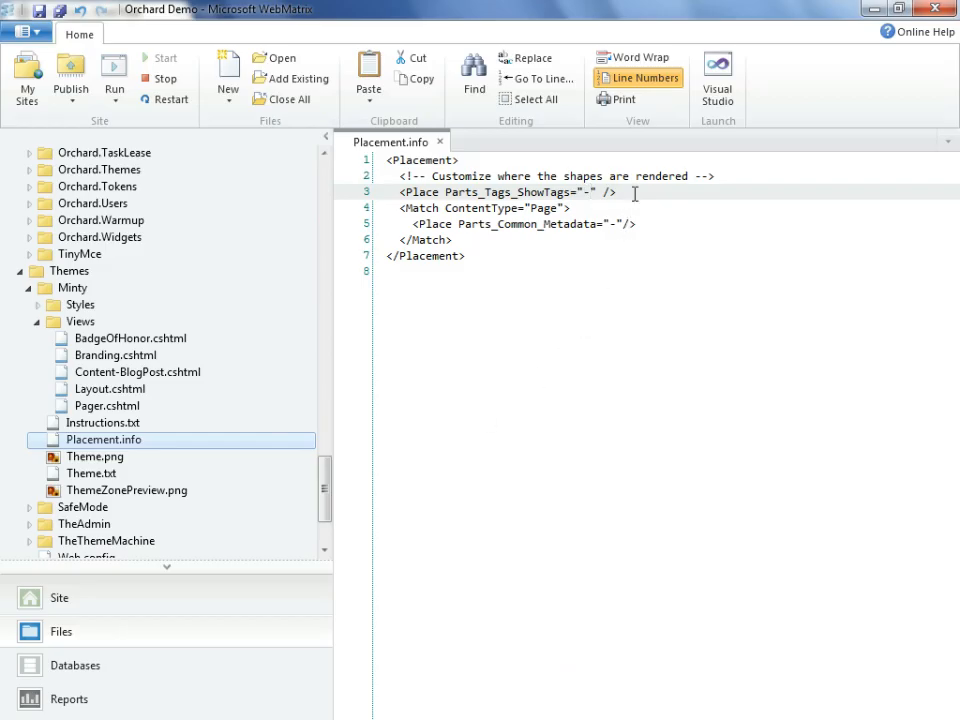
Add the Summary Match block for comment count and change Meta:5 to footer:5.
key(Return)
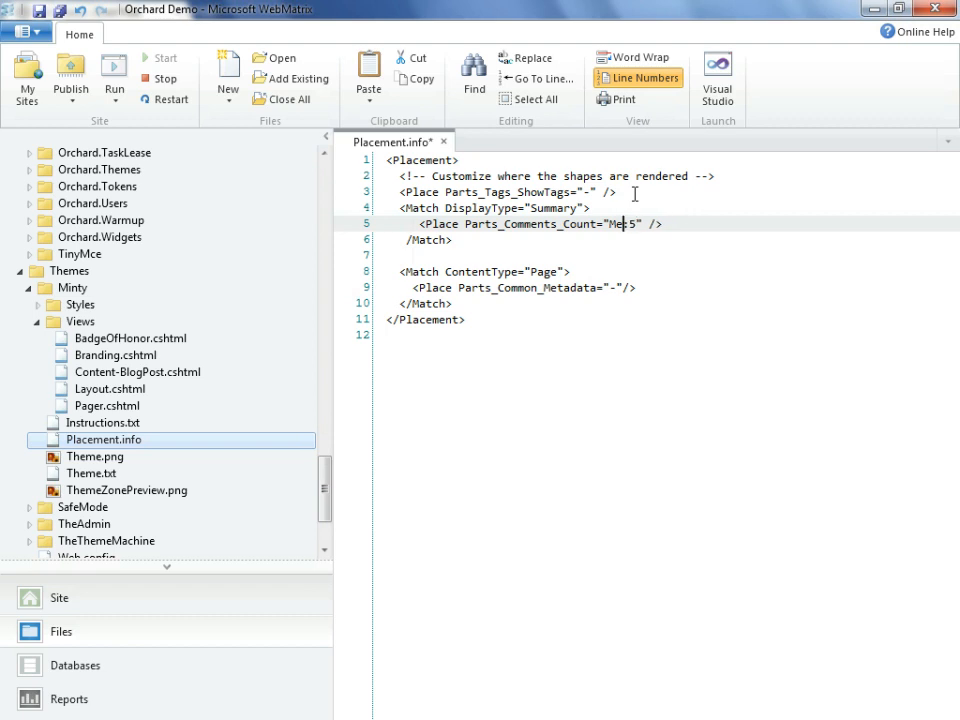
text(footer:)
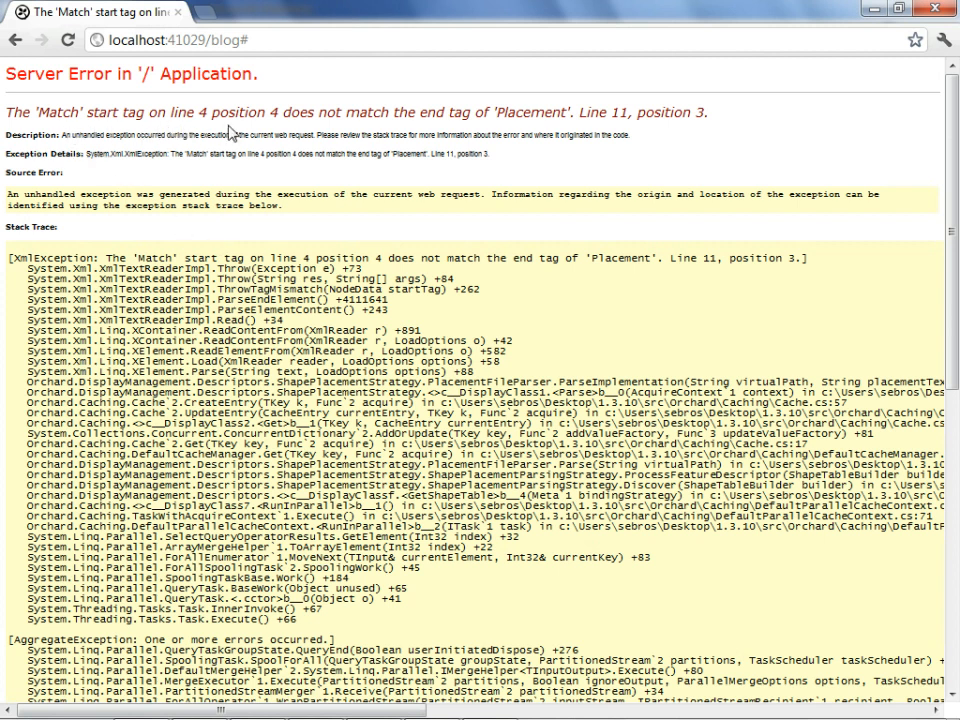
mouse_move(506, 132)
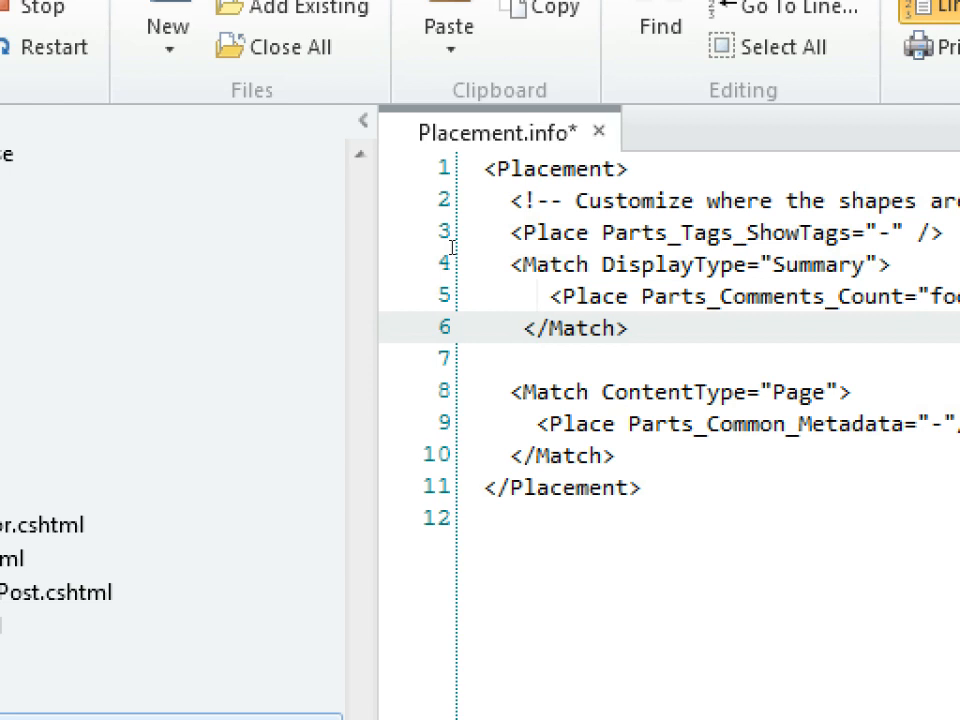
Save Placement.info with the repaired </Match> tag.
key(ctrl+s)
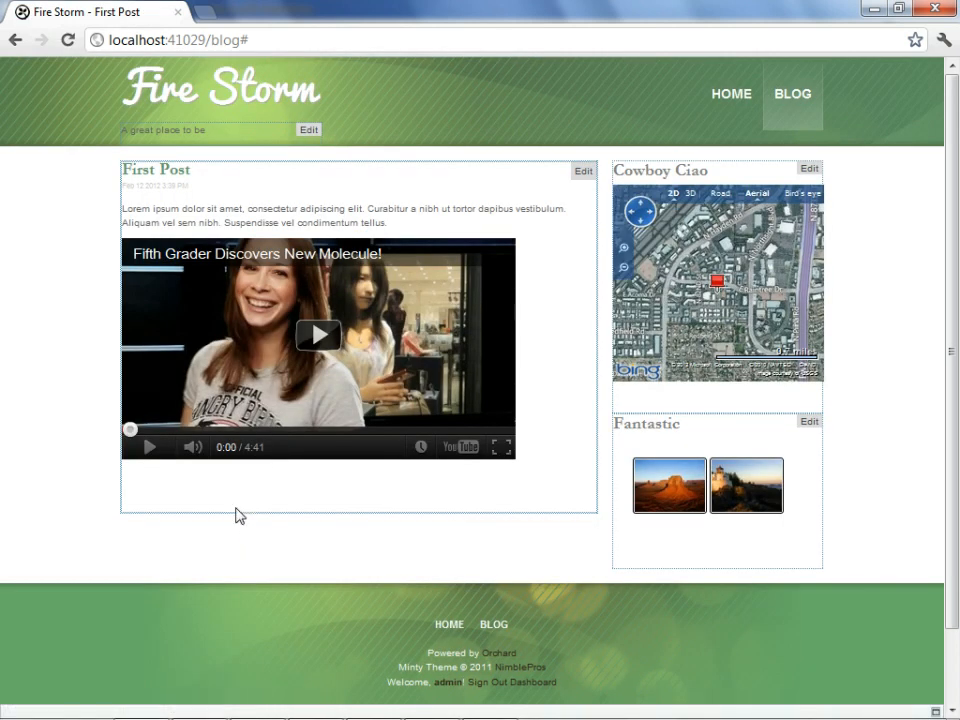
mouse_move(182, 496)
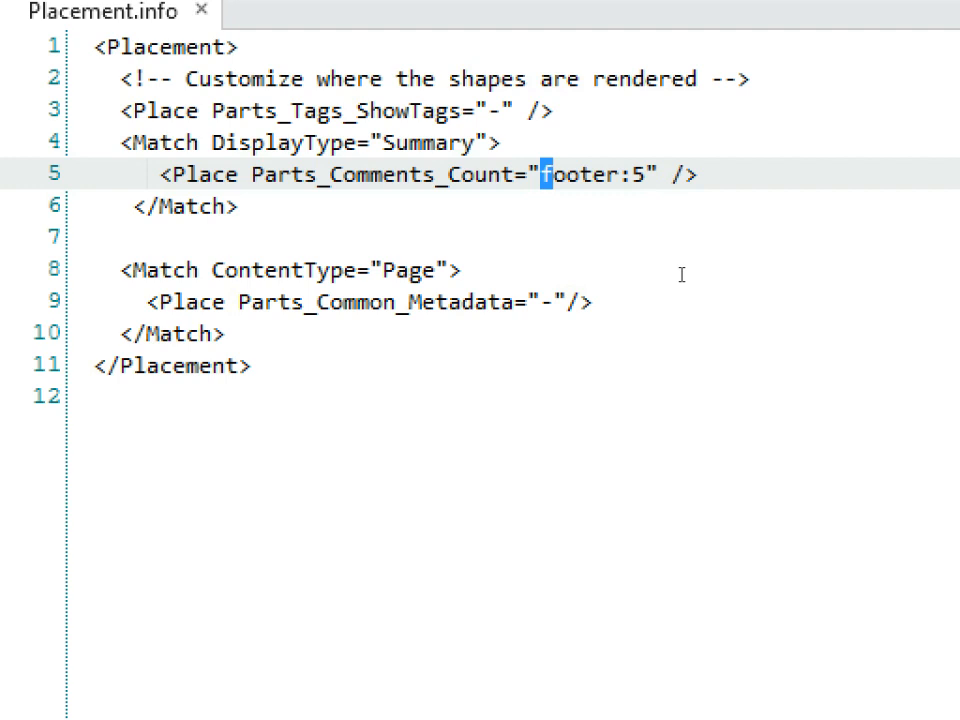
Capitalize the comment count zone to Footer:5 and save the file.
text(F)
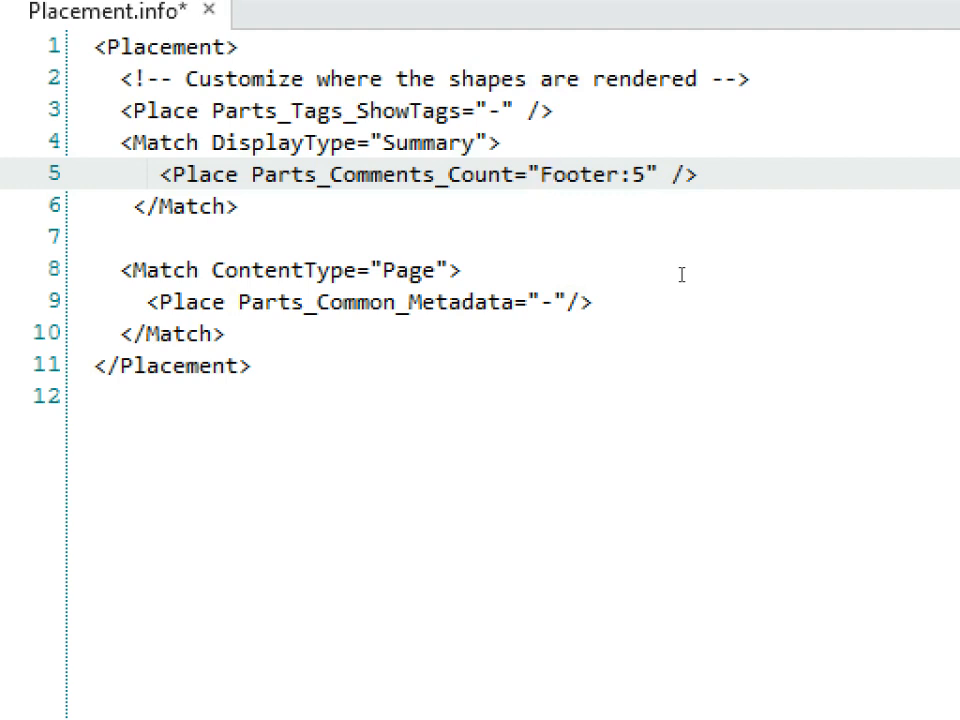
key(ctrl+s)
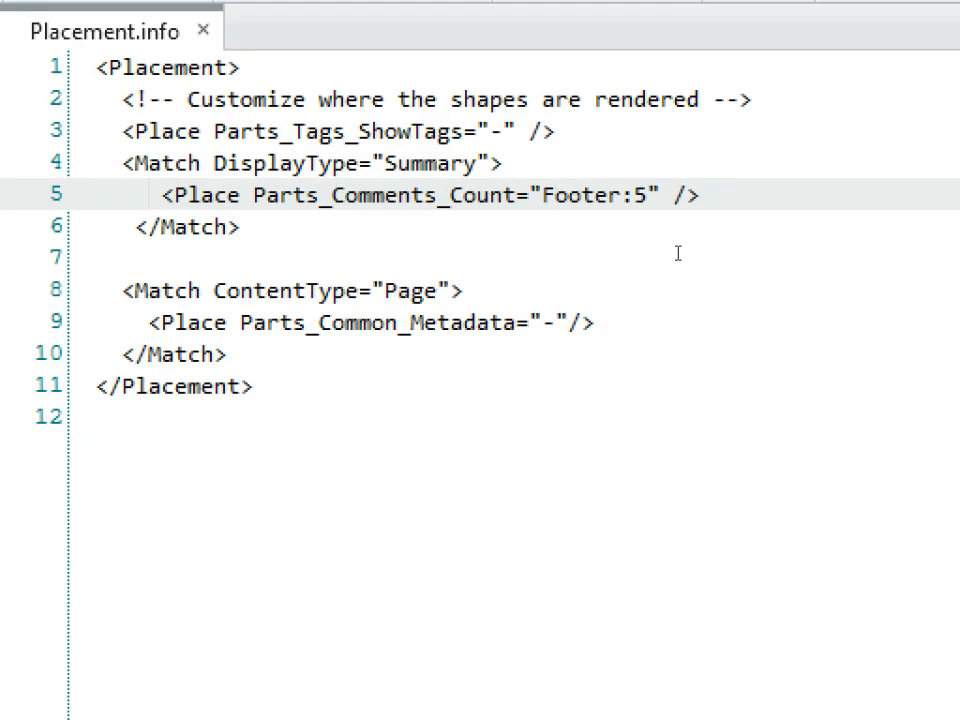
mouse_move(616, 288)
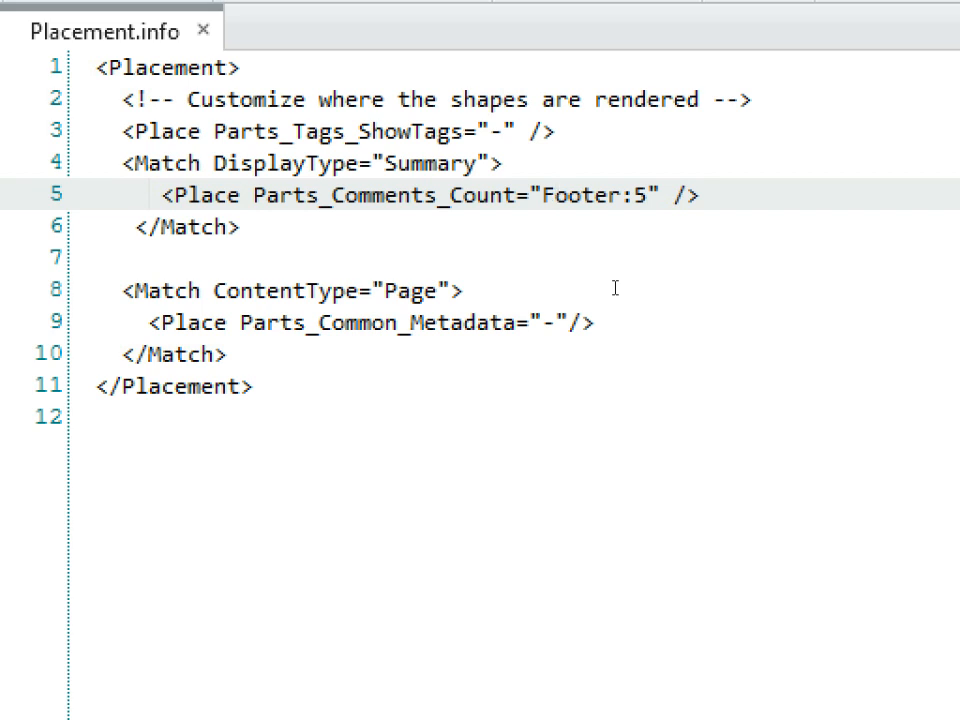
mouse_move(624, 228)
text(f)
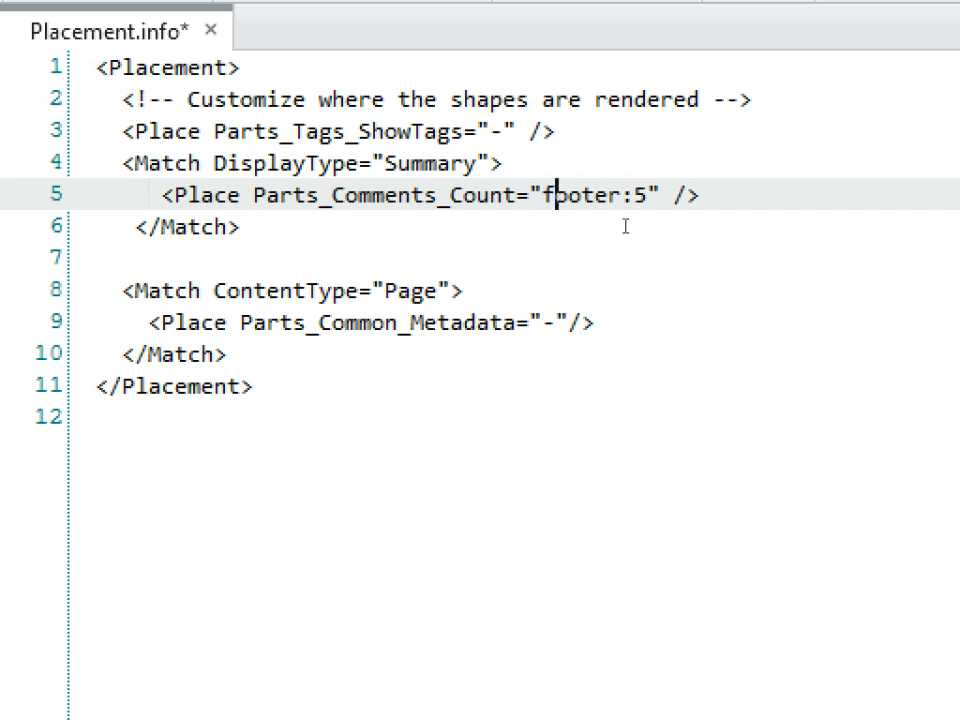
key(Backspace)
text(F)
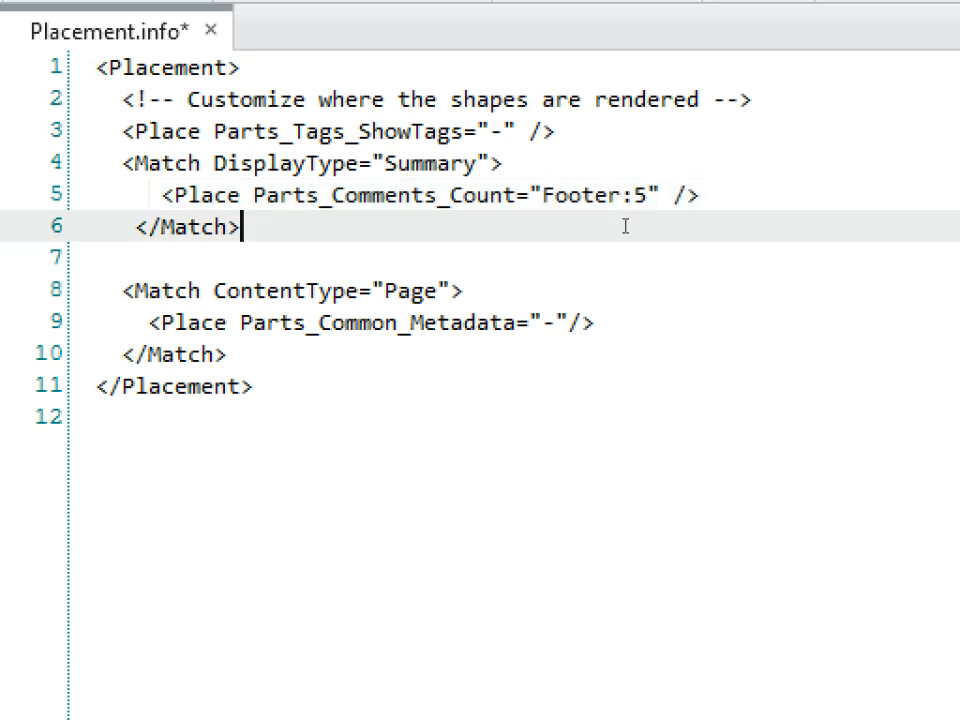
click(370, 322)
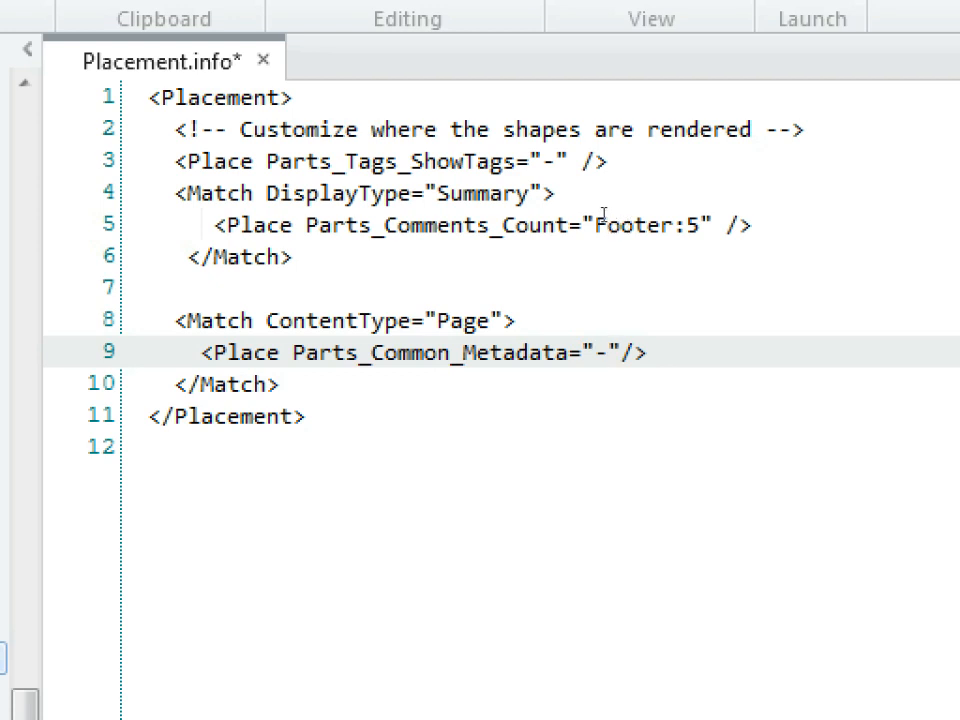
Wrap the comment count Place rule in a Match Path="/Blog/*" block with closing </Match>.
click(360, 192)
text(<Ma)
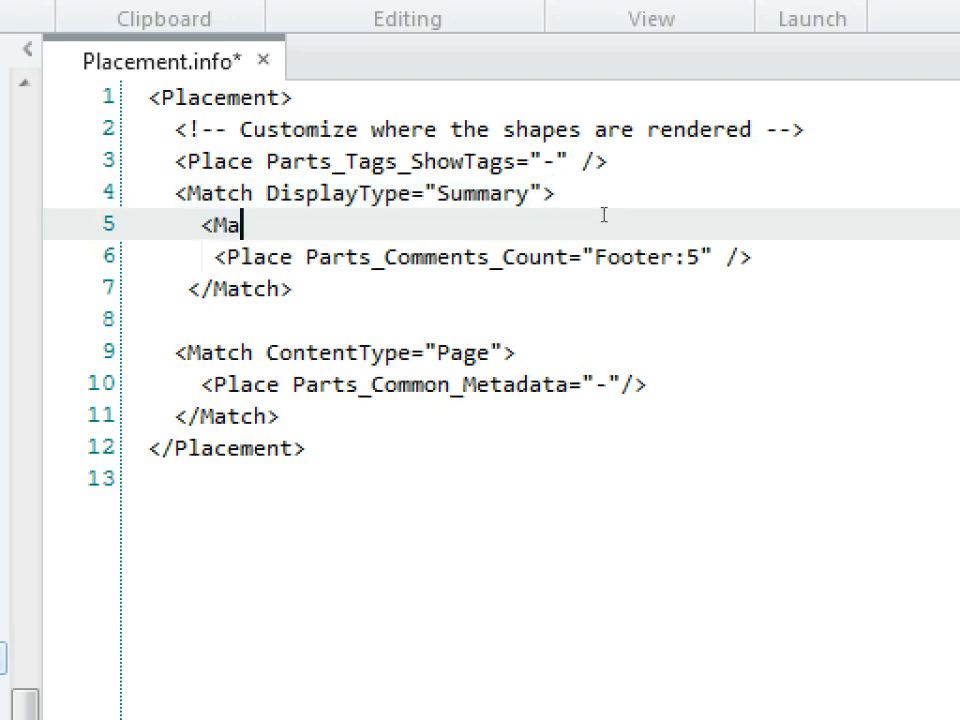
text(tch Path="/Blog/*">)
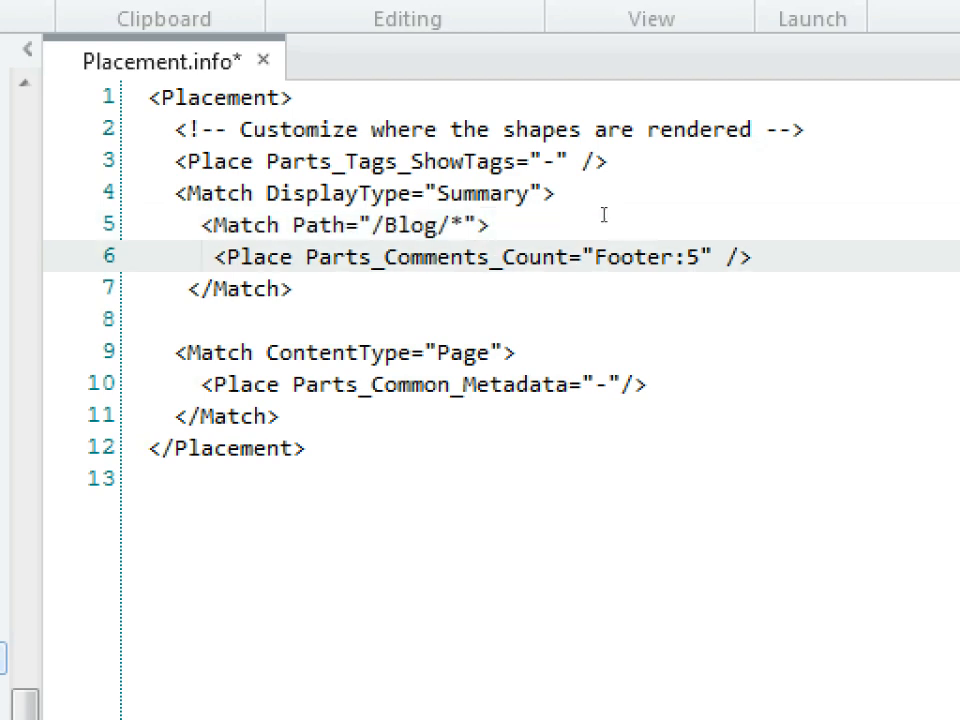
text(<)
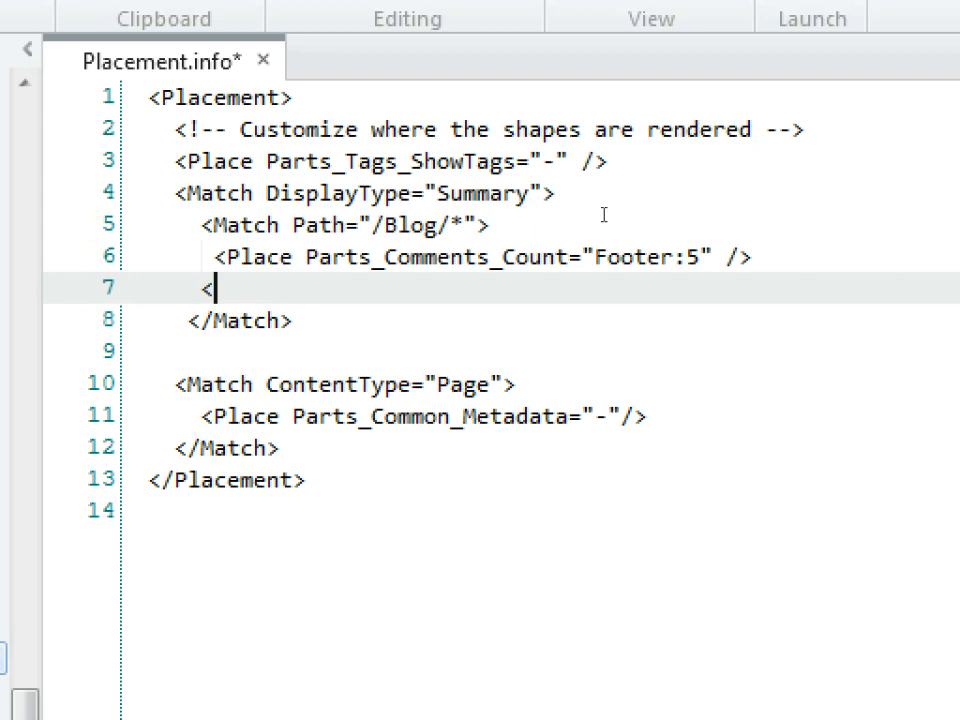
text(/Match>)
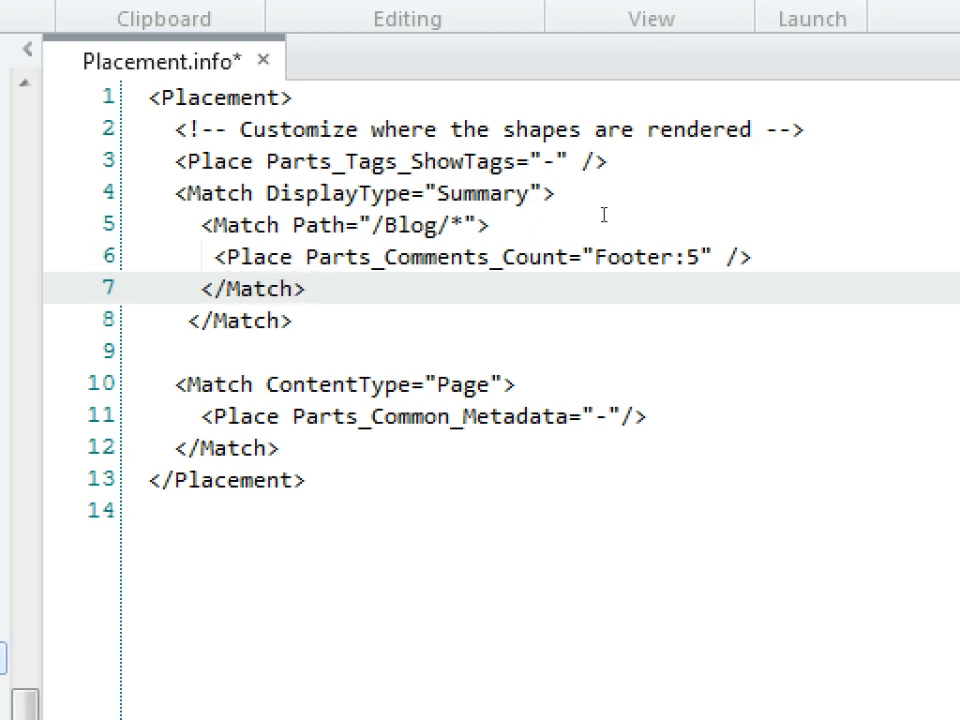
click(308, 288)
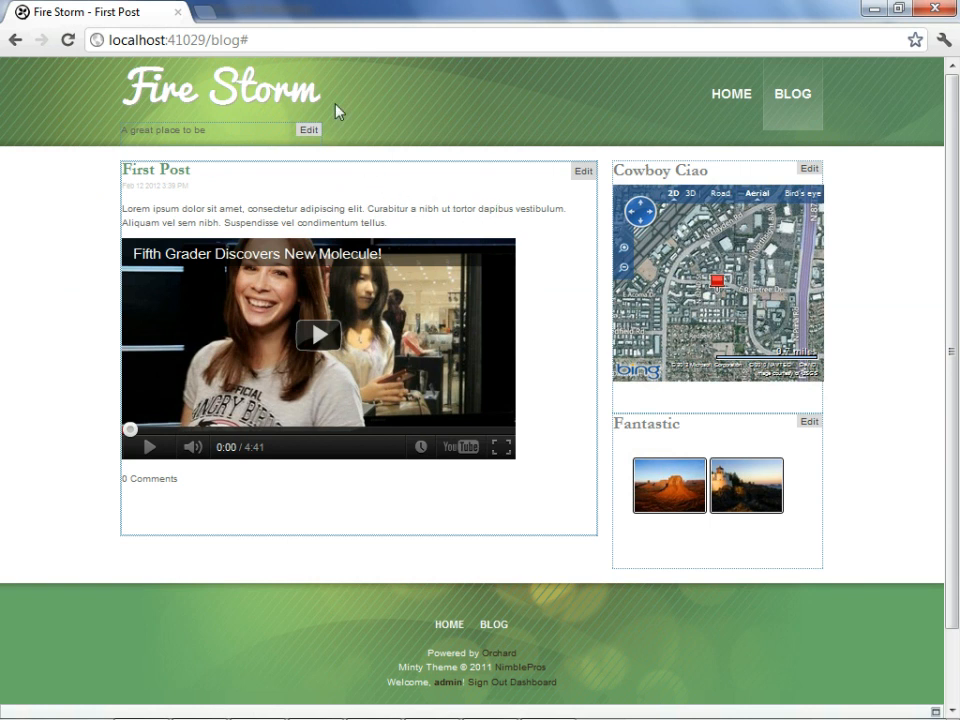
Switch to the browser to check First Post shows 0 Comments on the blog page.
click(180, 40)
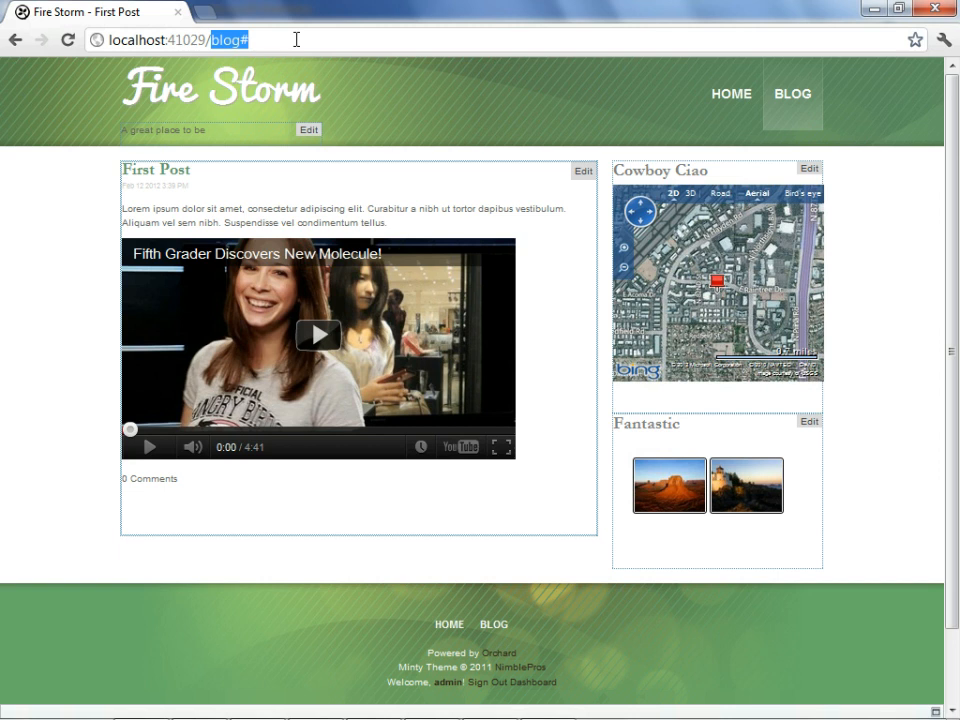
mouse_move(320, 82)
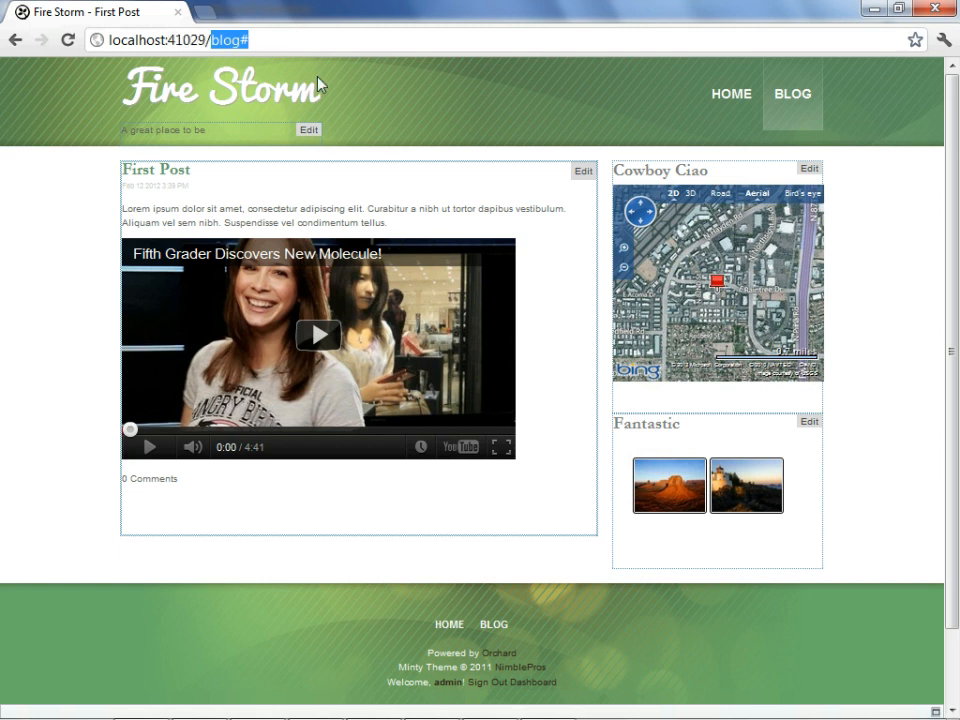
mouse_move(744, 352)
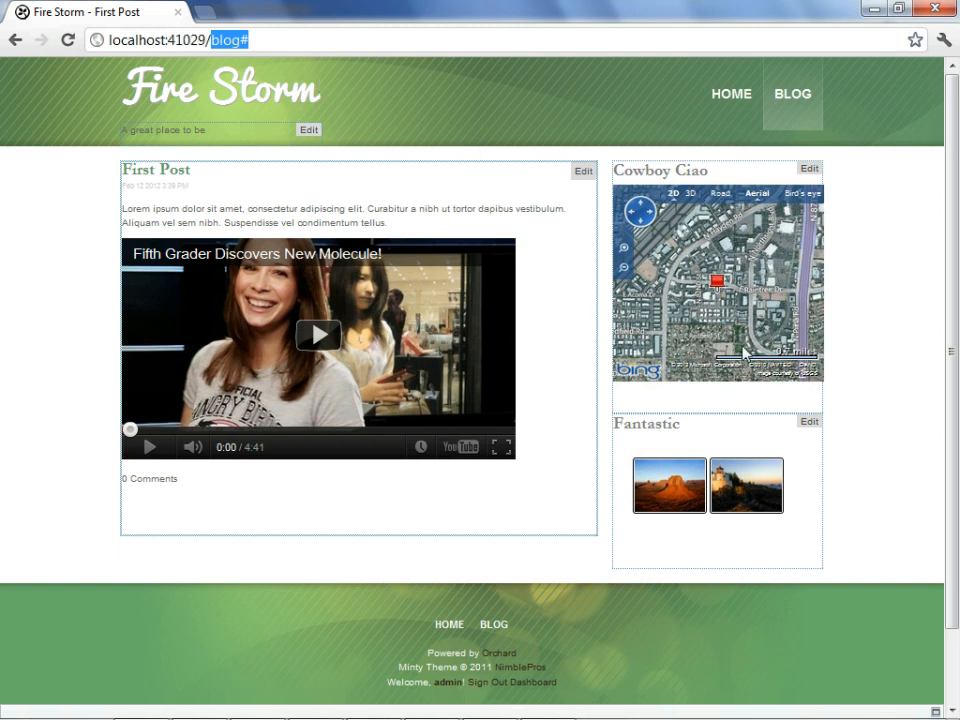
mouse_move(868, 332)
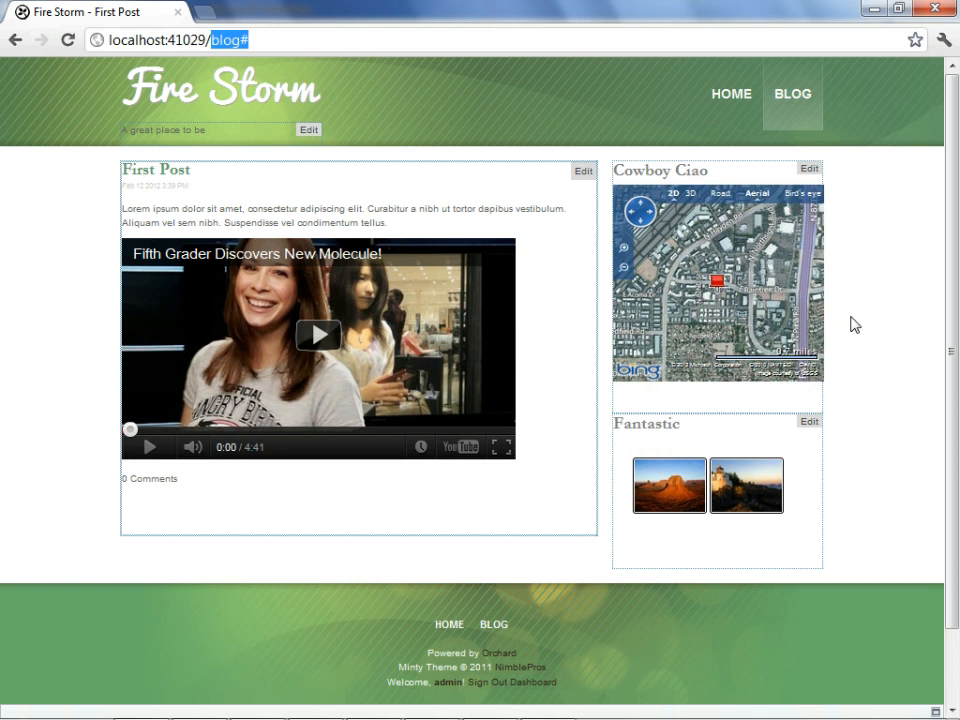
mouse_move(814, 504)
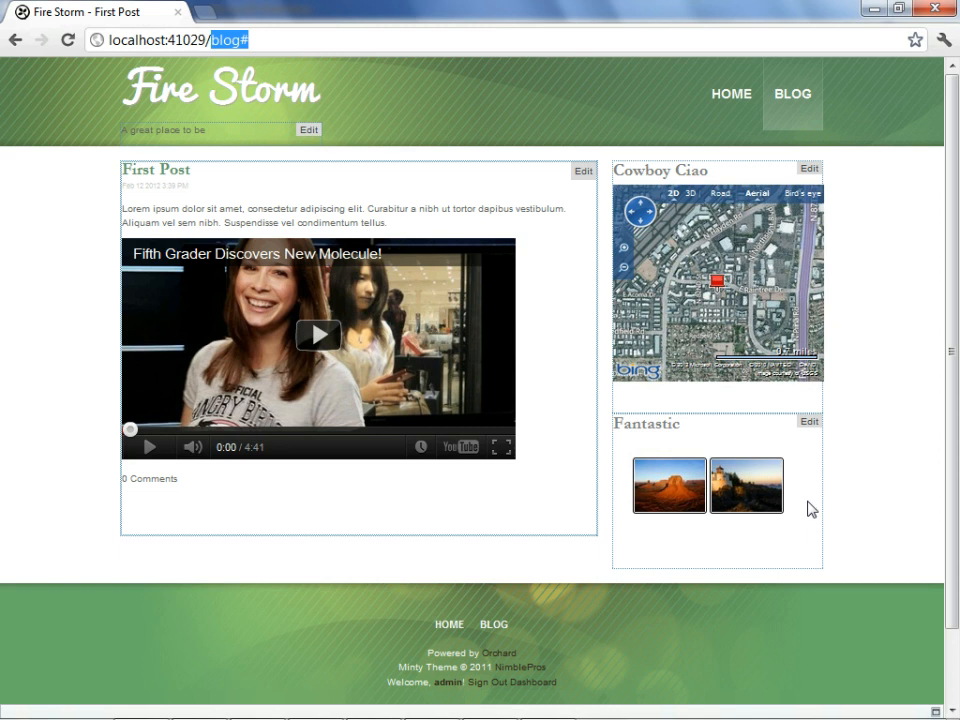
mouse_move(536, 680)
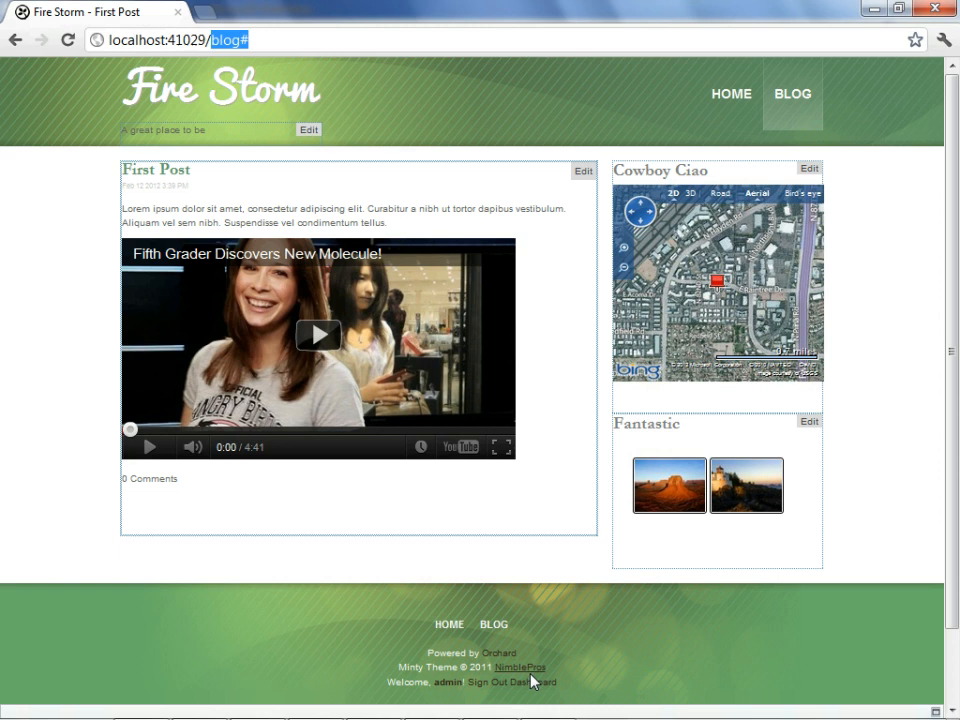
Go to the dashboard's Widgets page and start a new layer.
click(544, 682)
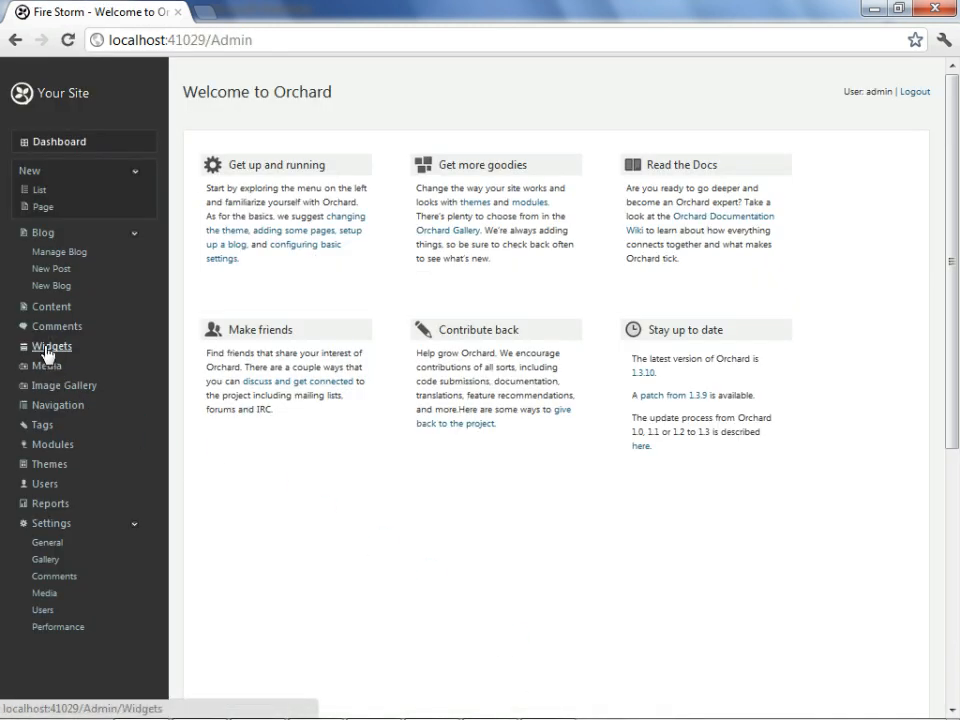
click(50, 346)
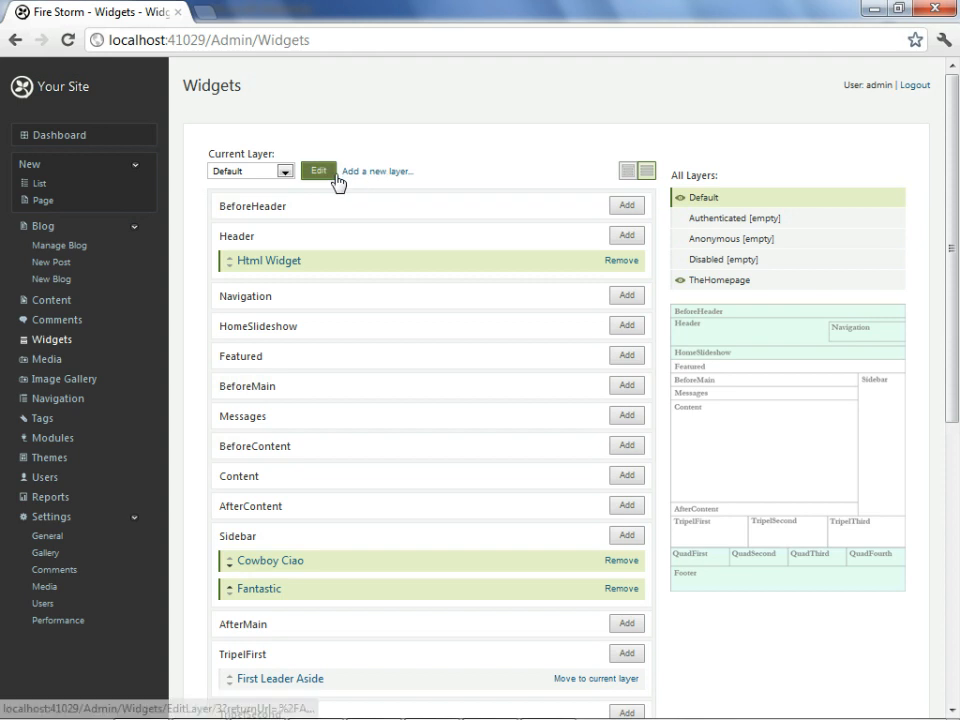
click(376, 170)
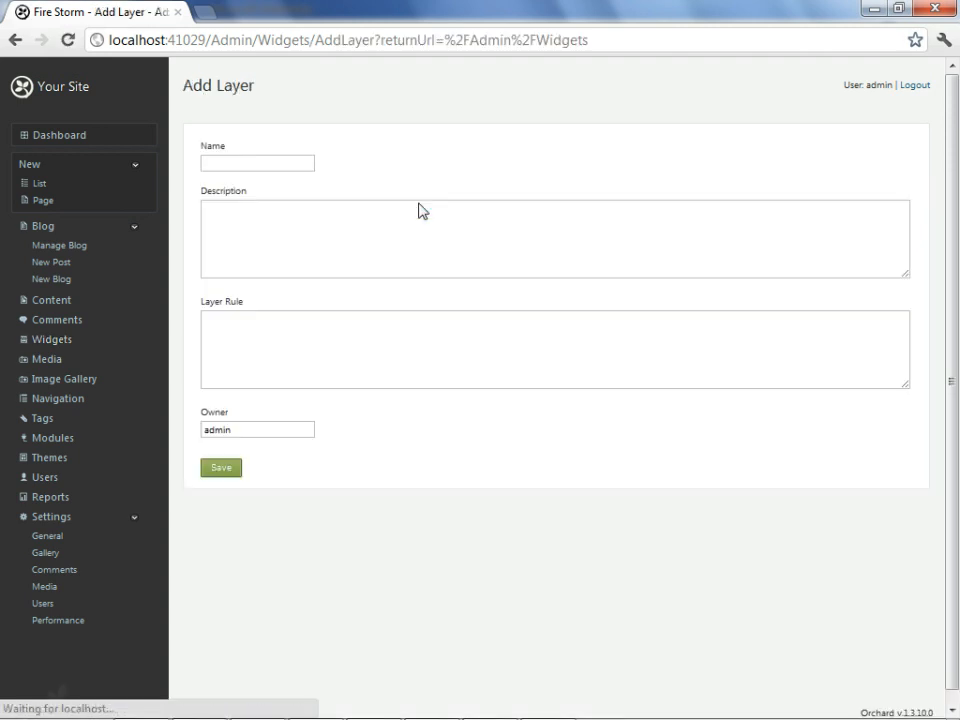
Name the new layer Authenticated Not Home.
click(256, 164)
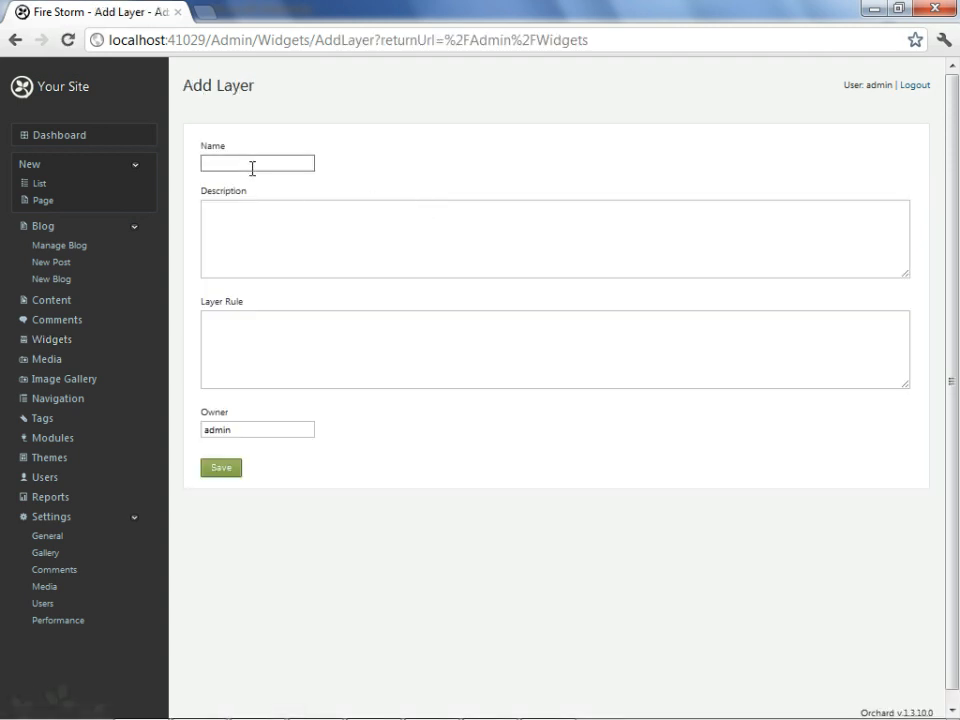
text(Aut)
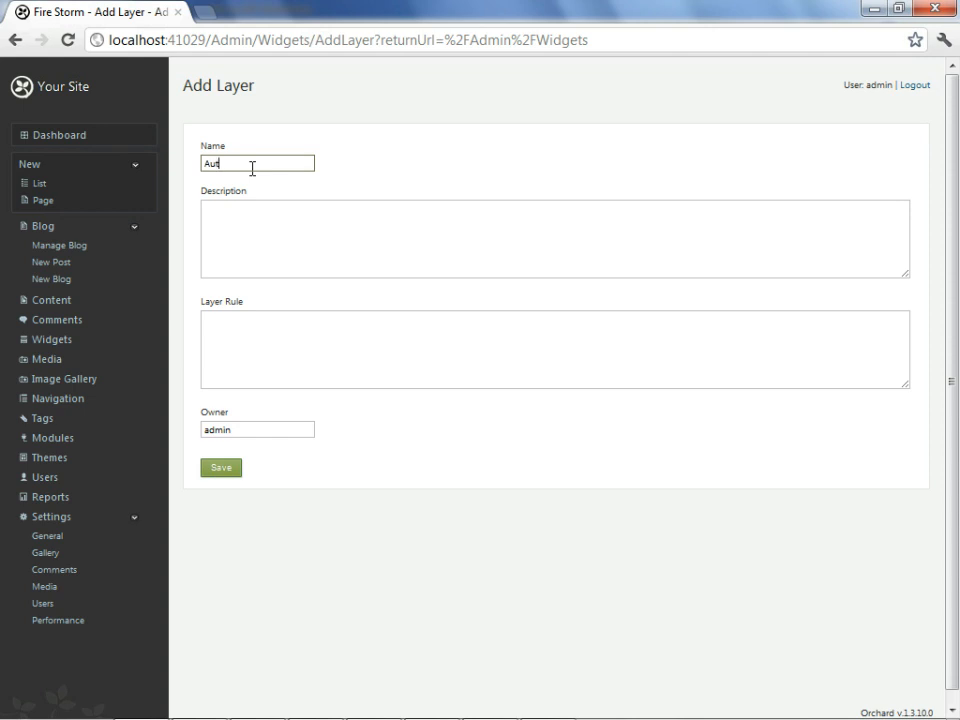
text(henticated)
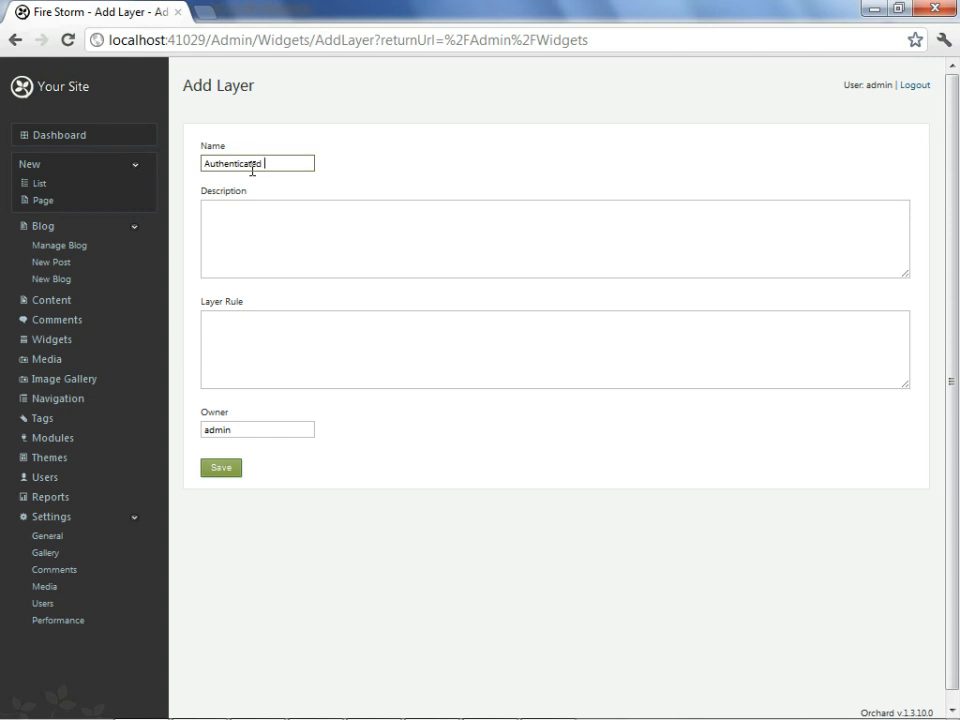
text(Not Ho)
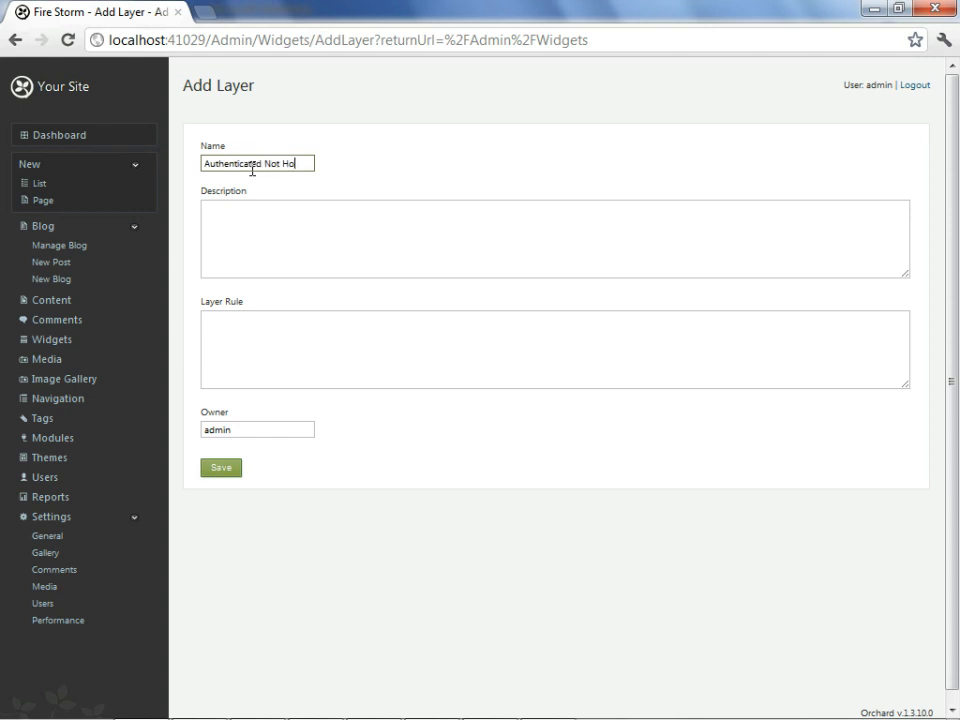
text(me)
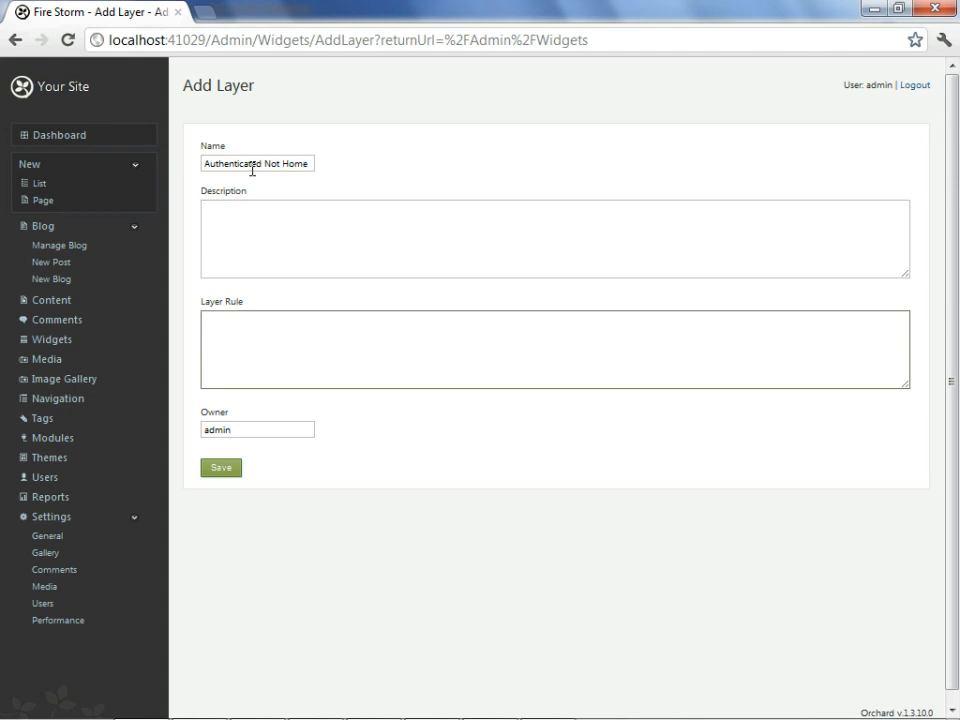
mouse_move(236, 136)
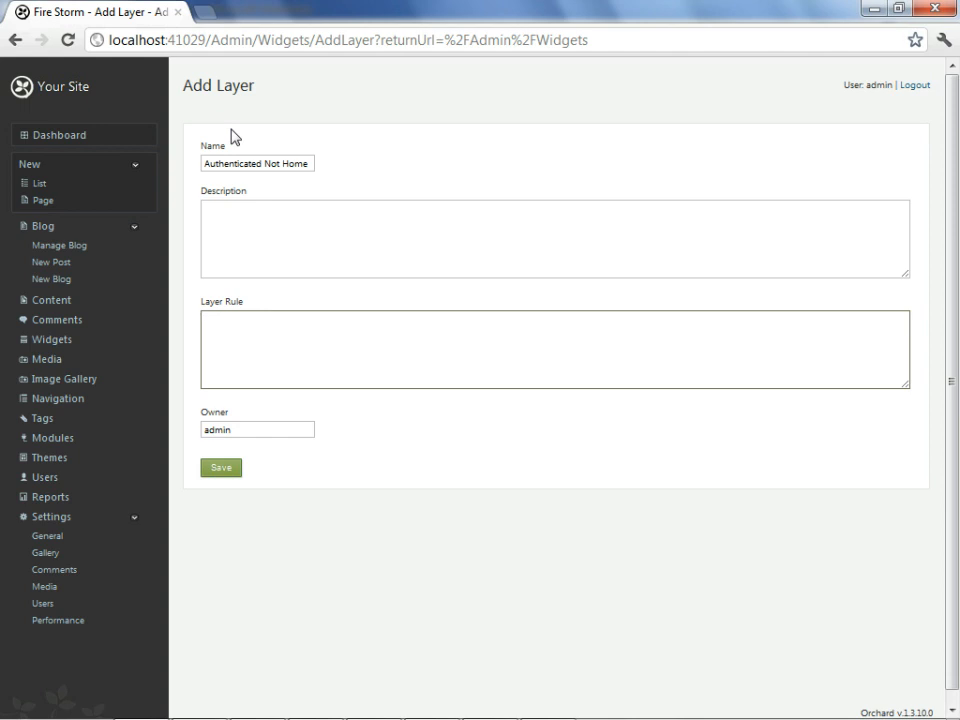
Enter the layer rule authenticated and not url("~/").
text(authenticated and)
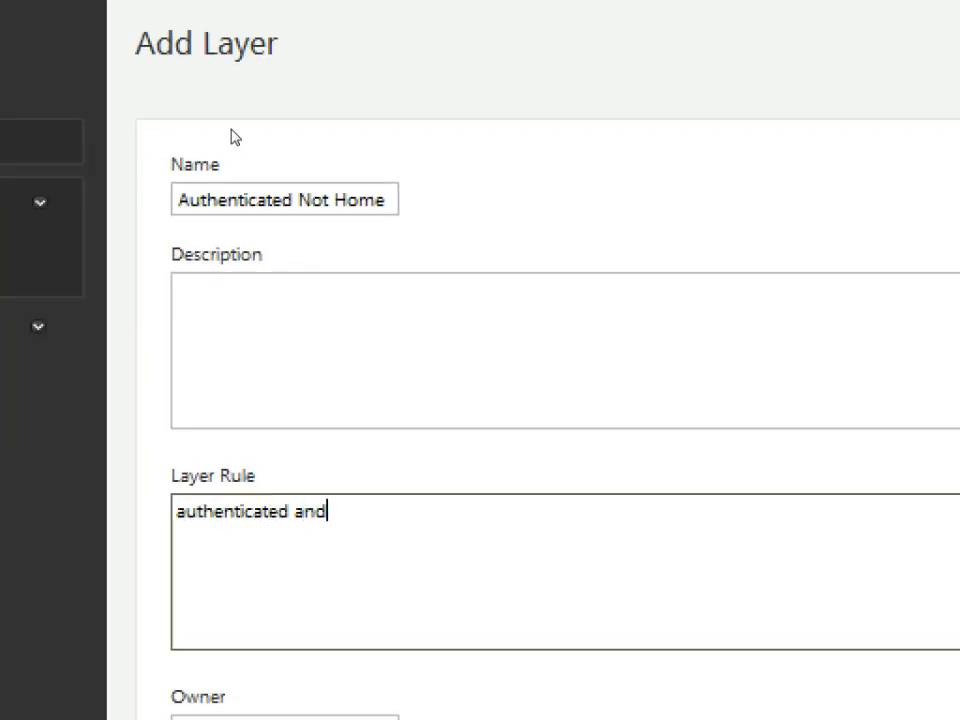
text(not)
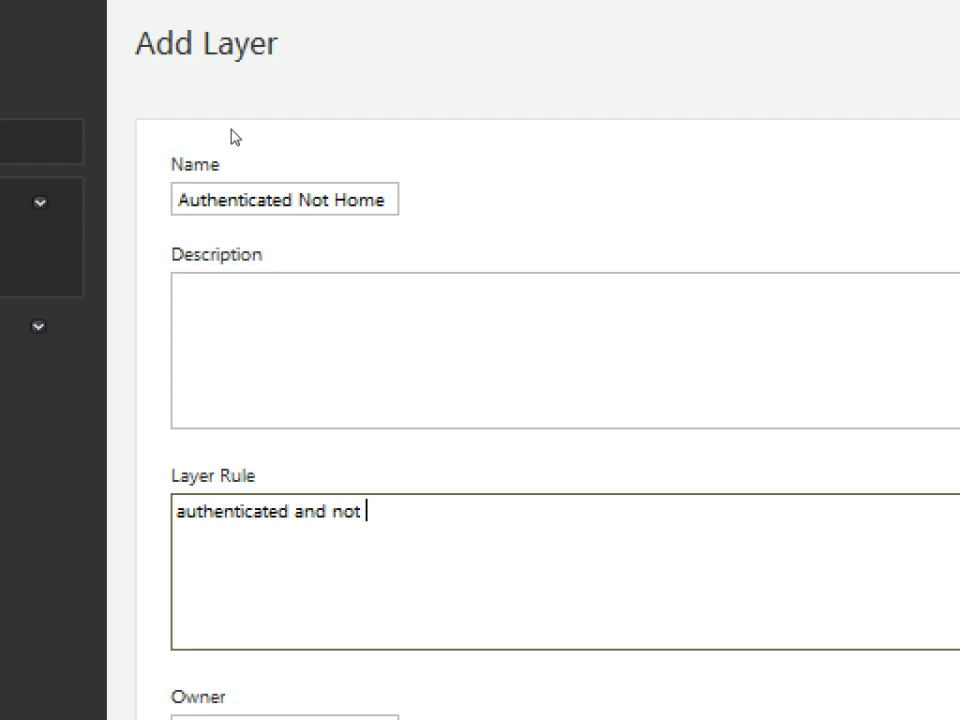
text(url("^/)
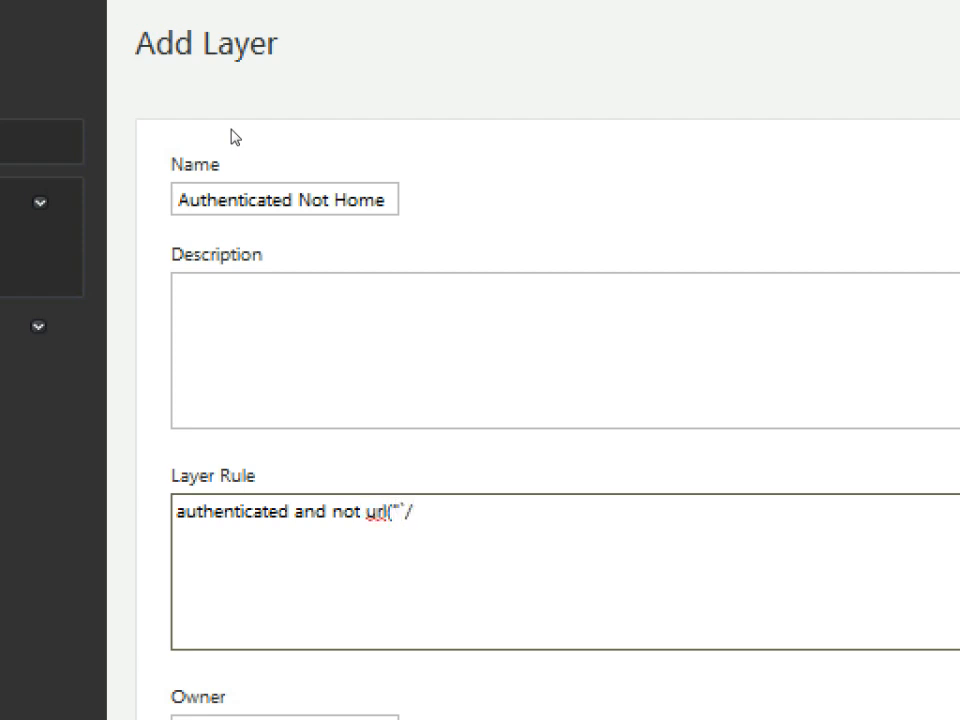
text(~)
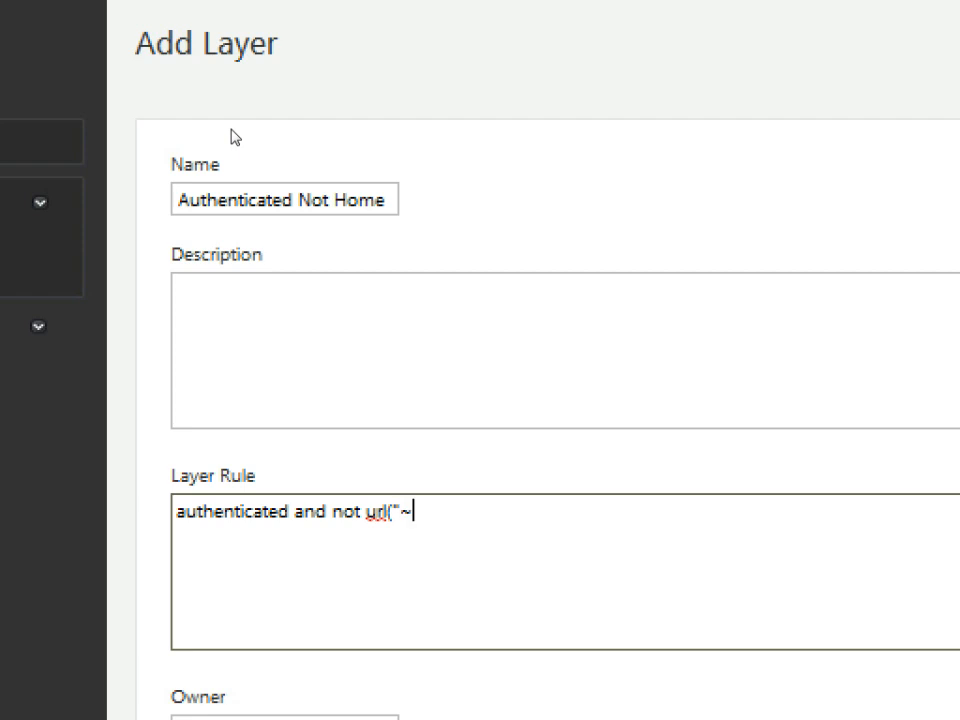
text(/"))
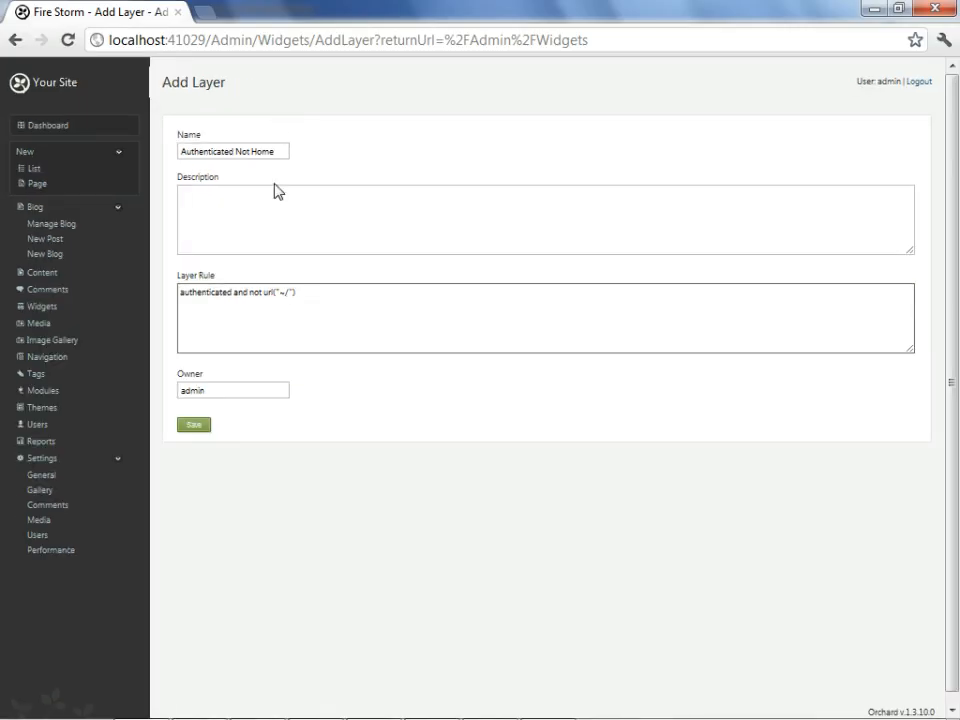
Save the Authenticated Not Home layer and review its empty widget zones.
click(192, 424)
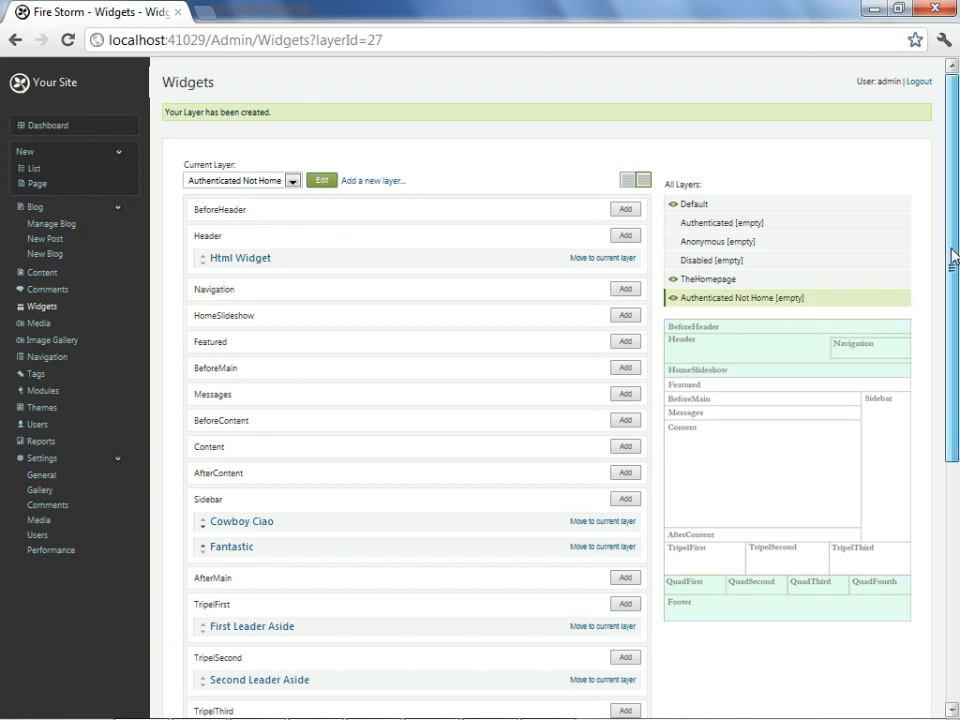
scroll(down, 3)
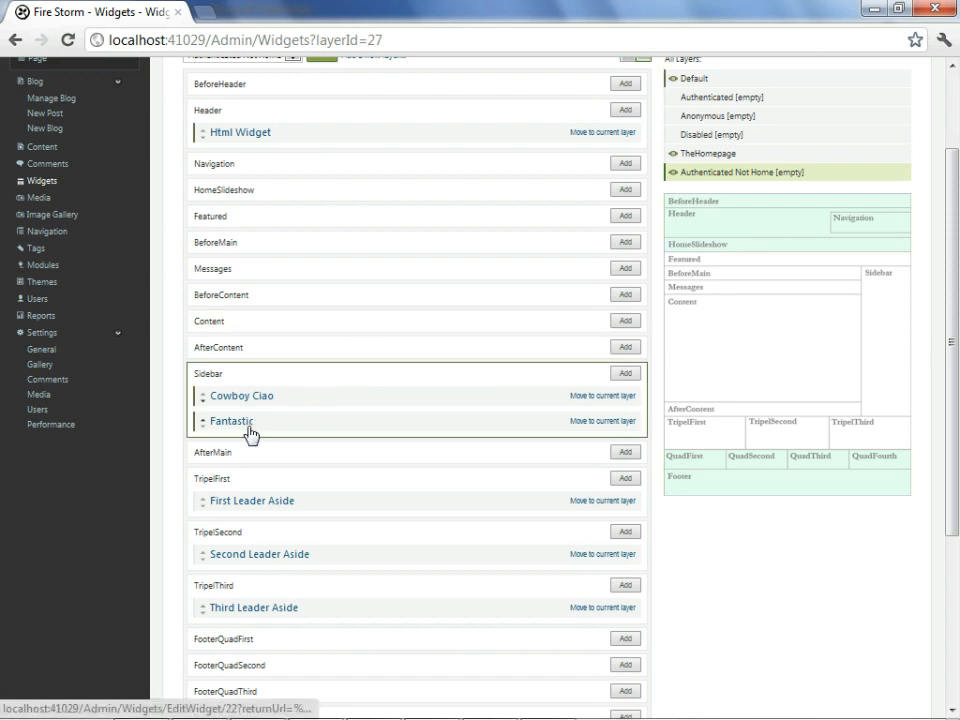
mouse_move(446, 428)
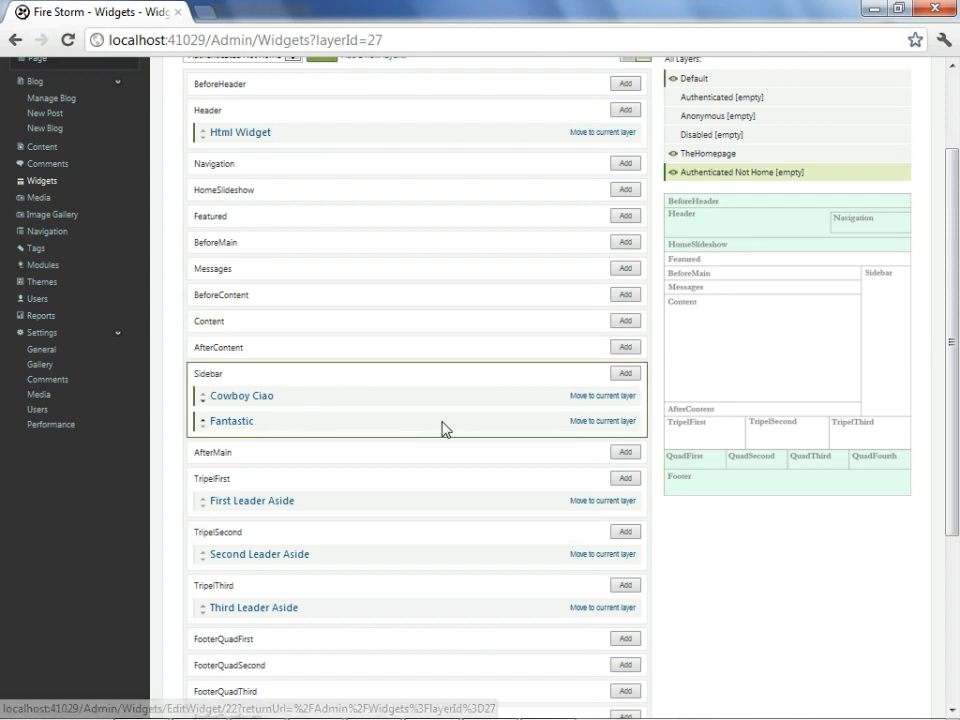
mouse_move(590, 424)
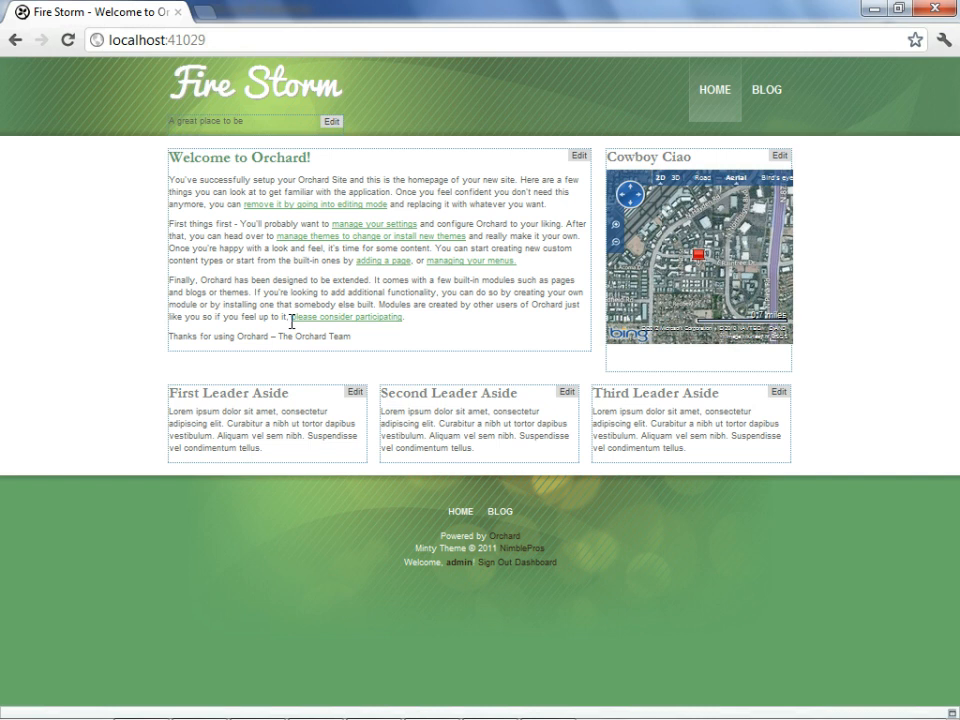
mouse_move(504, 326)
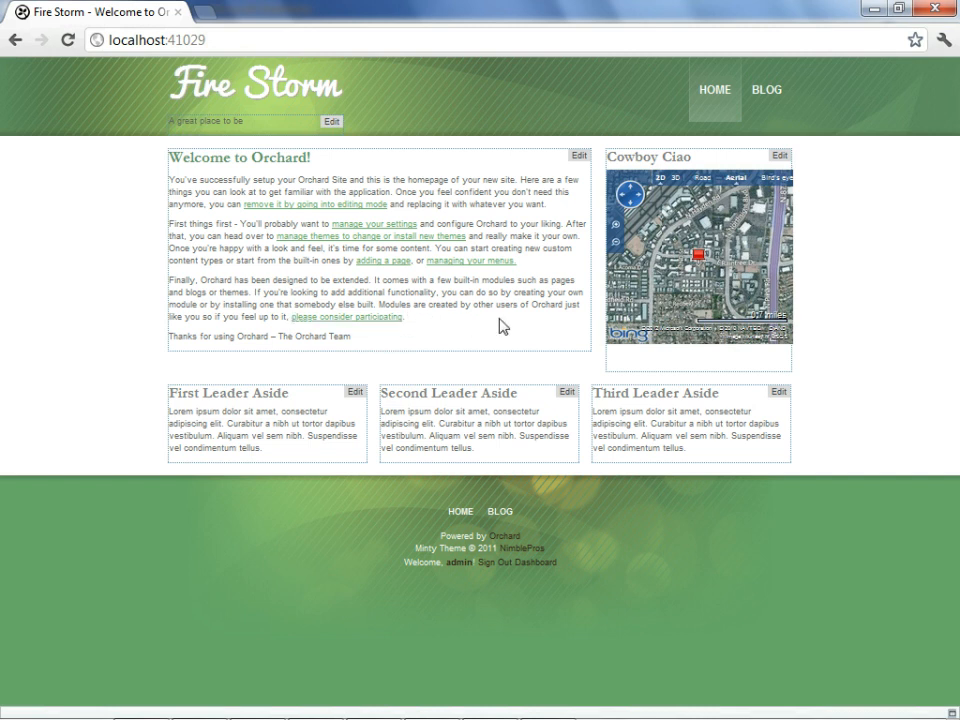
mouse_move(512, 318)
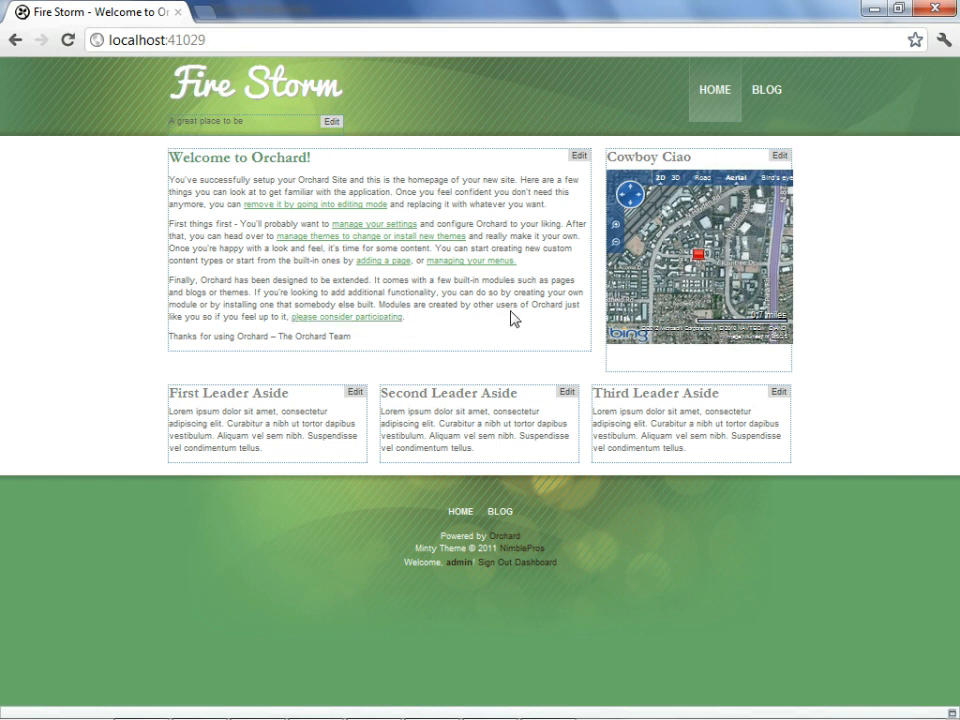
mouse_move(766, 90)
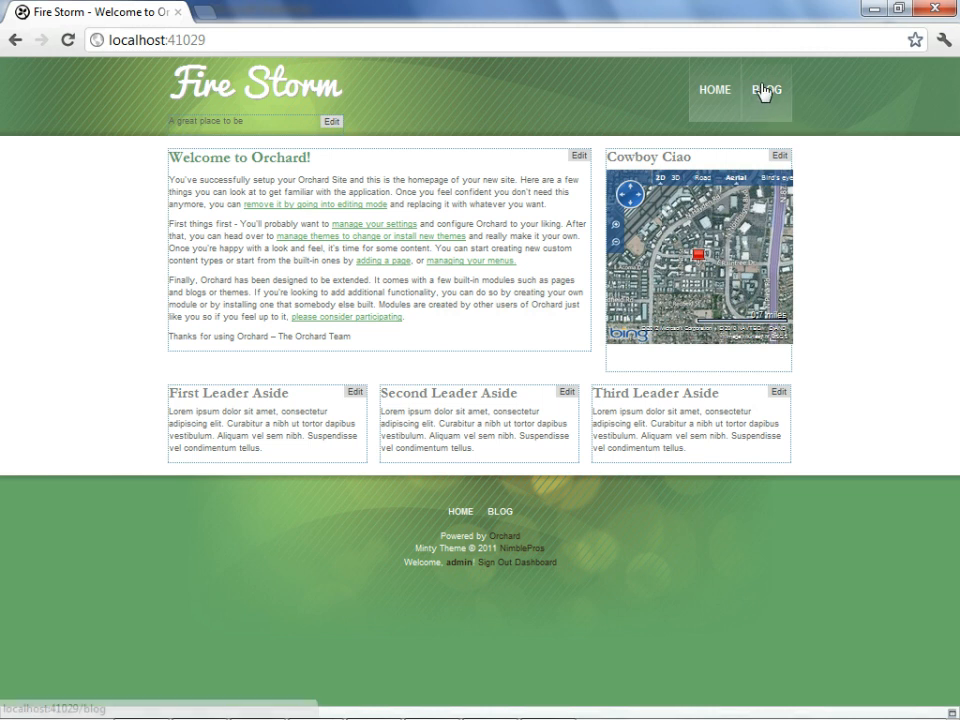
View the Fire Storm blog page, where the Fantastic gallery appears in the sidebar.
click(766, 90)
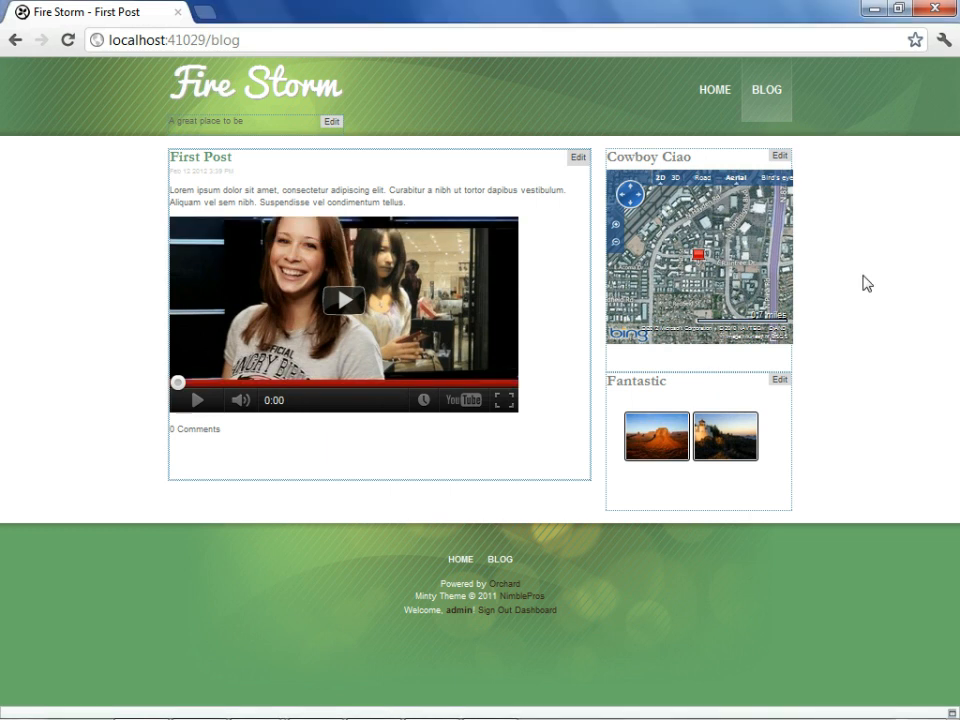
mouse_move(612, 620)
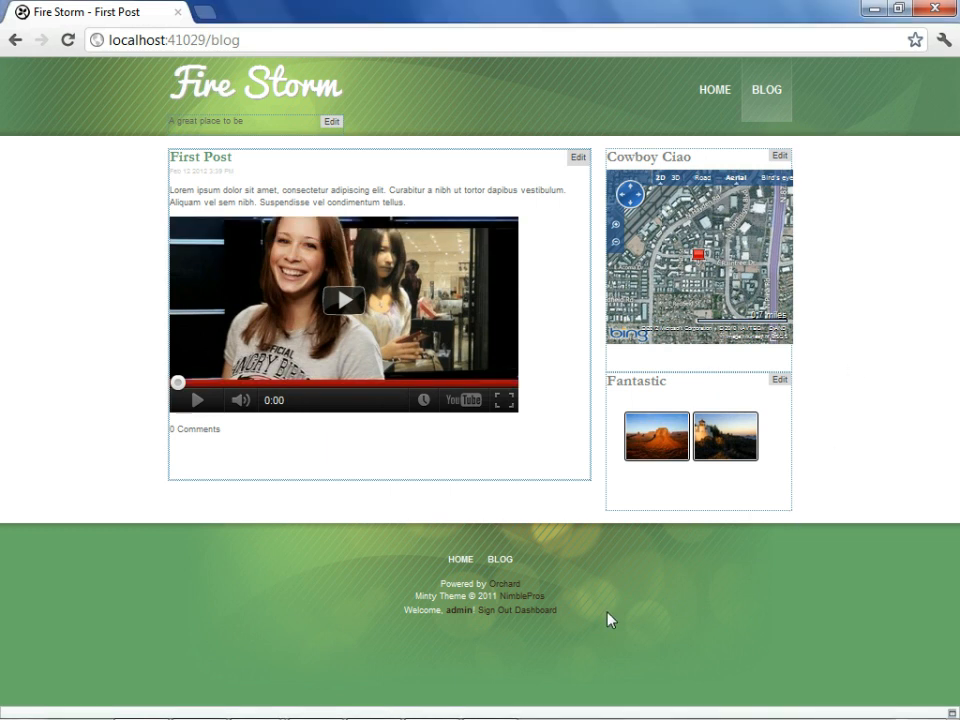
mouse_move(548, 628)
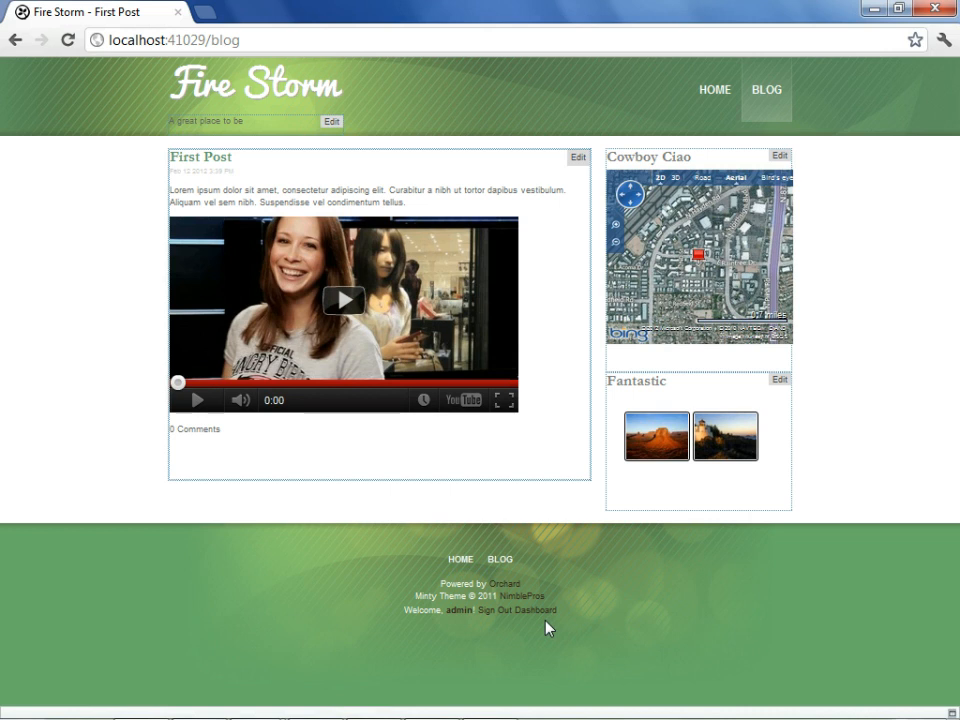
mouse_move(476, 624)
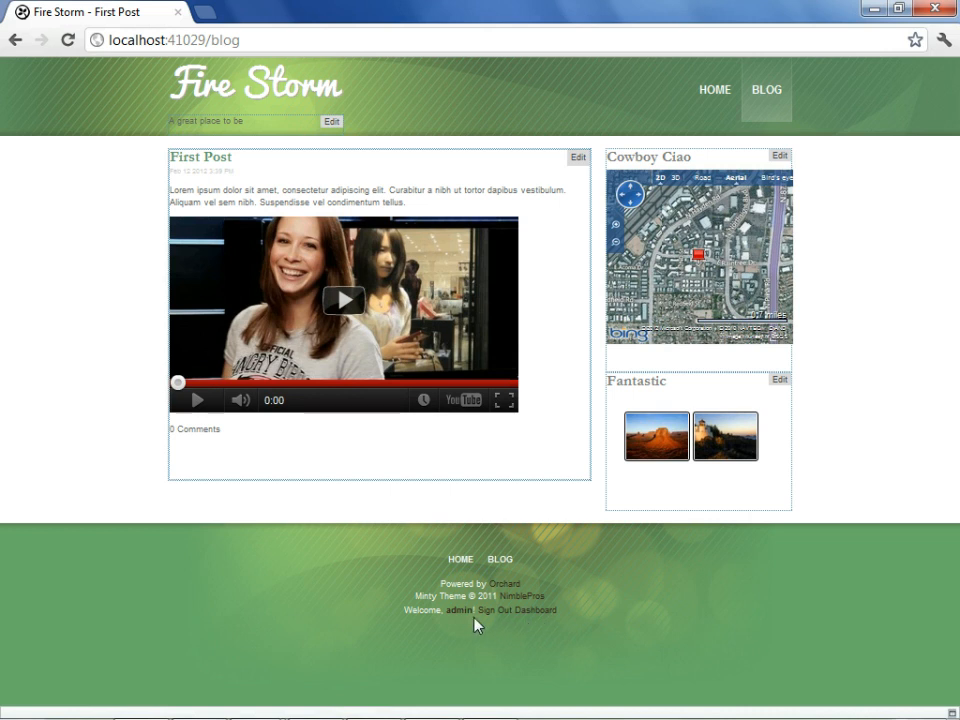
mouse_move(464, 628)
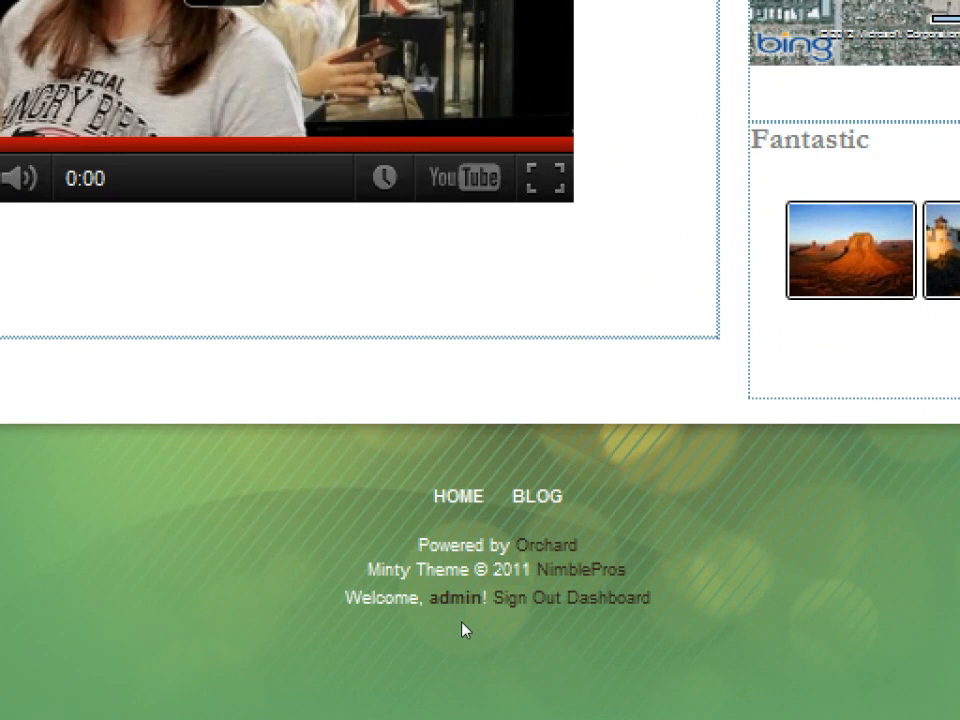
mouse_move(454, 598)
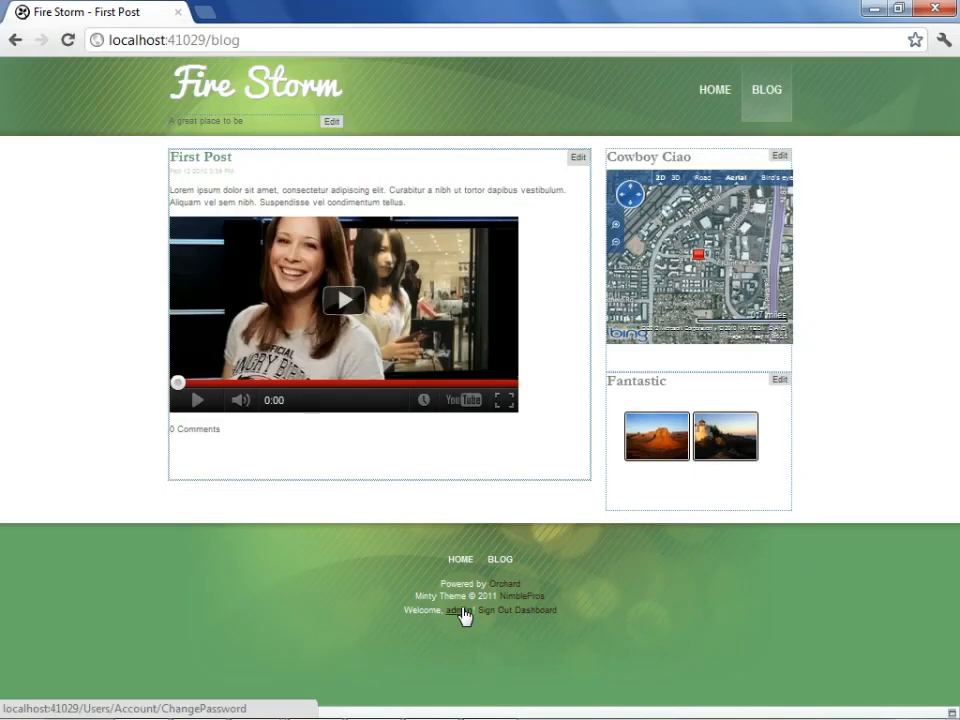
Show the Change Password form for the signed-in admin account.
click(456, 610)
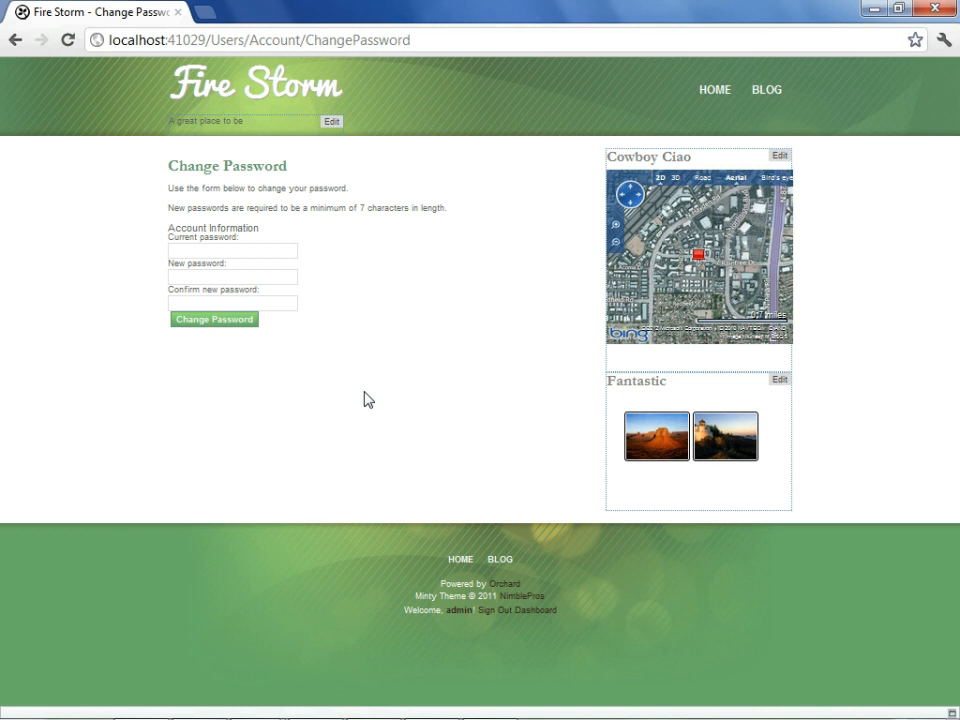
mouse_move(528, 618)
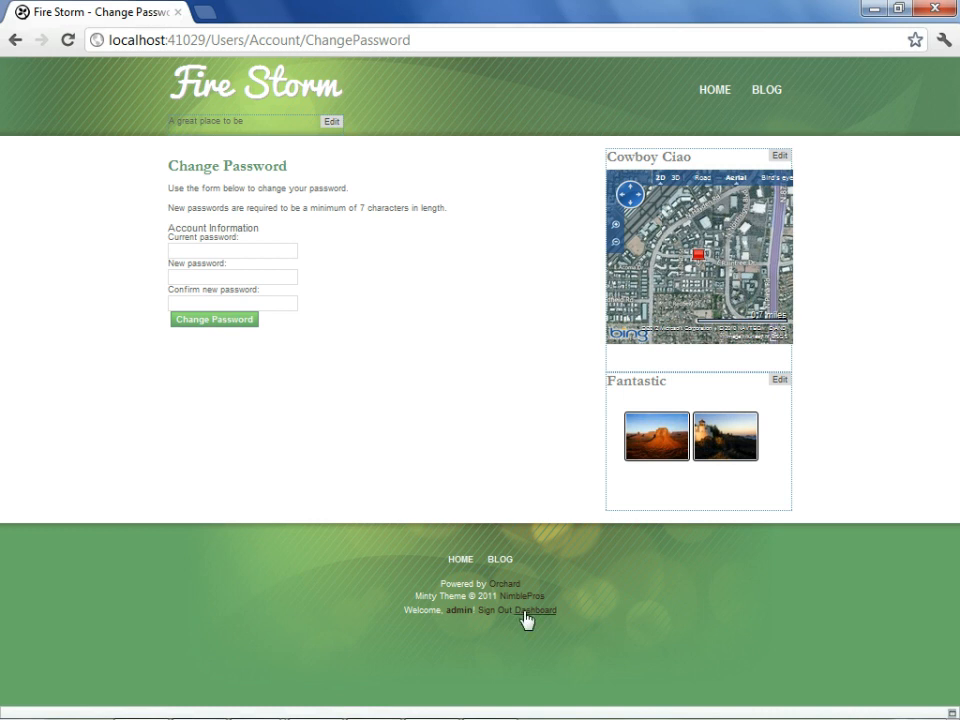
View the General settings: site name Fire Storm, culture en-US, super user admin.
click(540, 610)
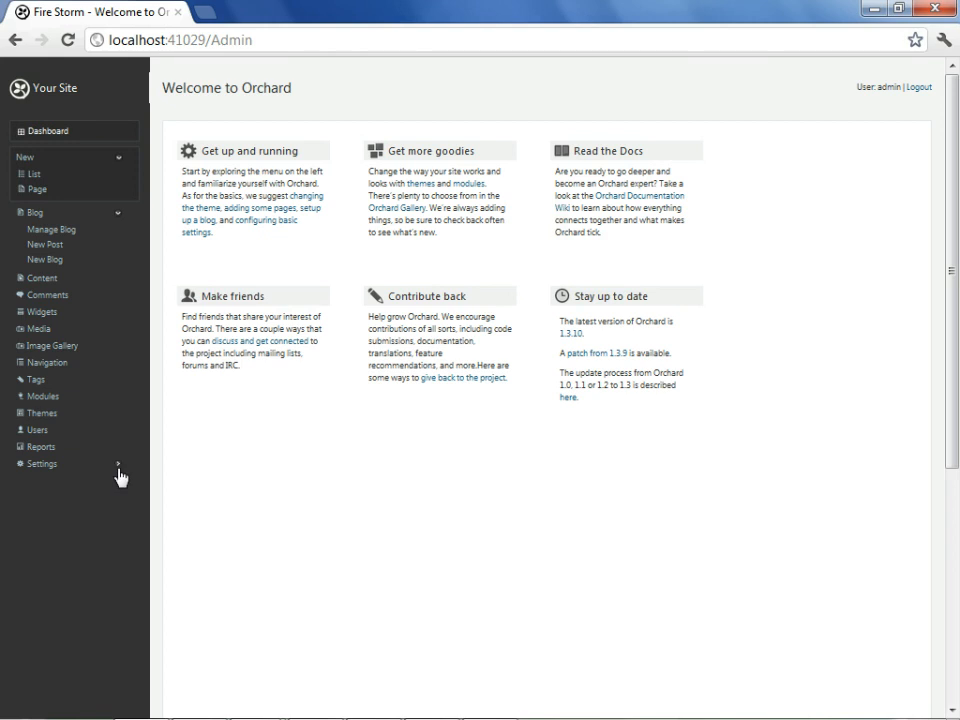
click(40, 464)
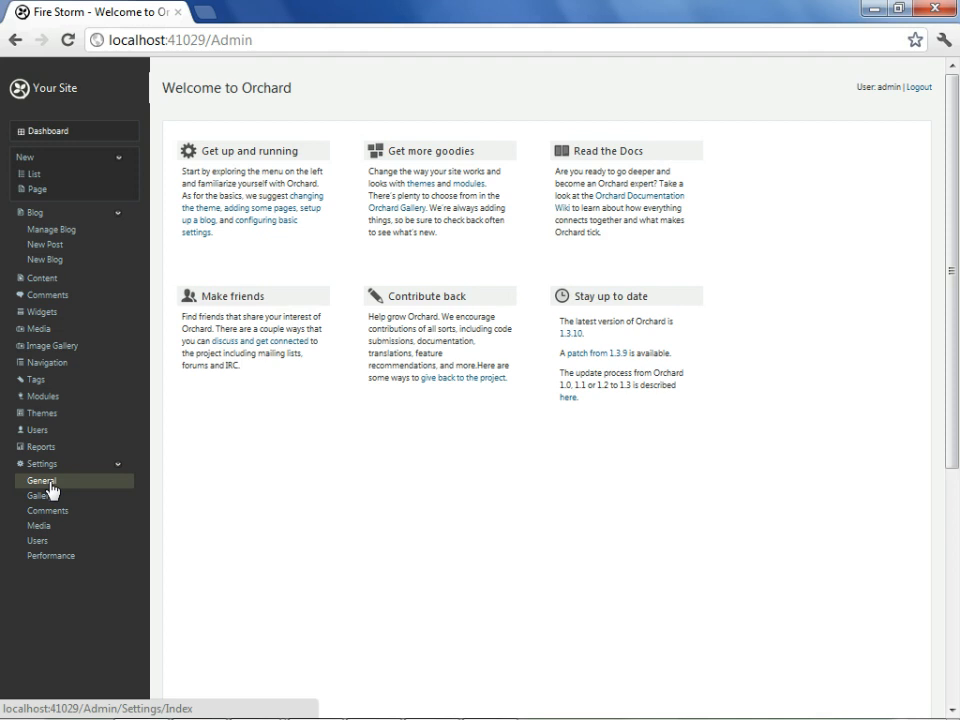
click(40, 480)
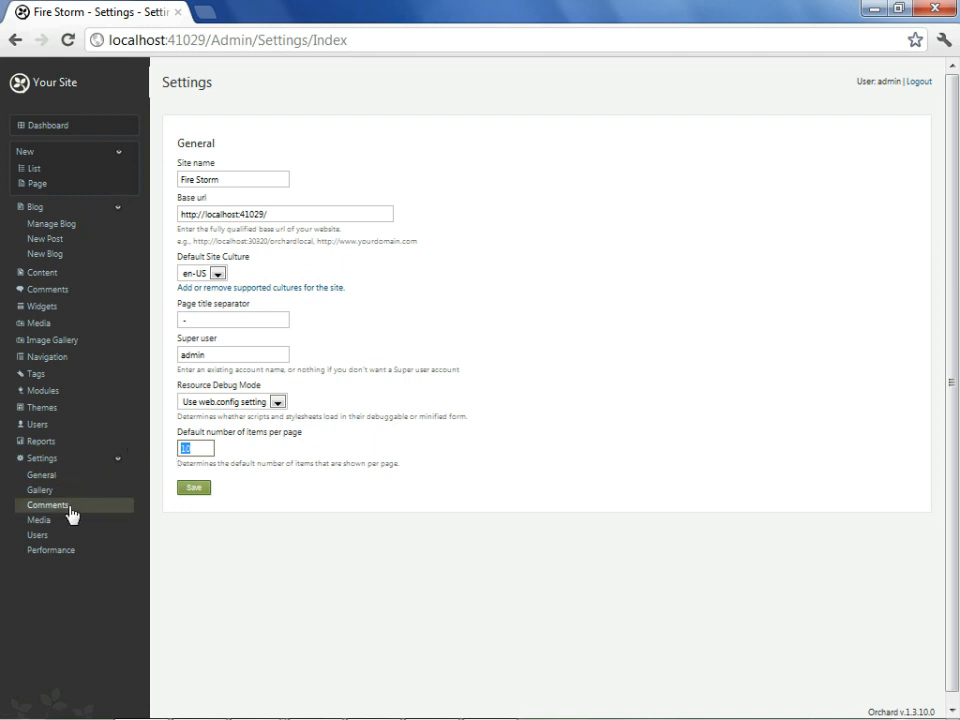
click(36, 536)
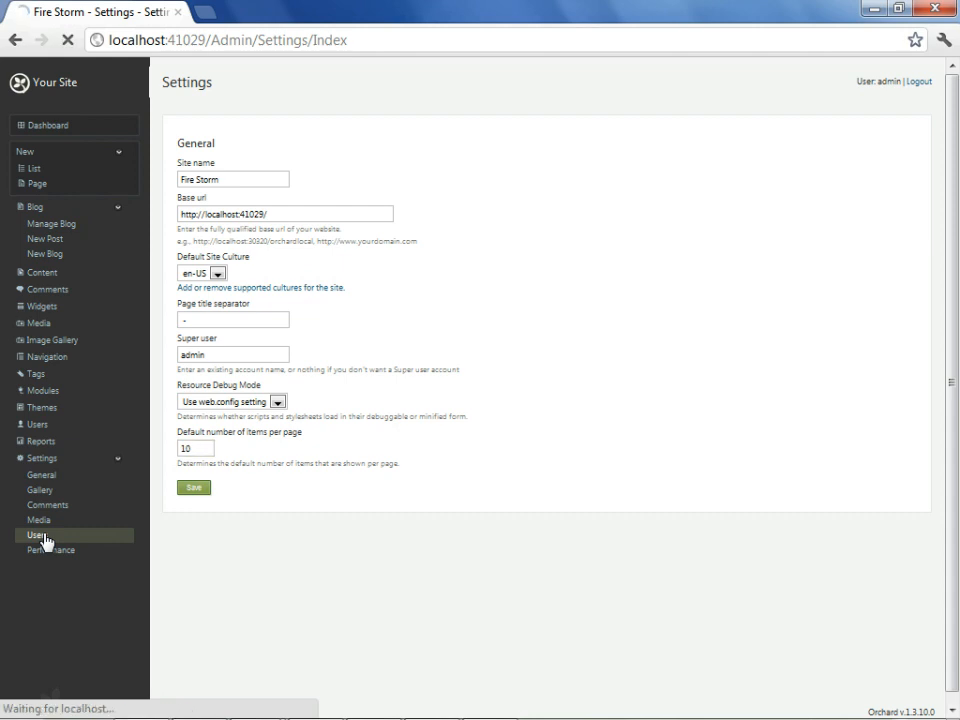
View the Users settings with all four registration and password options unchecked.
click(36, 534)
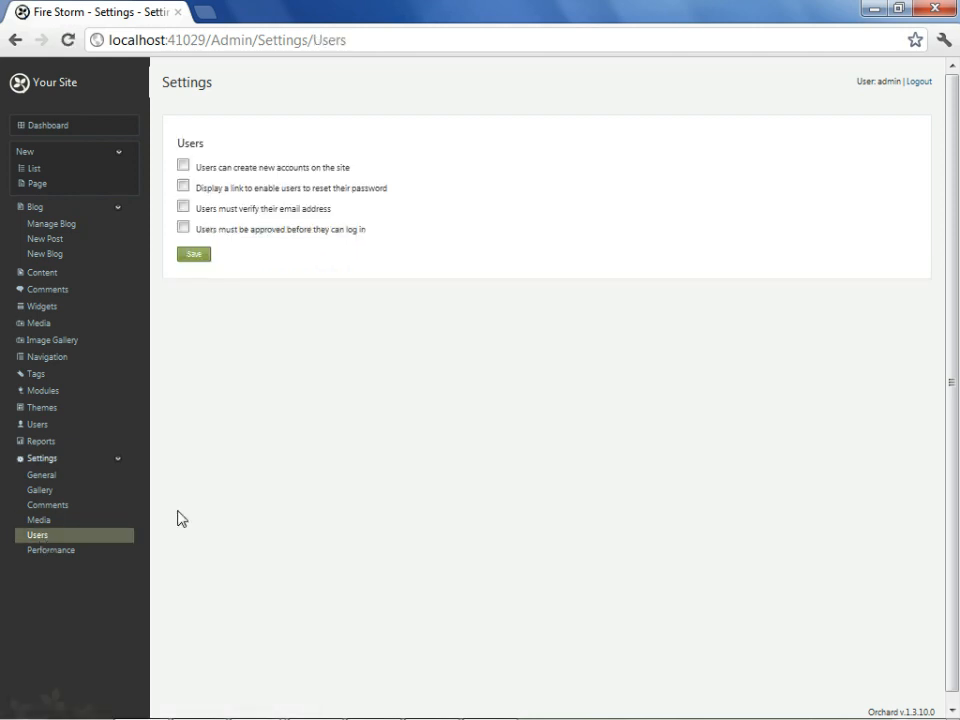
mouse_move(272, 268)
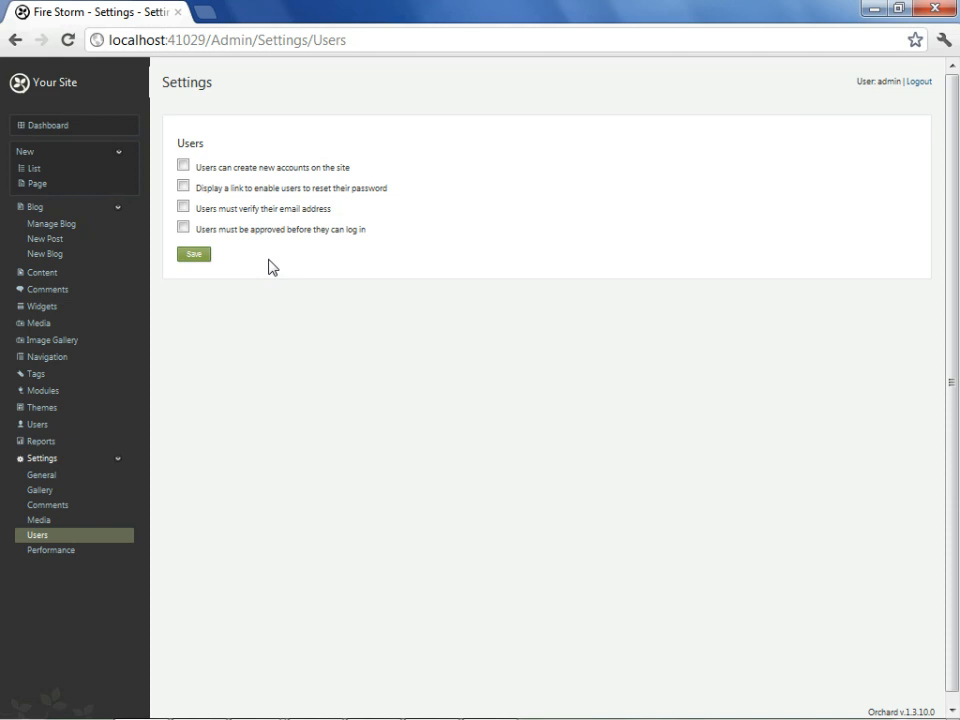
mouse_move(38, 424)
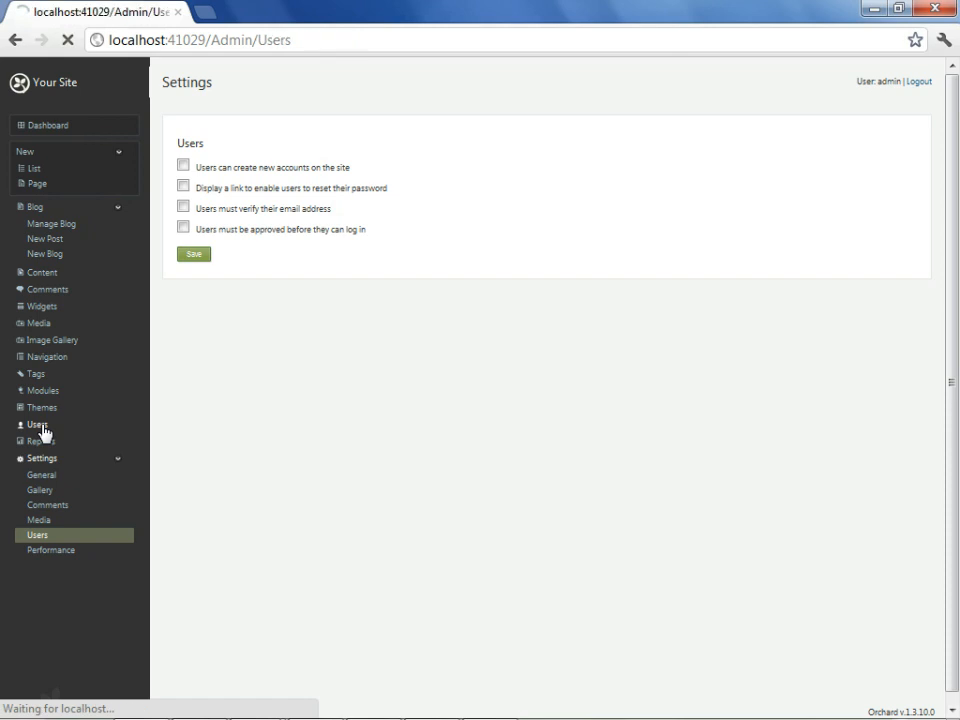
List the site's users and start adding a new user account.
click(36, 424)
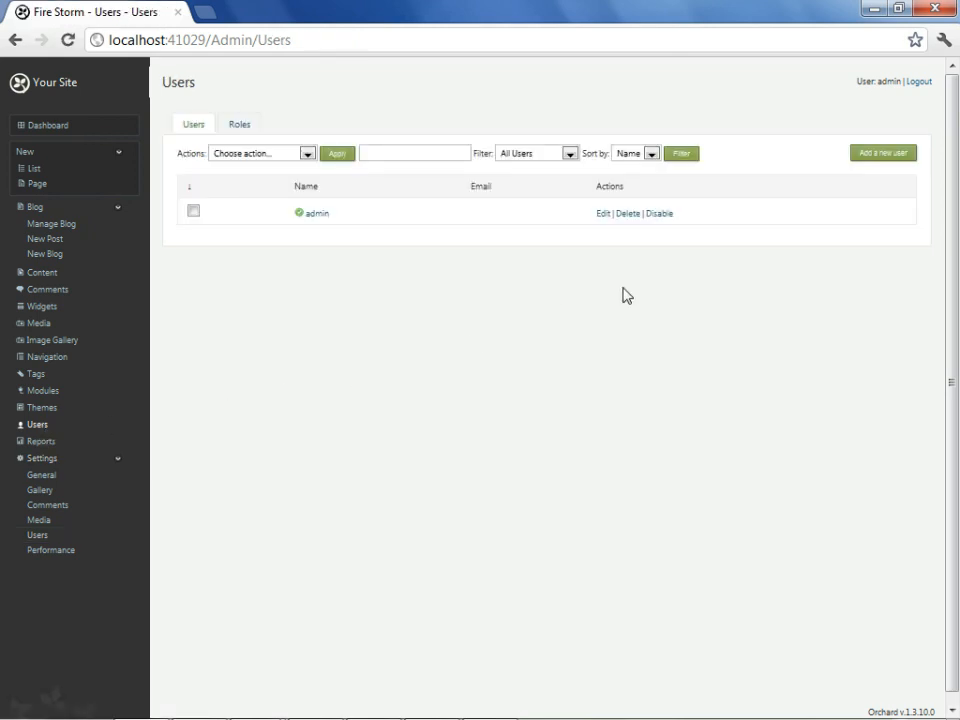
click(880, 152)
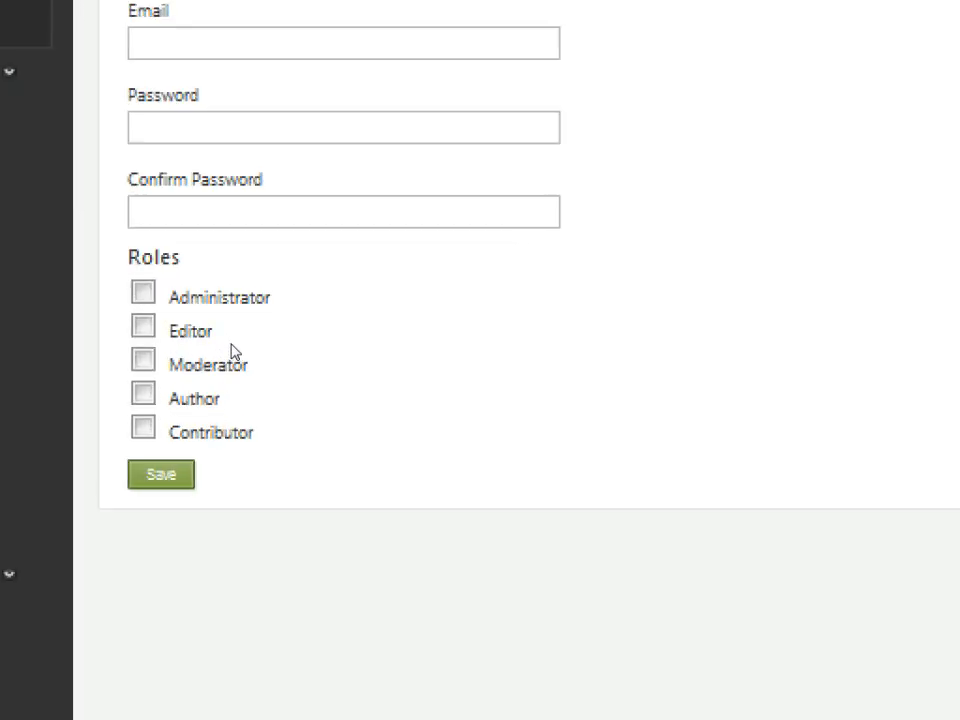
mouse_move(276, 352)
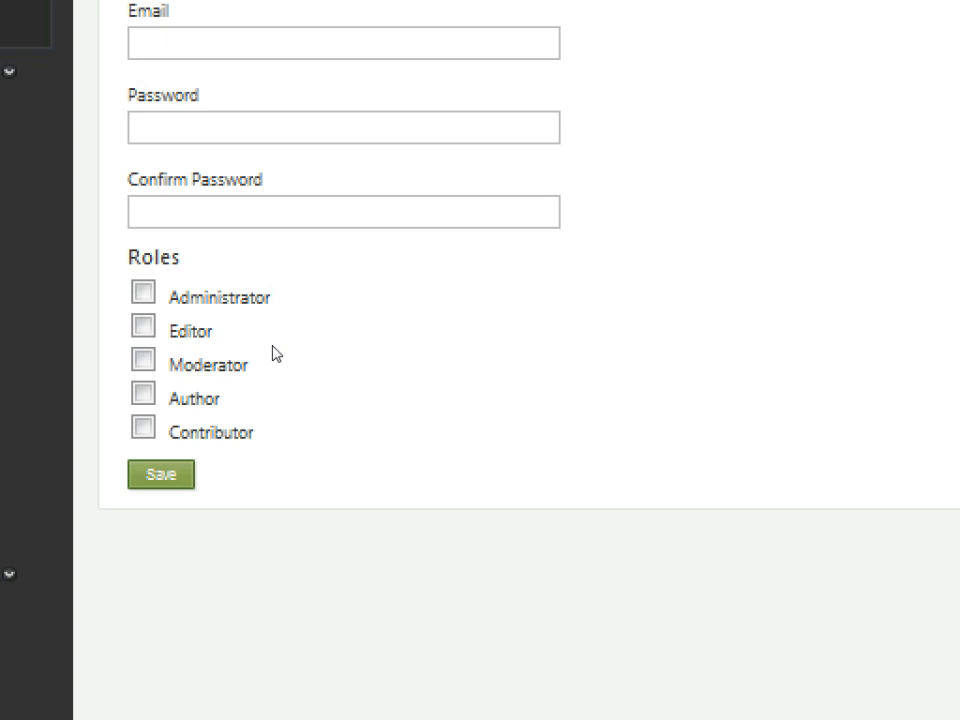
mouse_move(268, 354)
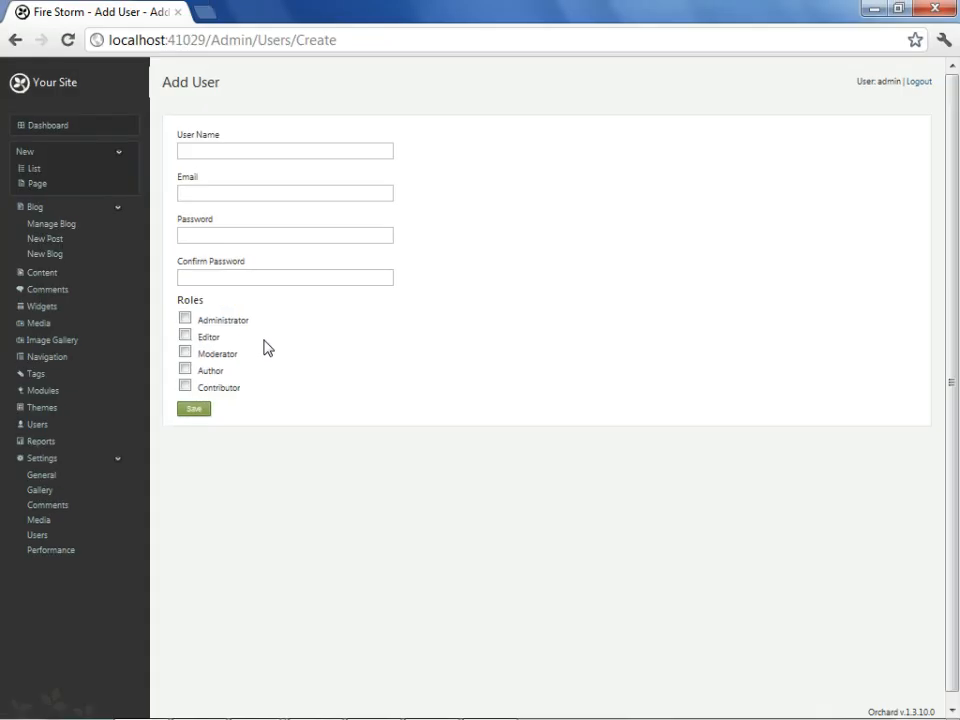
mouse_move(36, 424)
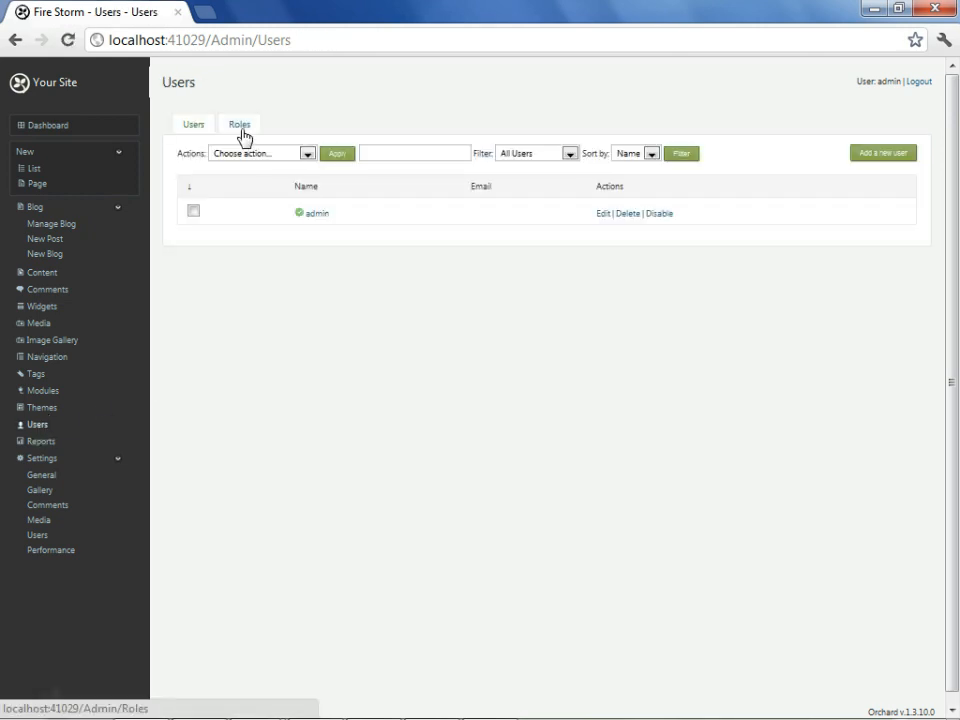
Review the Authenticated role's permissions, where only Add comment is allowed.
click(240, 124)
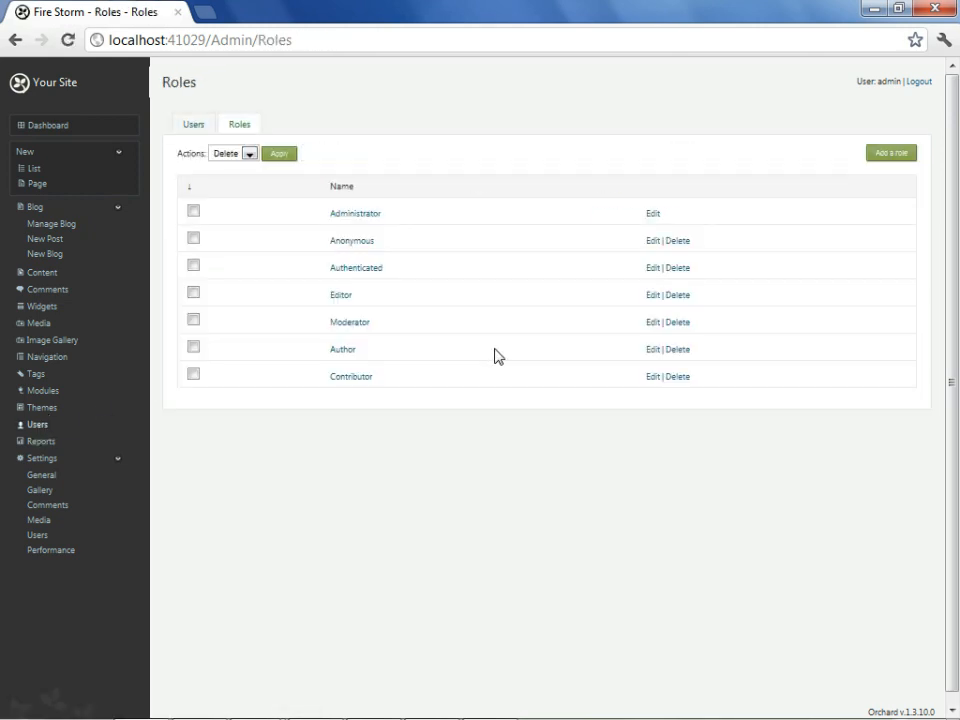
mouse_move(652, 270)
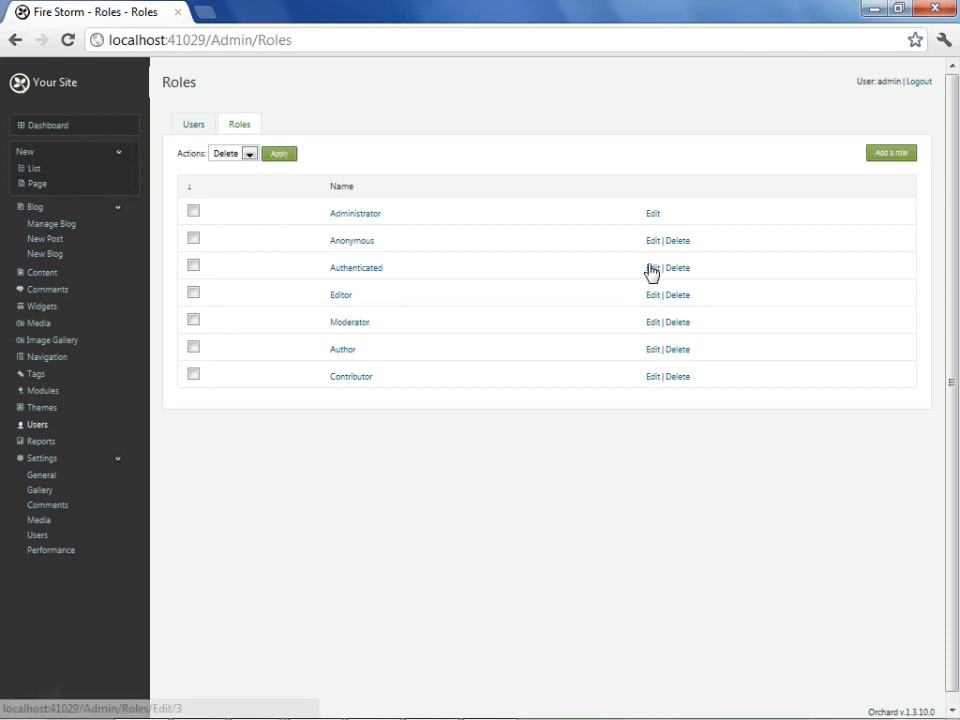
click(652, 268)
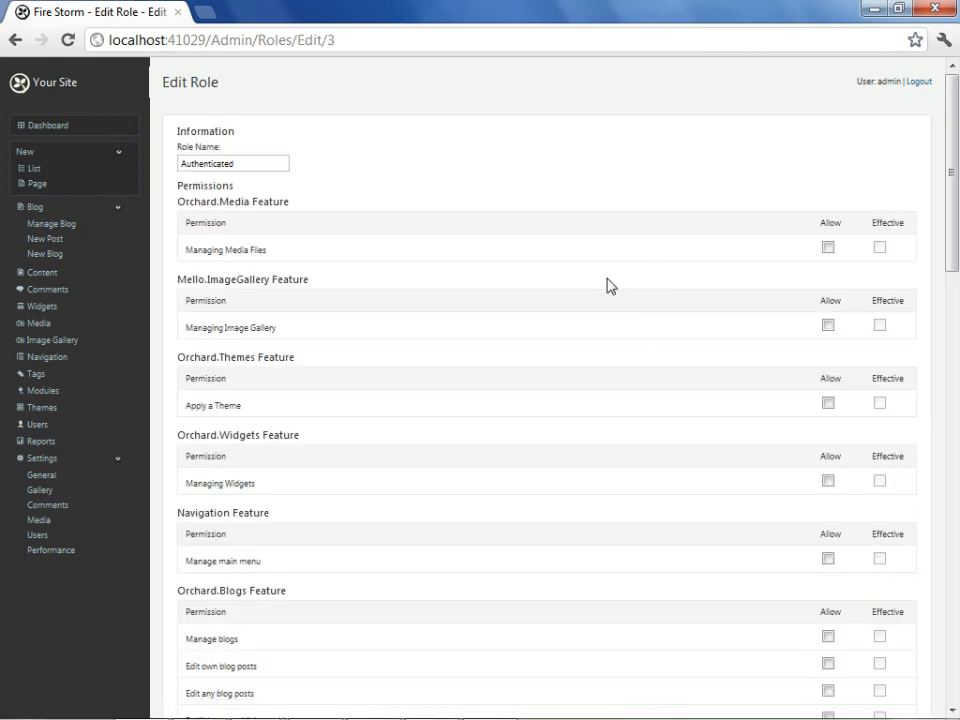
scroll(down, 3)
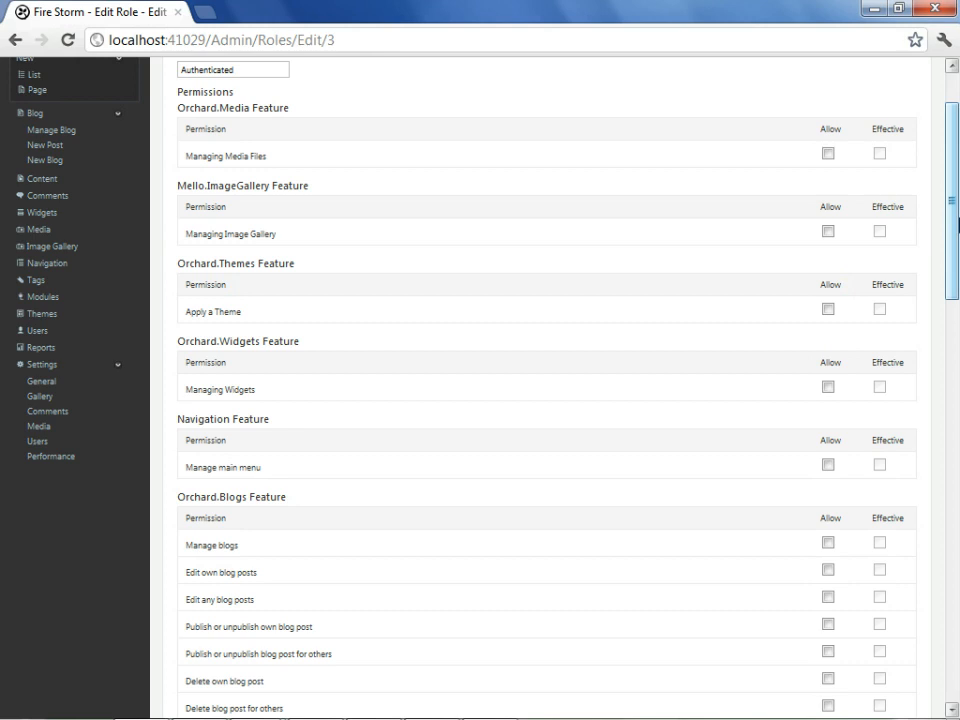
scroll(down, 3)
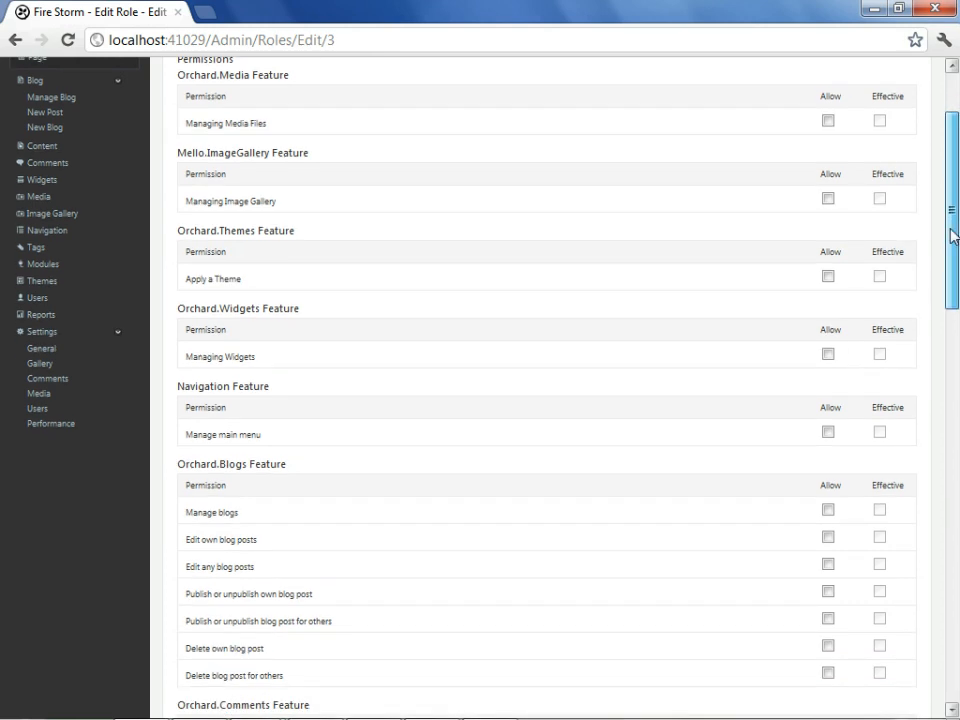
scroll(down, 3)
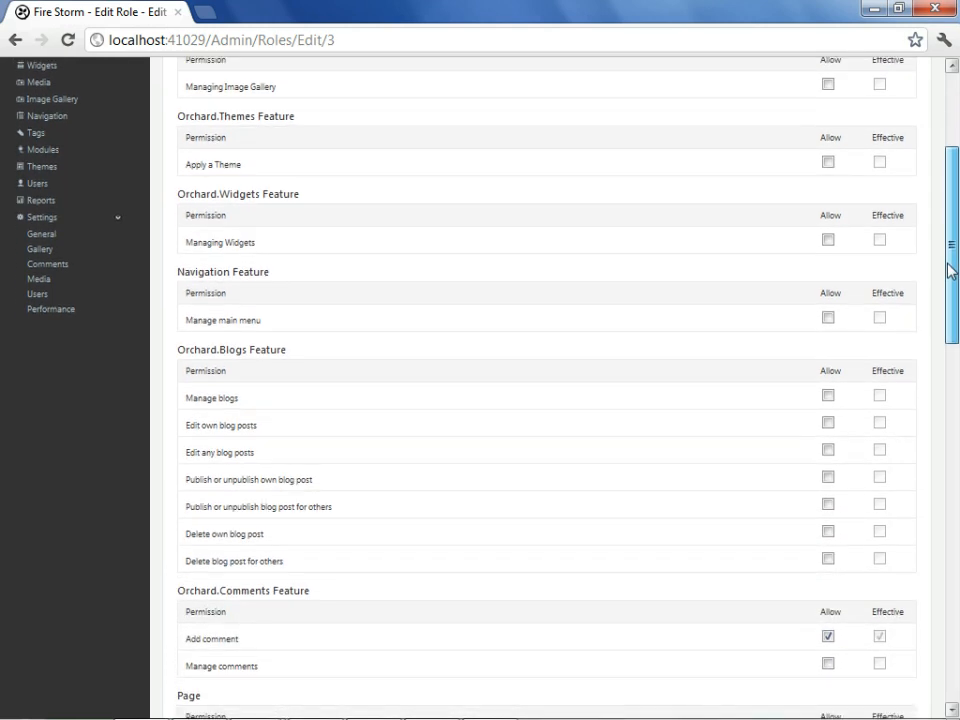
scroll(down, 3)
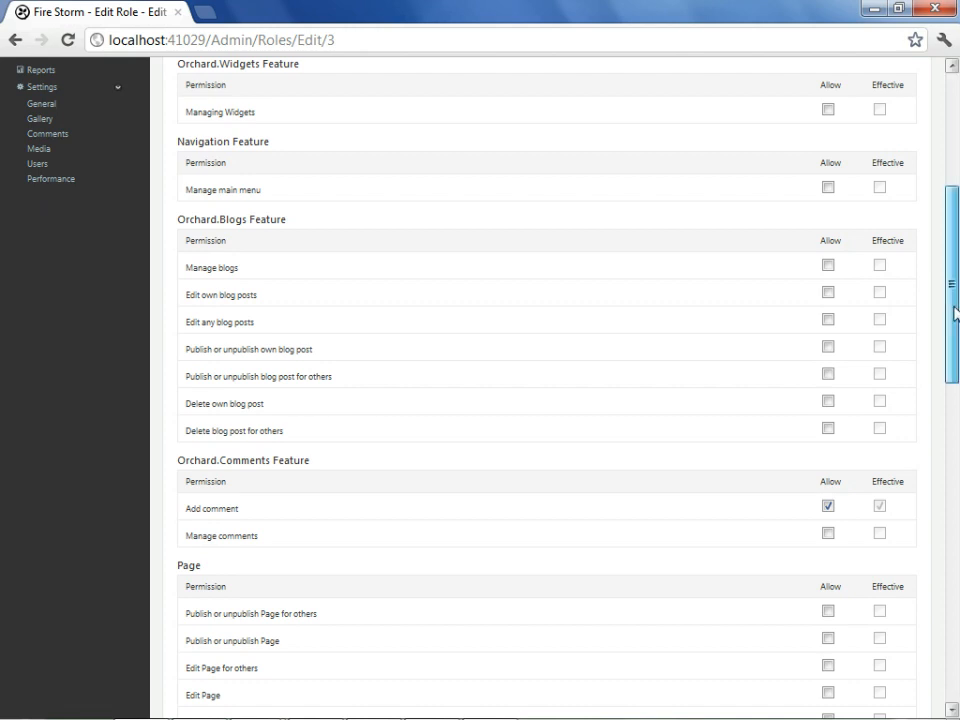
scroll(down, 3)
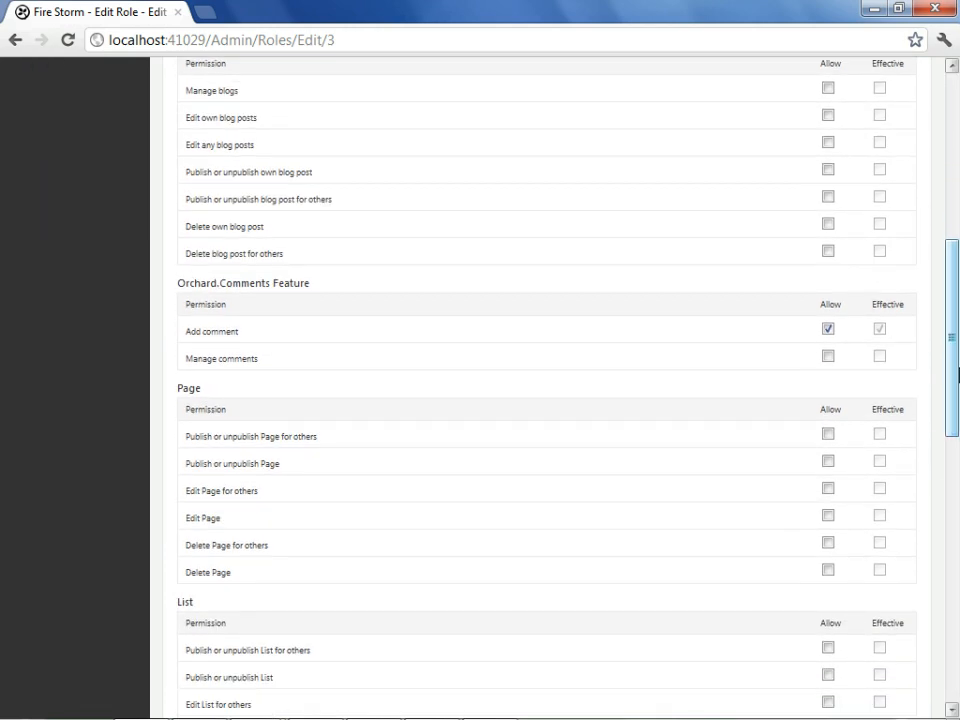
scroll(down, 3)
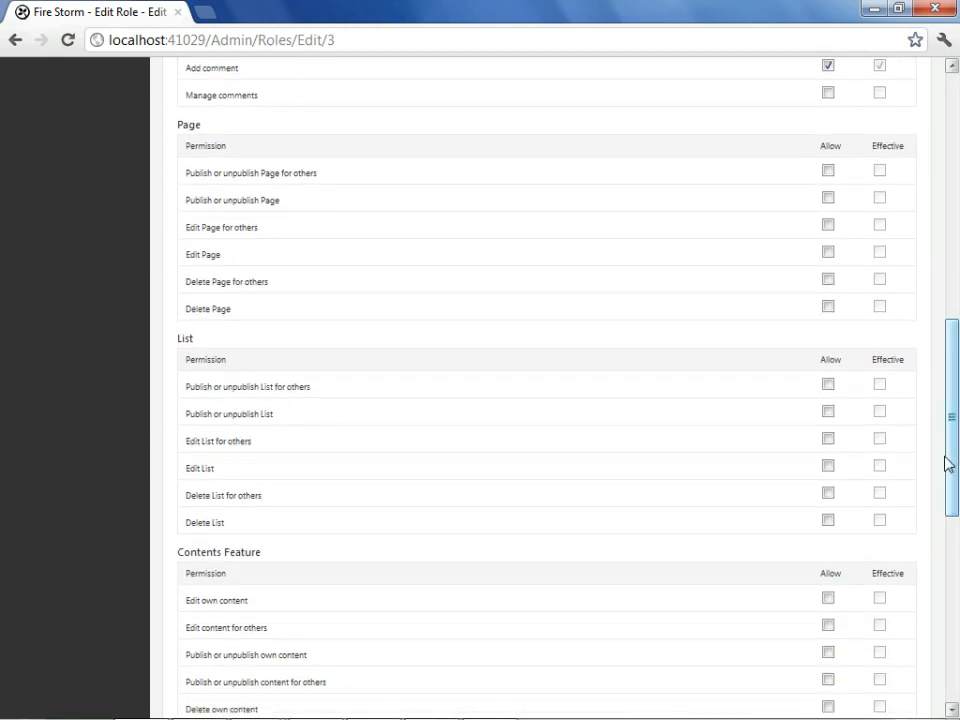
scroll(down, 3)
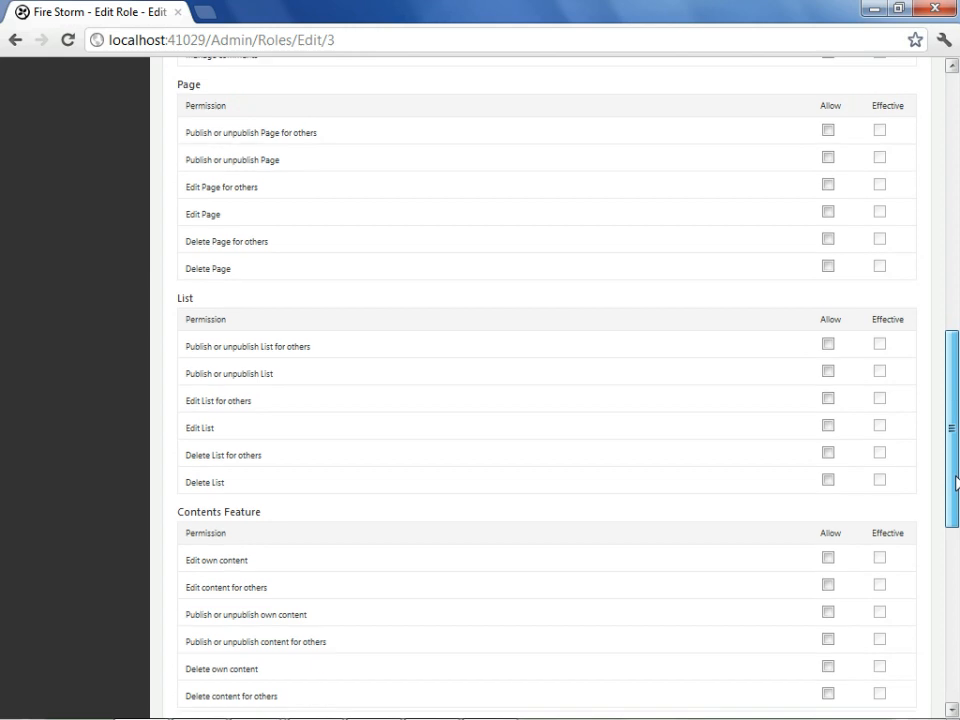
scroll(down, 3)
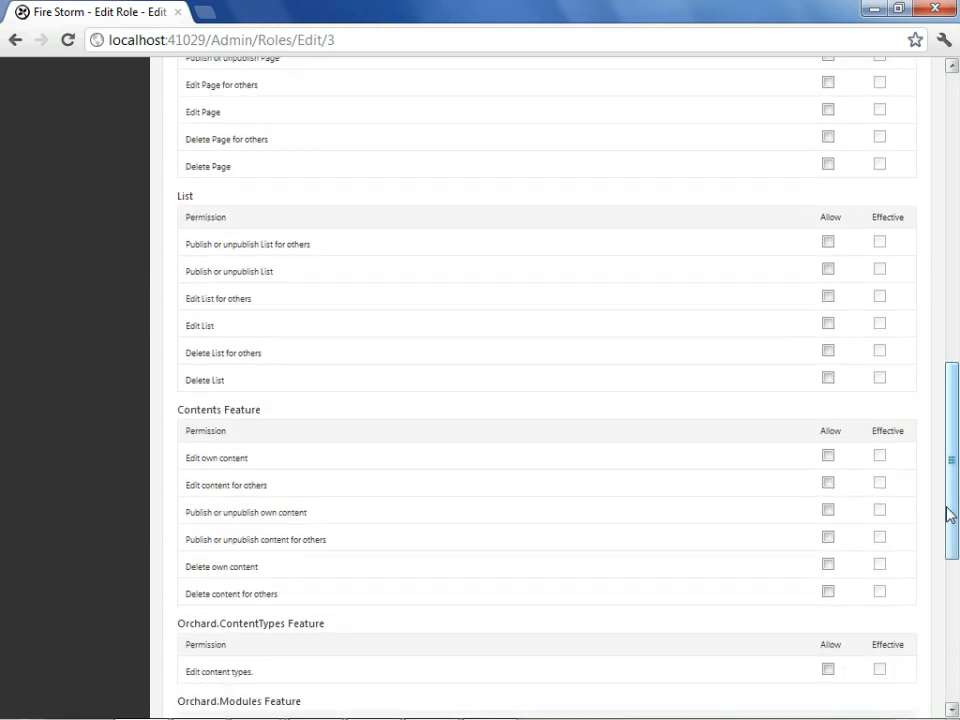
scroll(up, 3)
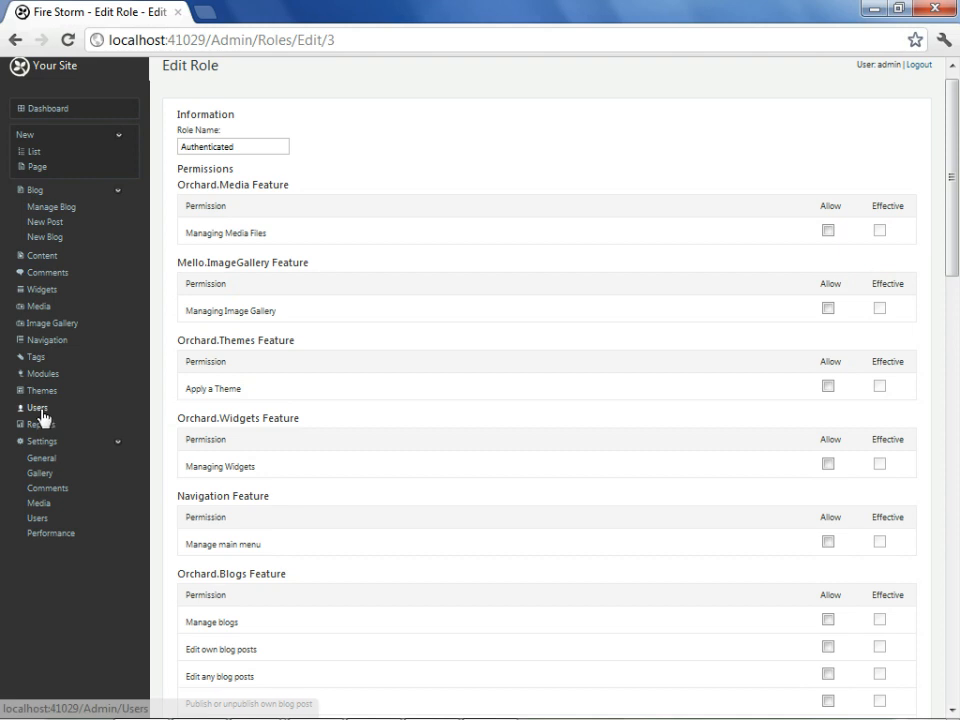
Edit the admin user, showing its name, email and five unchecked role boxes.
click(36, 406)
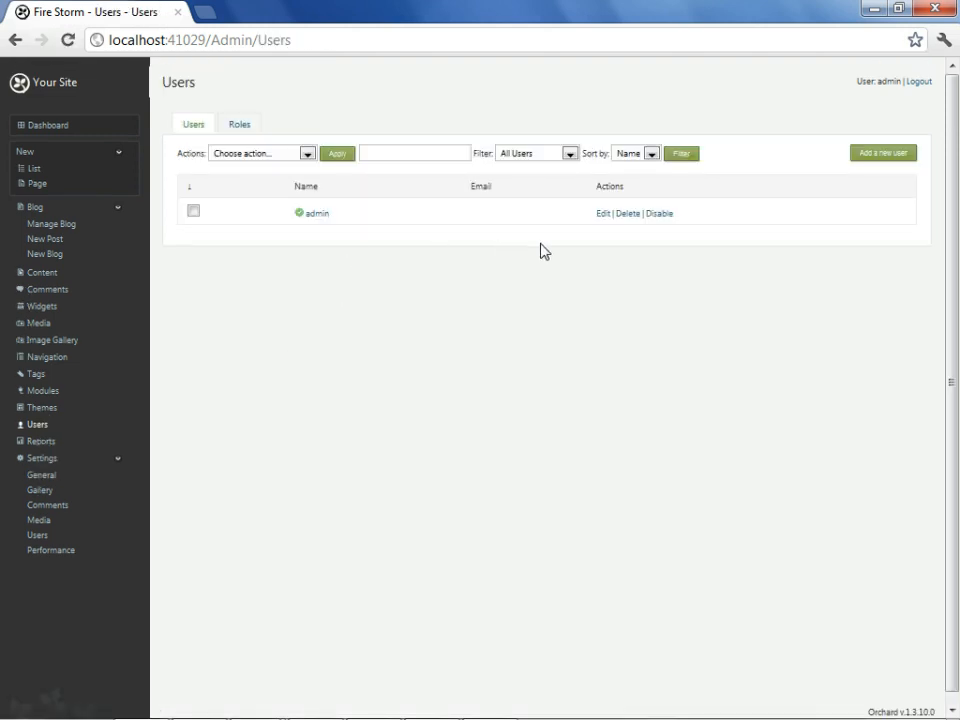
mouse_move(604, 212)
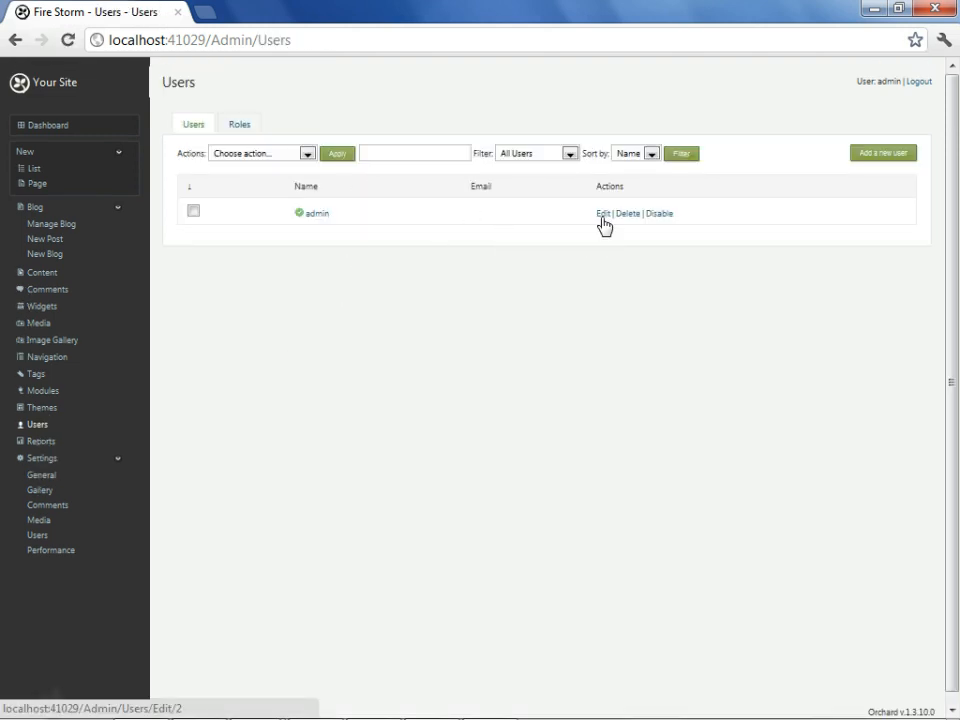
click(602, 212)
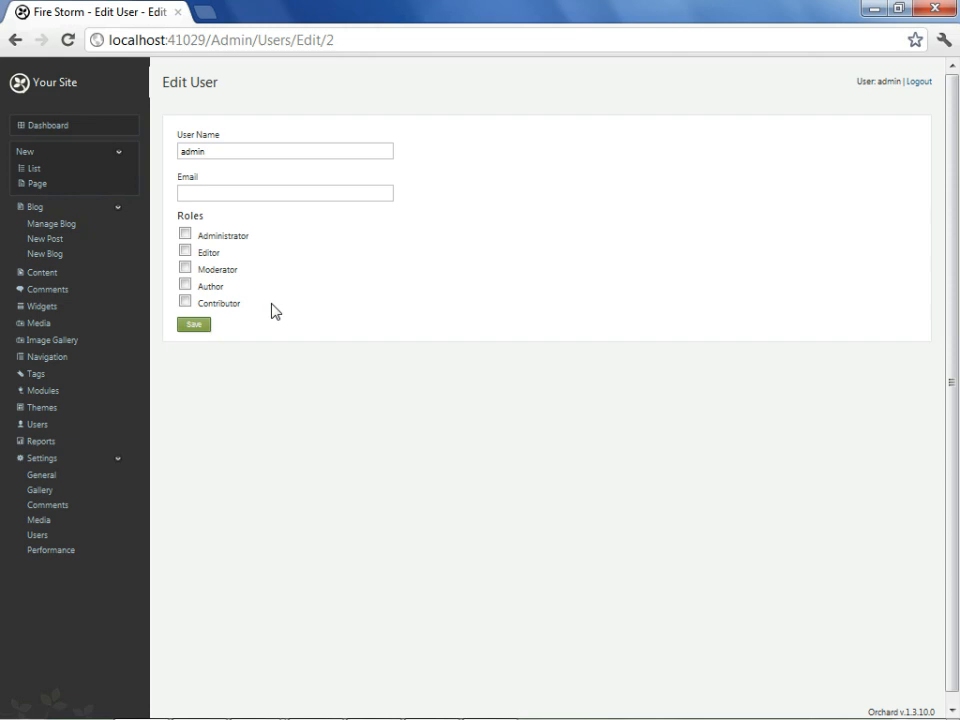
mouse_move(436, 652)
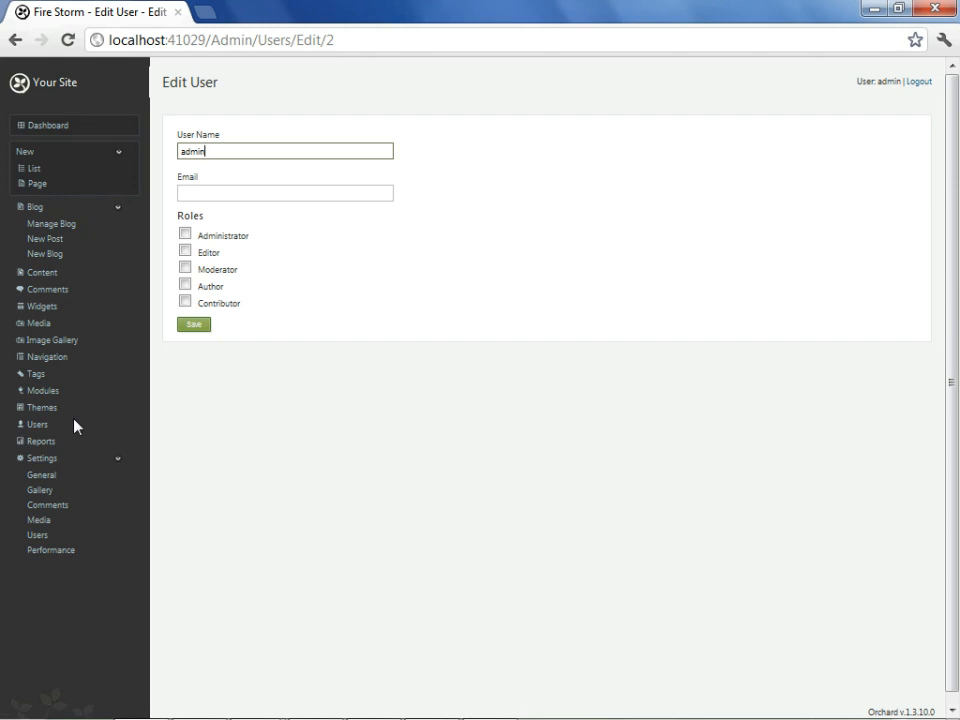
mouse_move(188, 406)
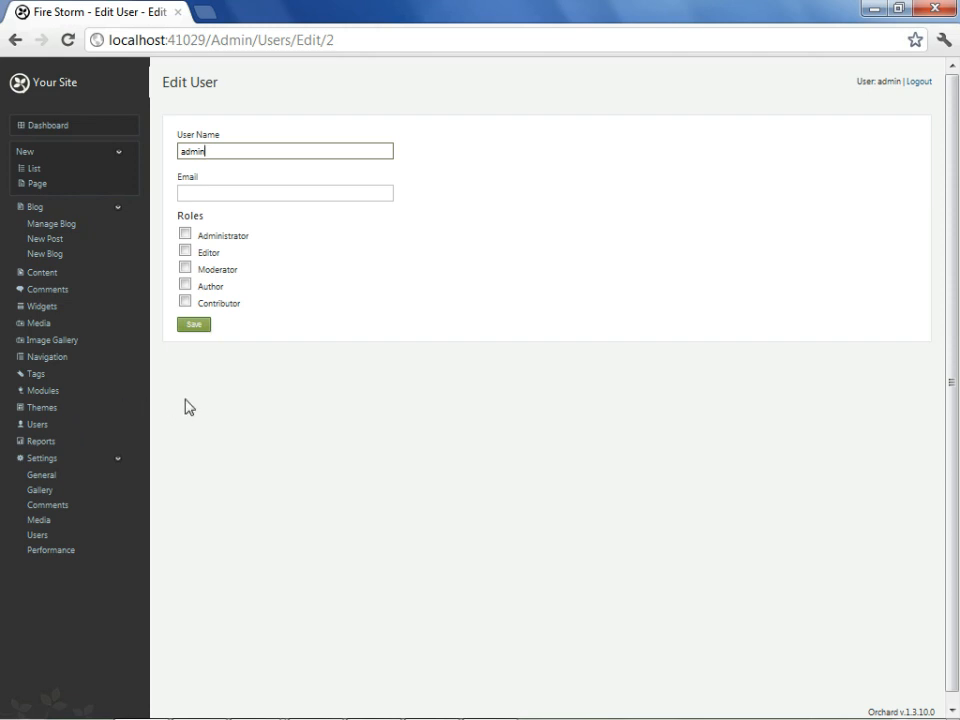
mouse_move(112, 396)
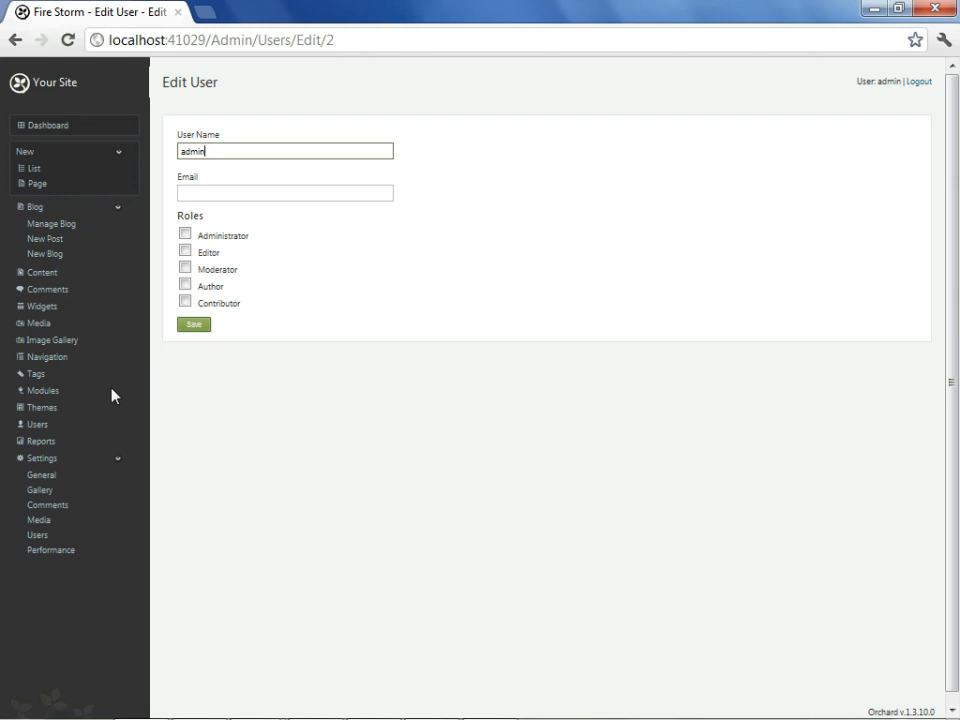
mouse_move(32, 376)
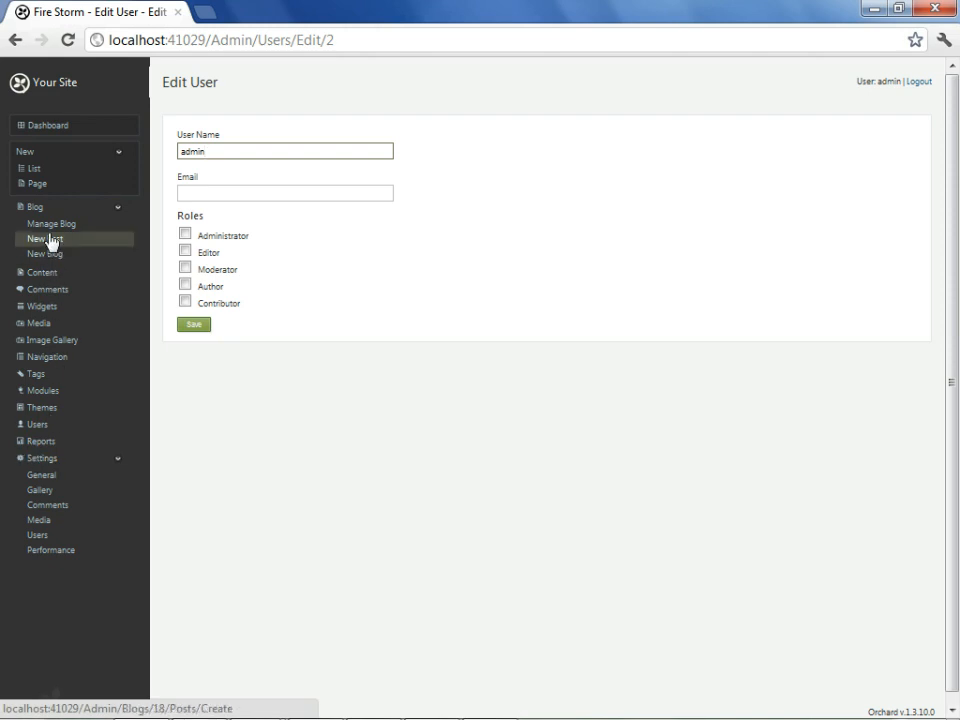
mouse_move(38, 414)
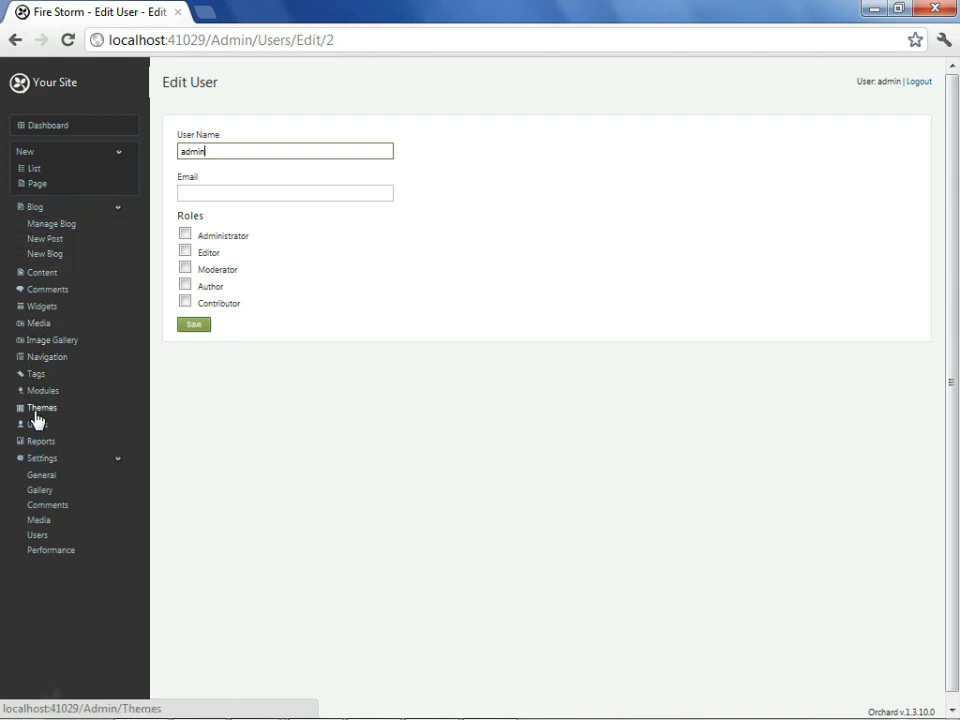
mouse_move(38, 424)
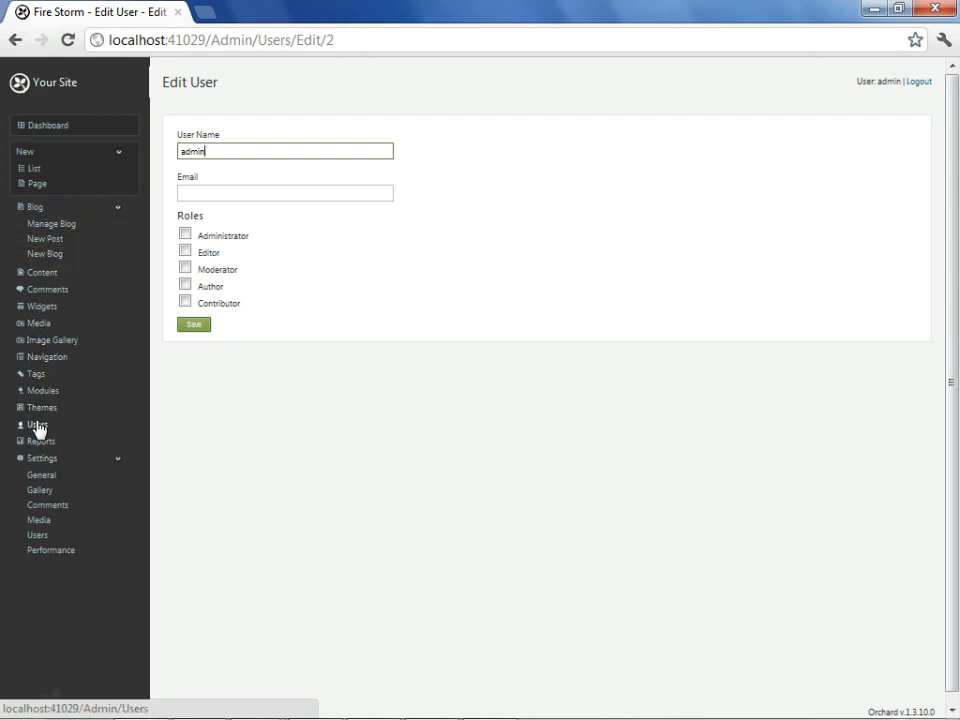
mouse_move(88, 442)
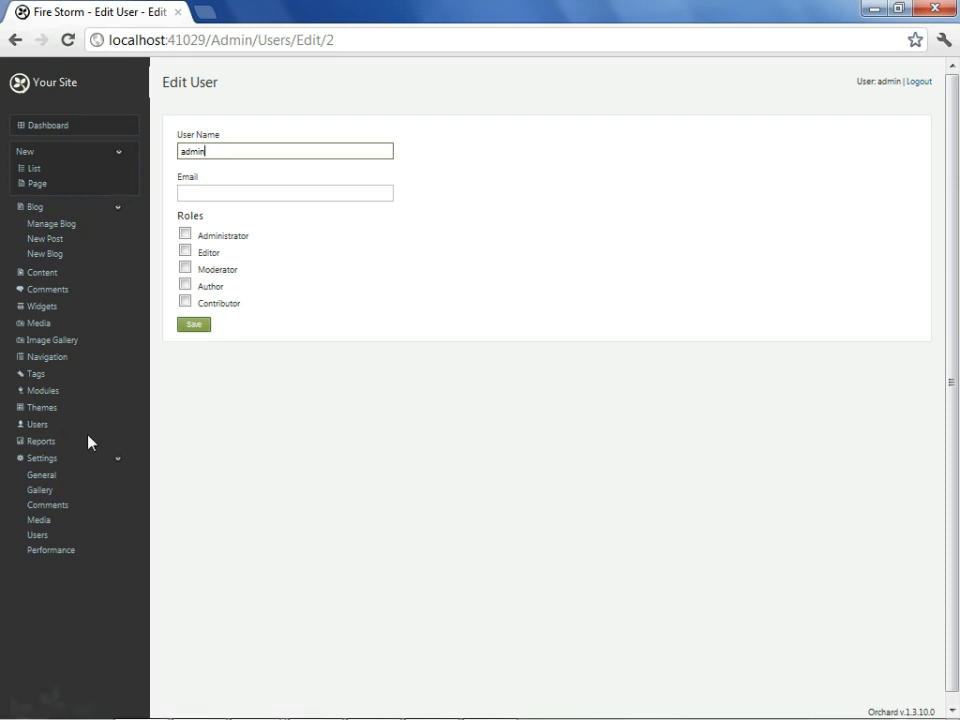